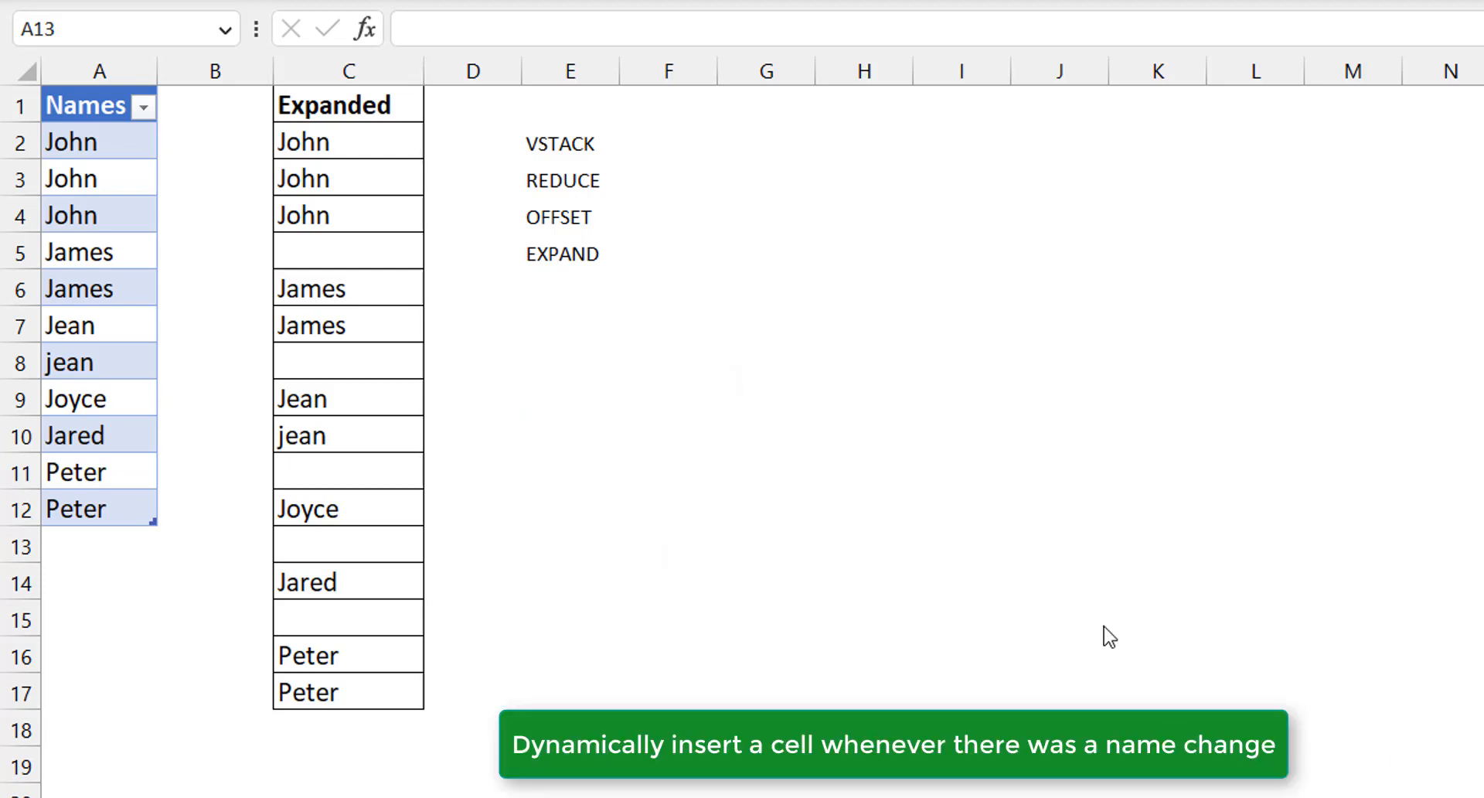
Step: Inspect the repeated John entries and the formula behind the Expanded column
click(99, 140)
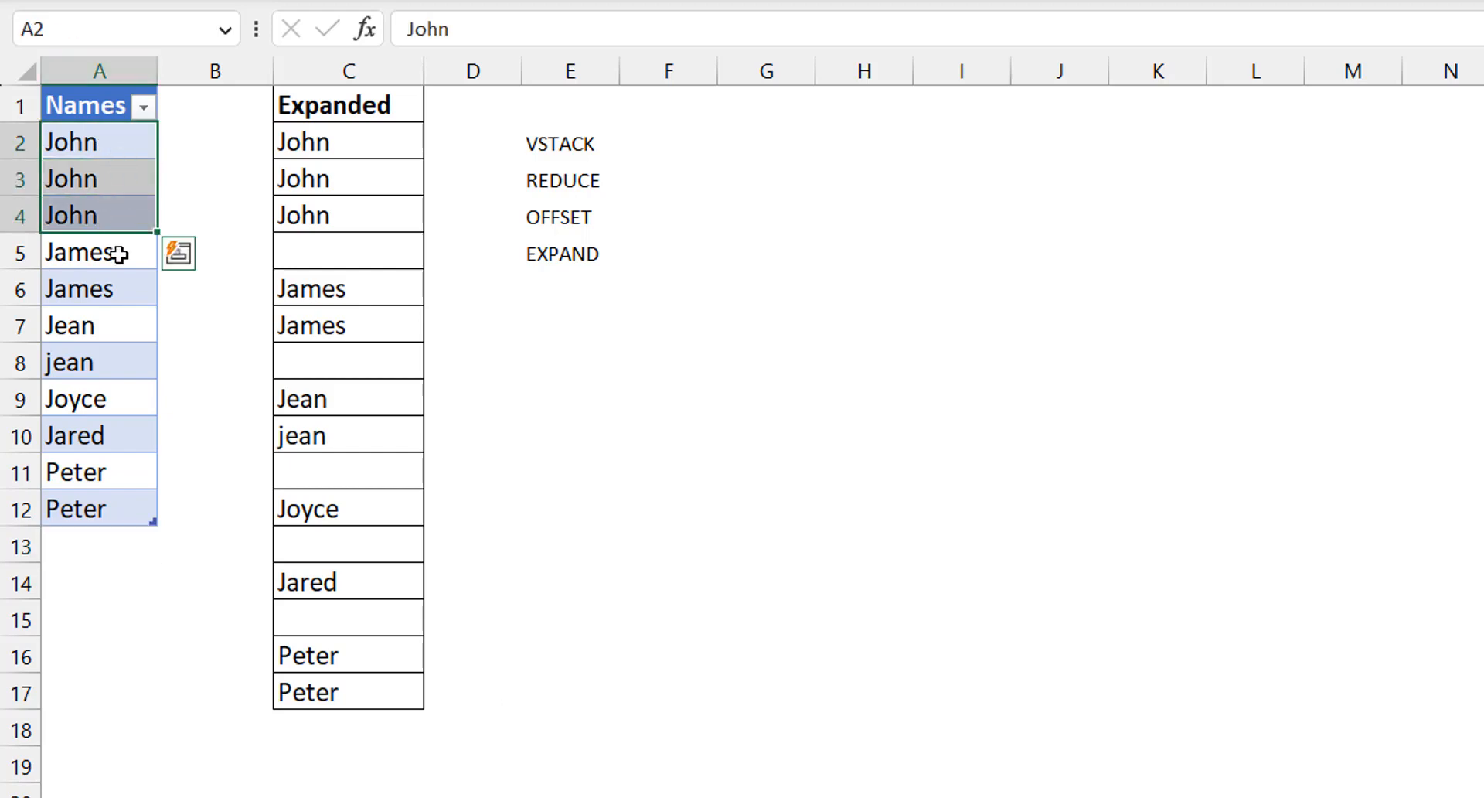
click(348, 250)
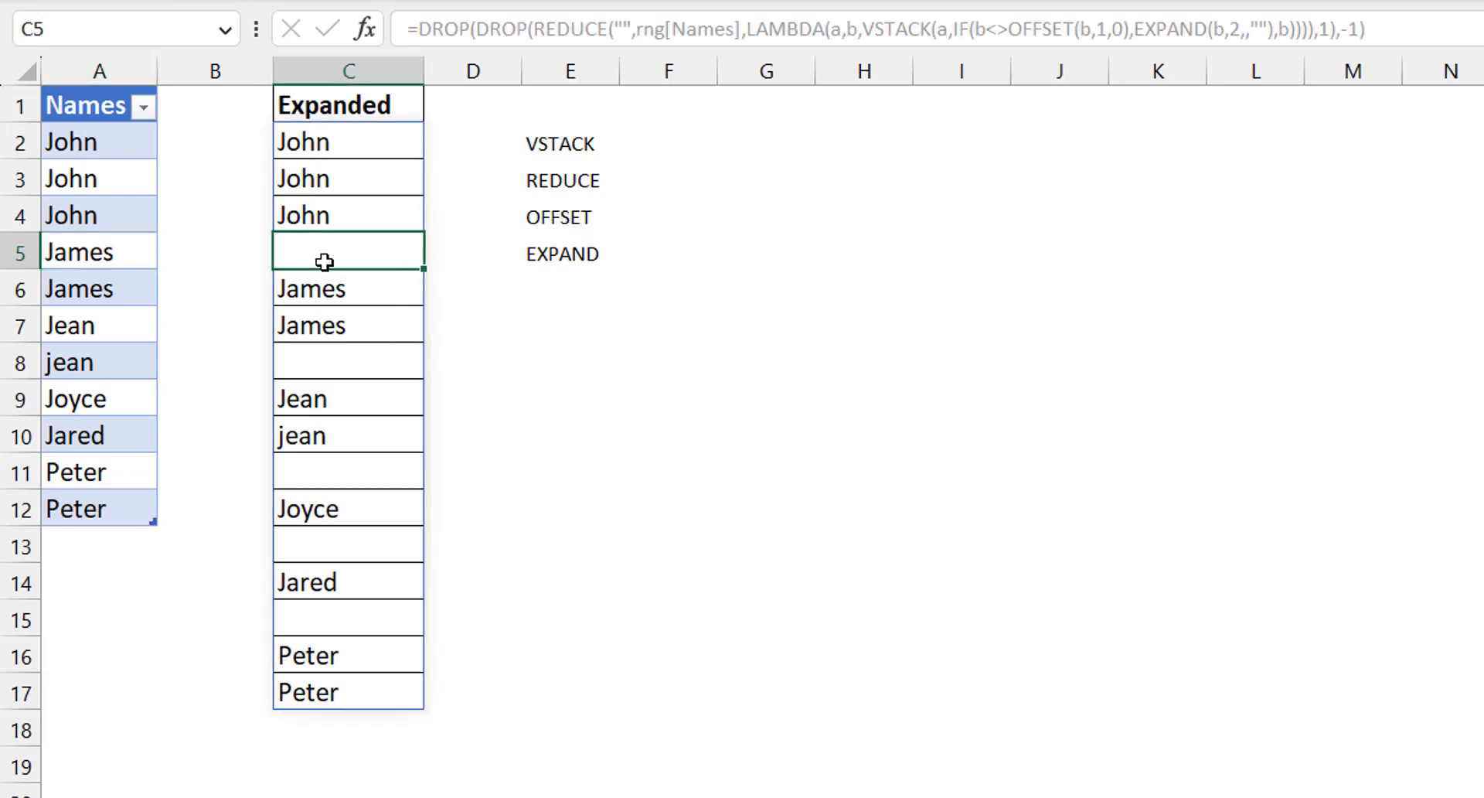
mouse_move(172, 276)
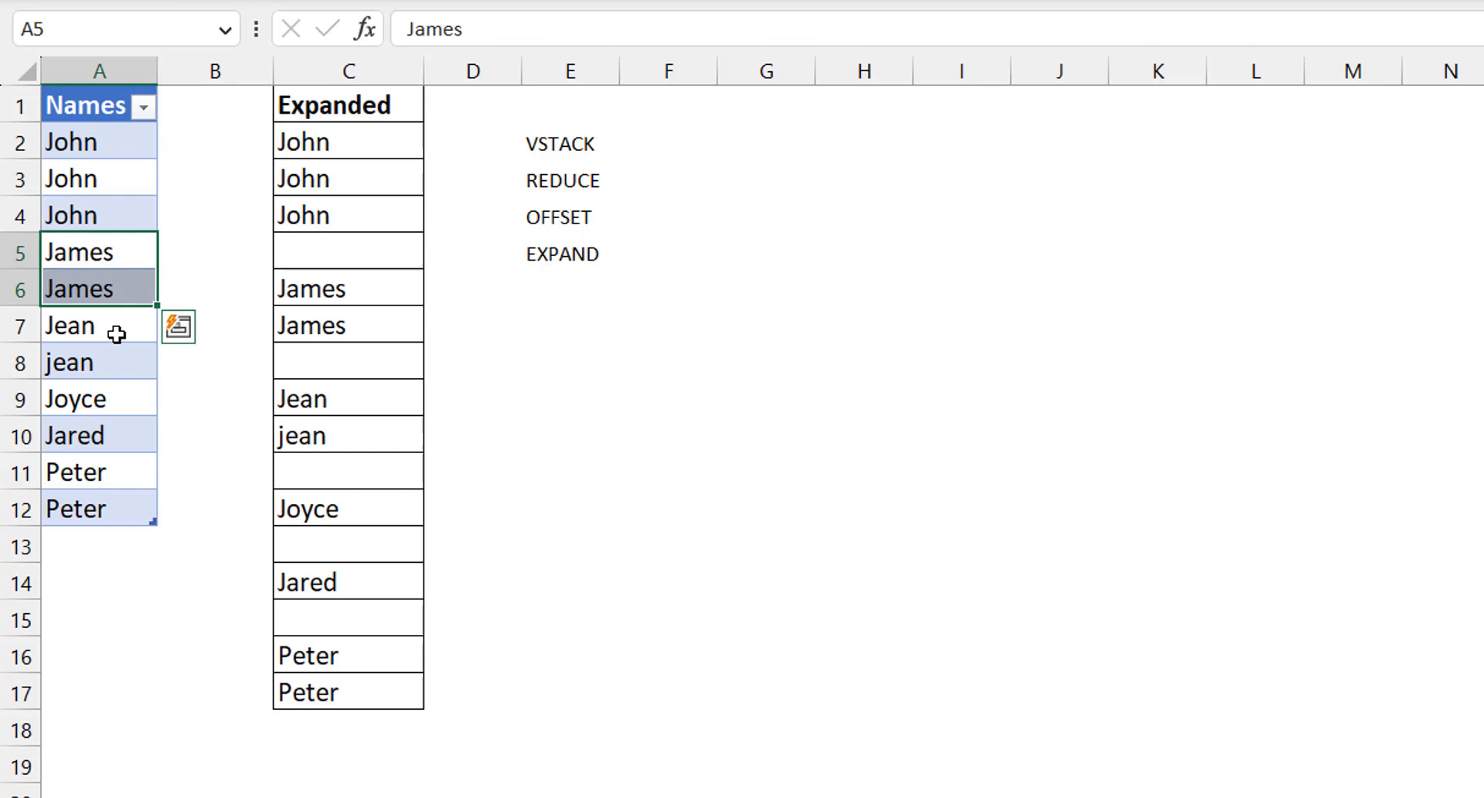
Step: Enter Louis in A13 below the Names table so the table extends
click(348, 360)
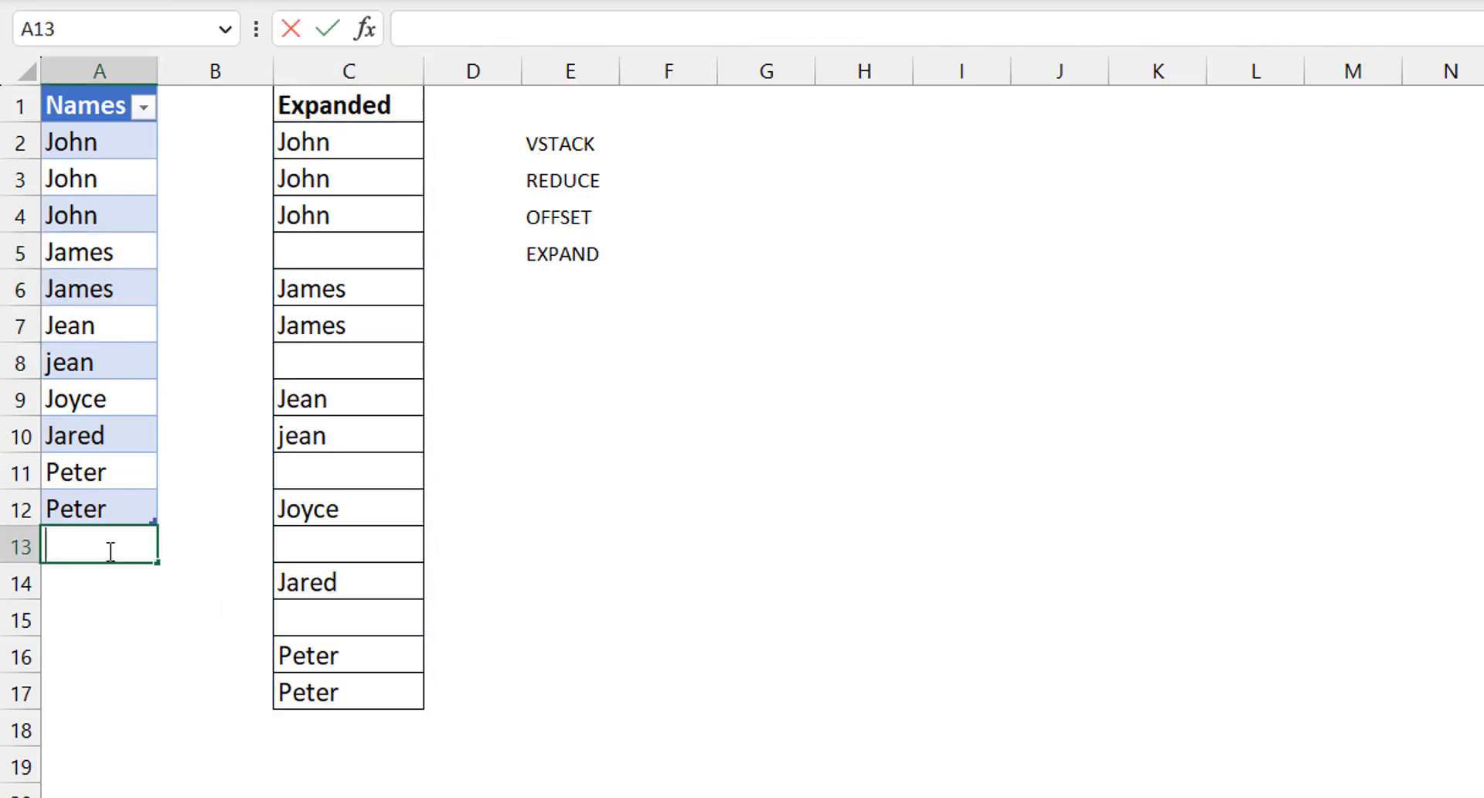
text(Louis)
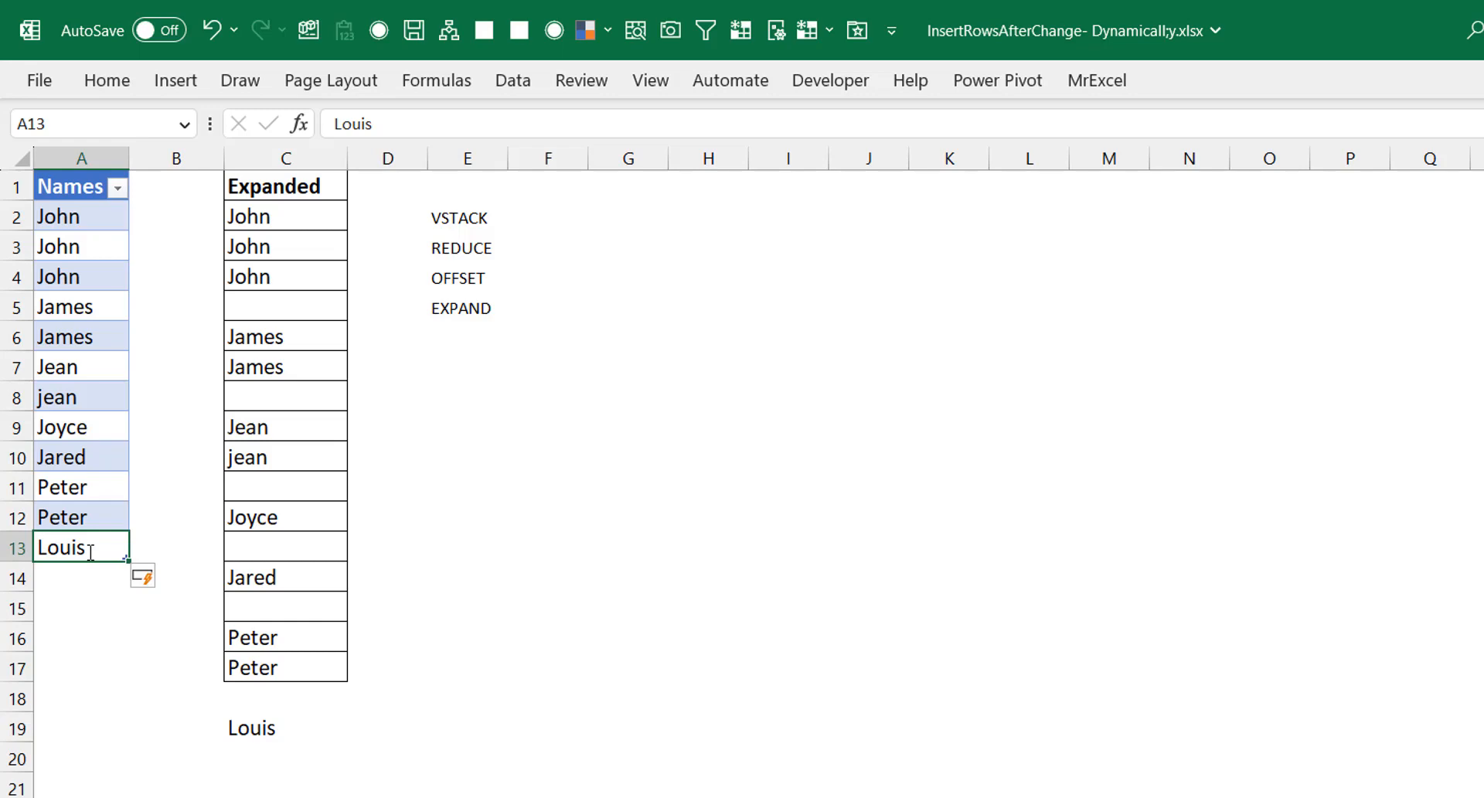
click(467, 216)
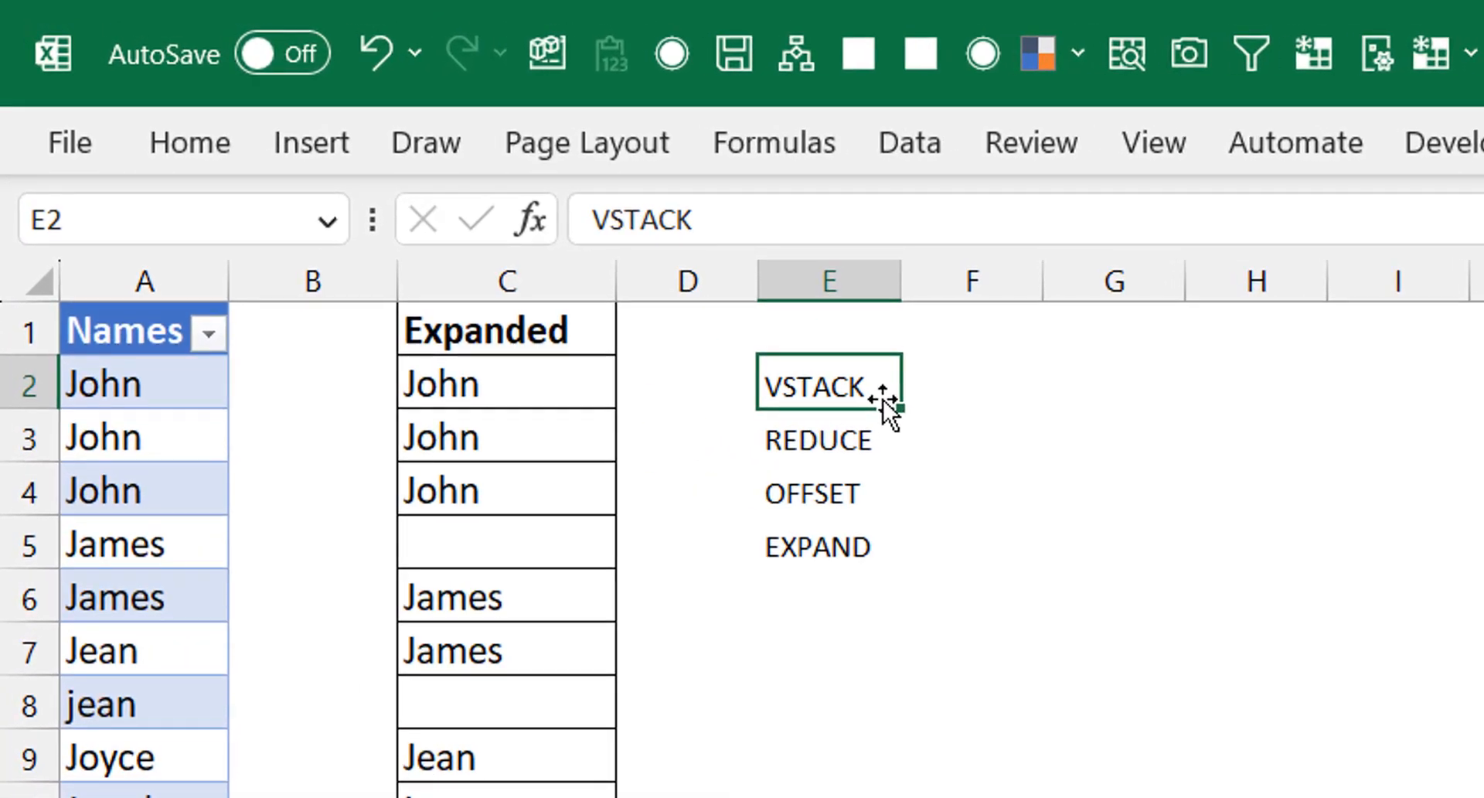
click(817, 440)
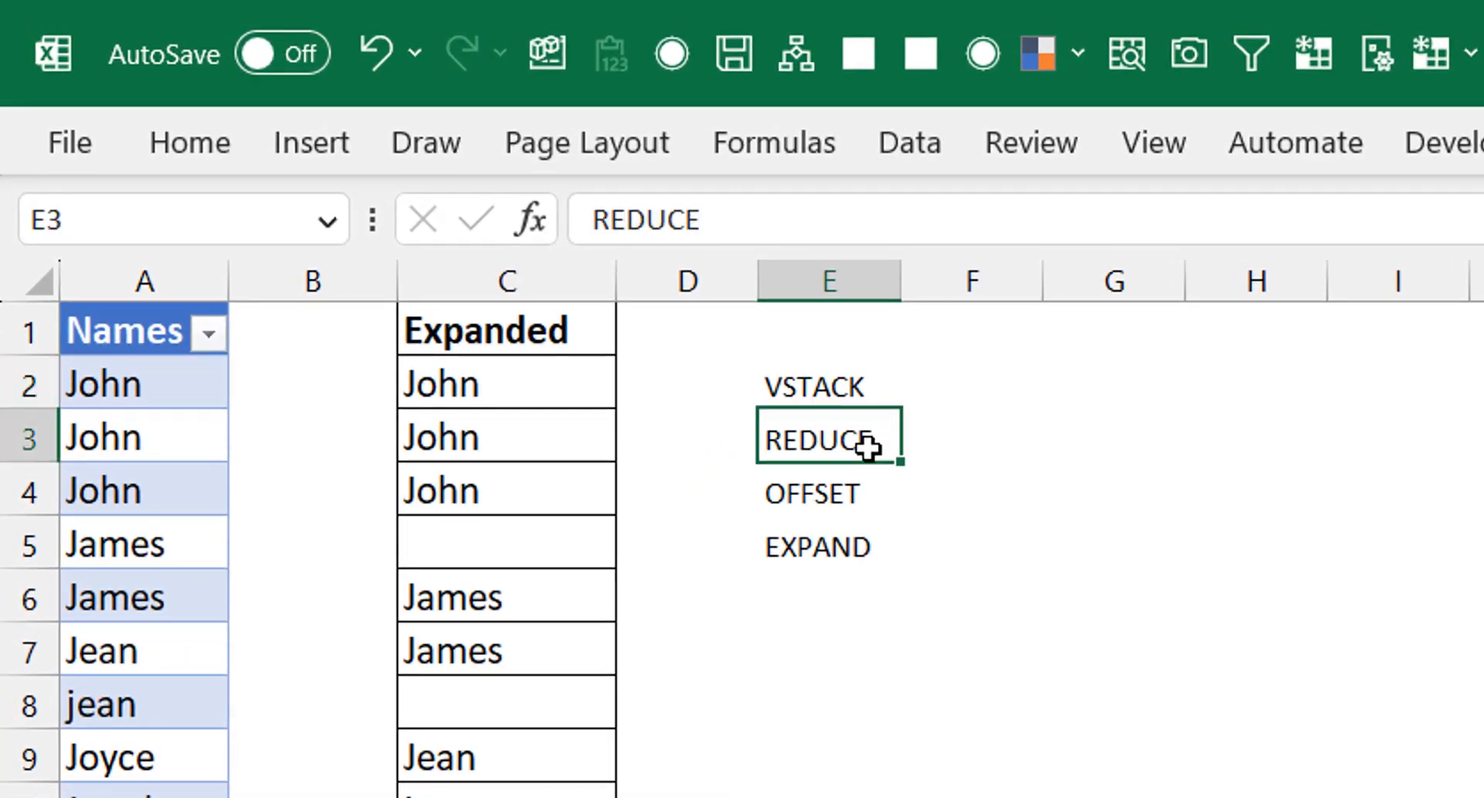
click(816, 493)
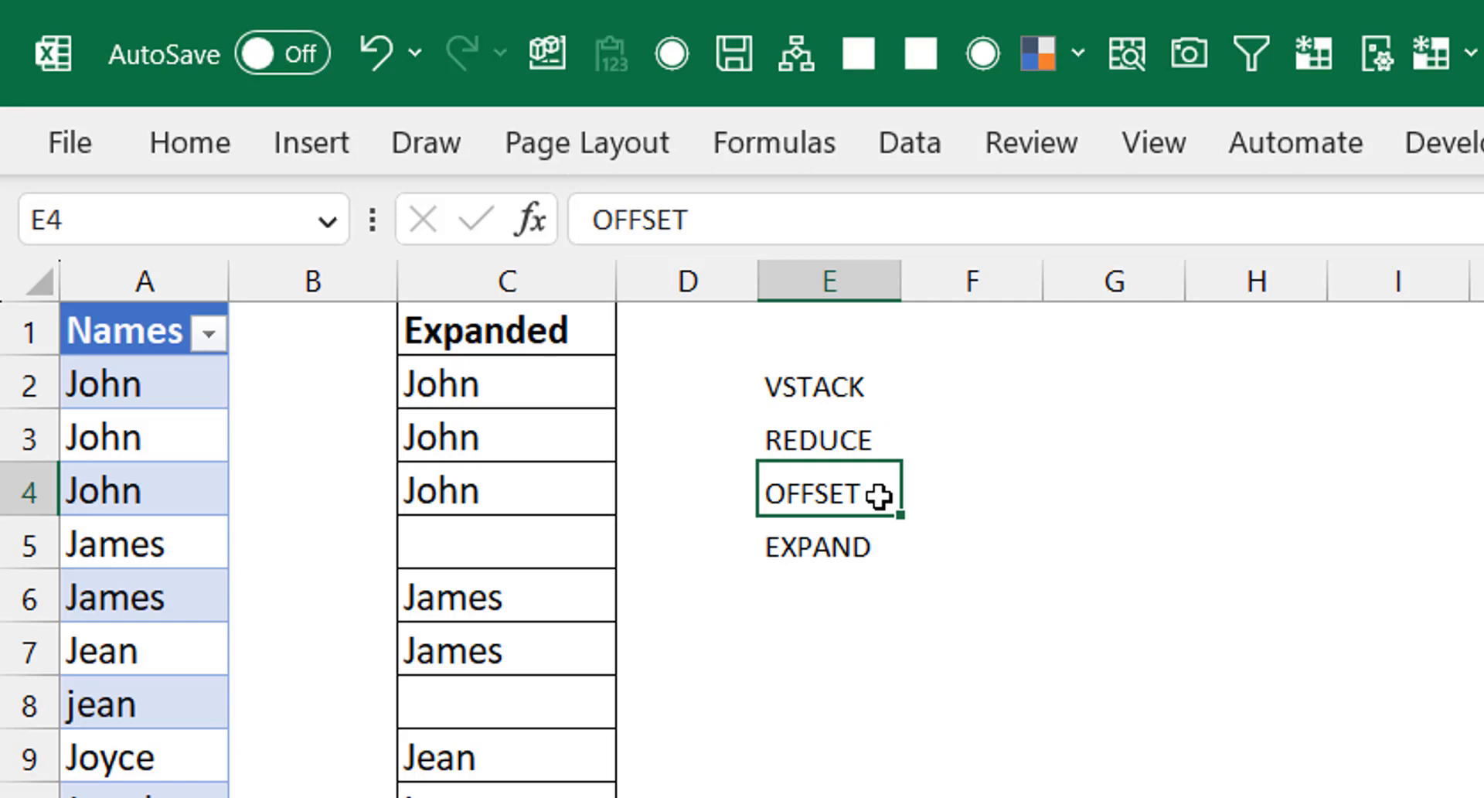
mouse_move(859, 540)
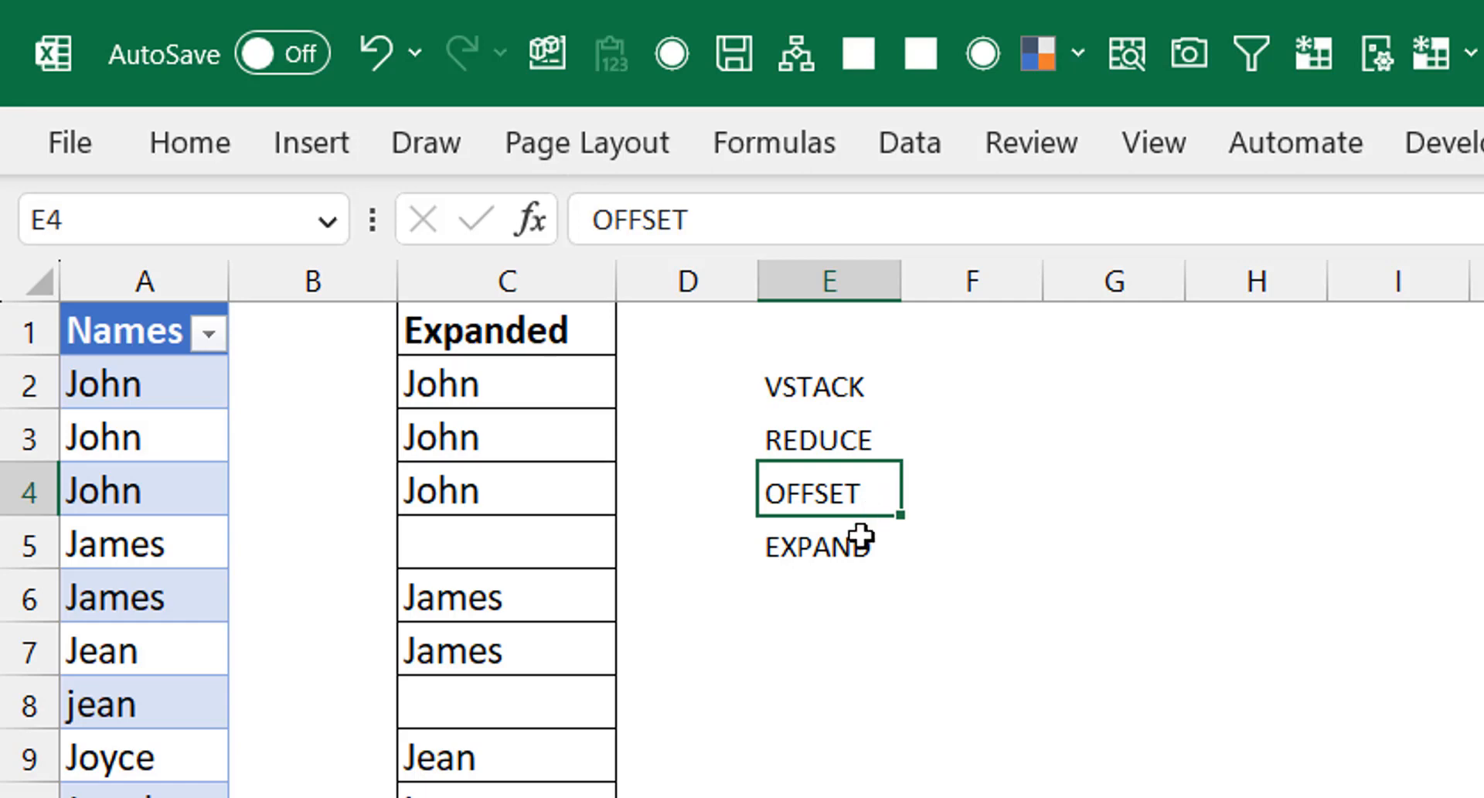
click(819, 544)
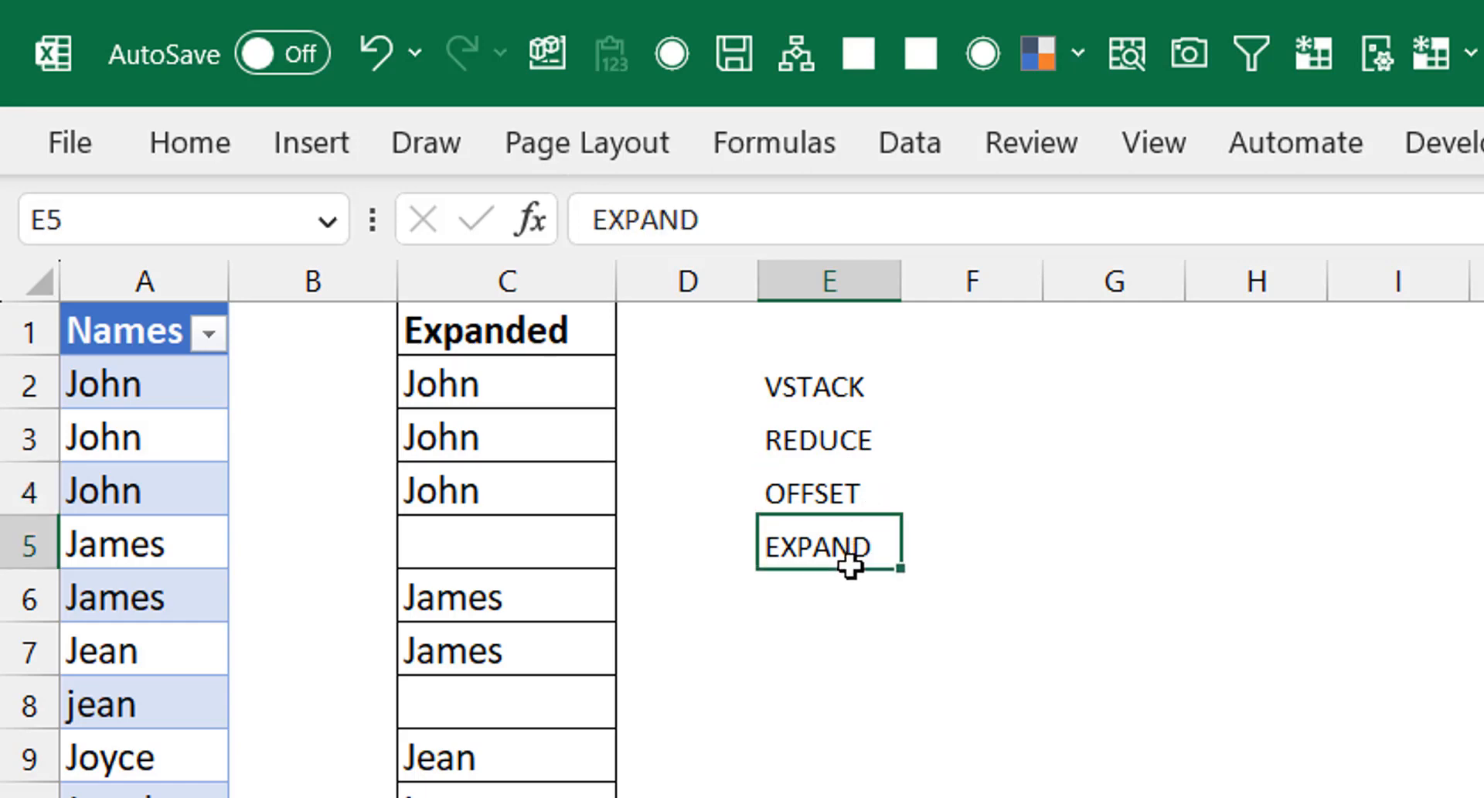
click(969, 382)
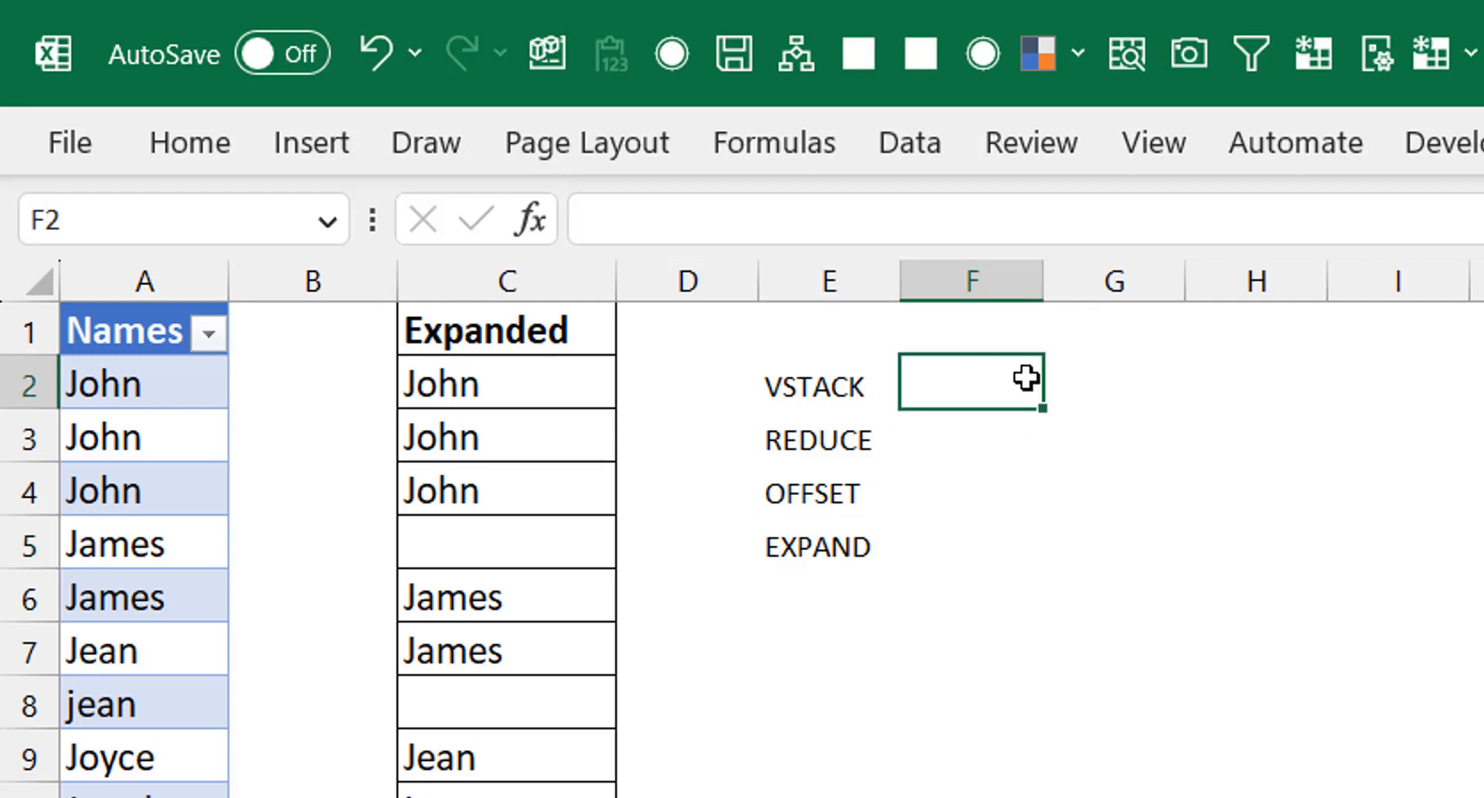
click(1113, 382)
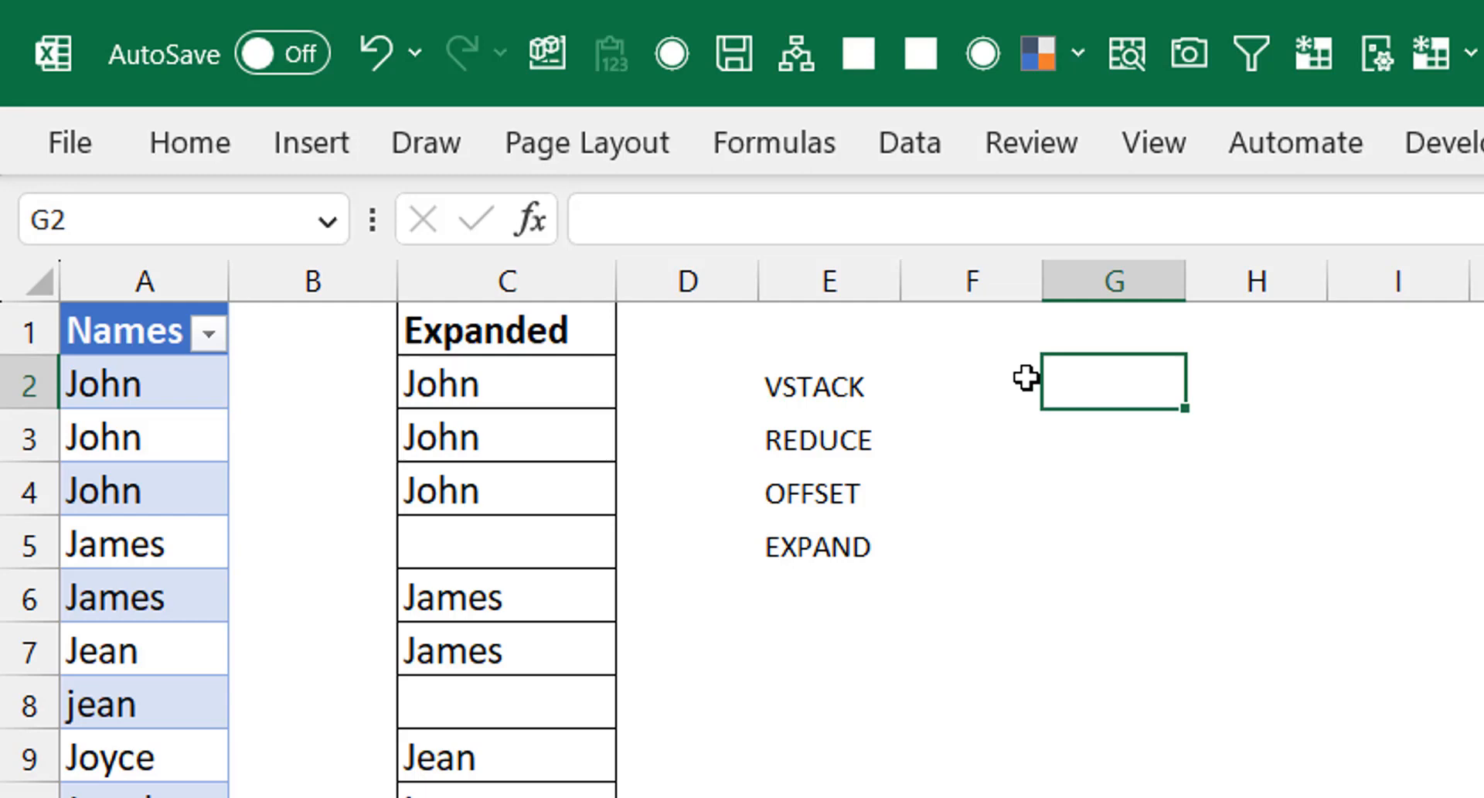
Step: Enter =EXPAND(E2,2,,"") in G2 to pad the VSTACK label with blank rows
text(=exp)
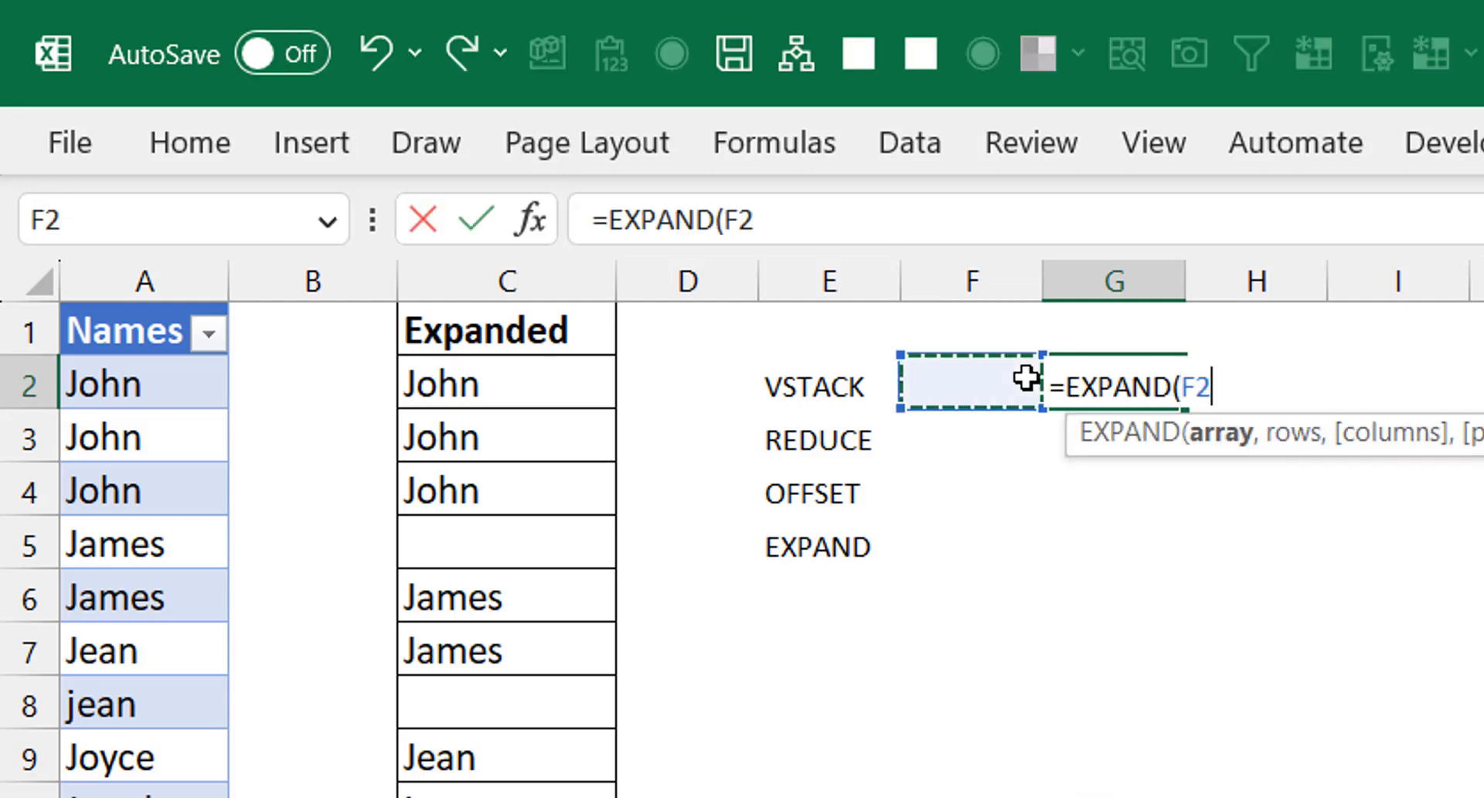
click(829, 383)
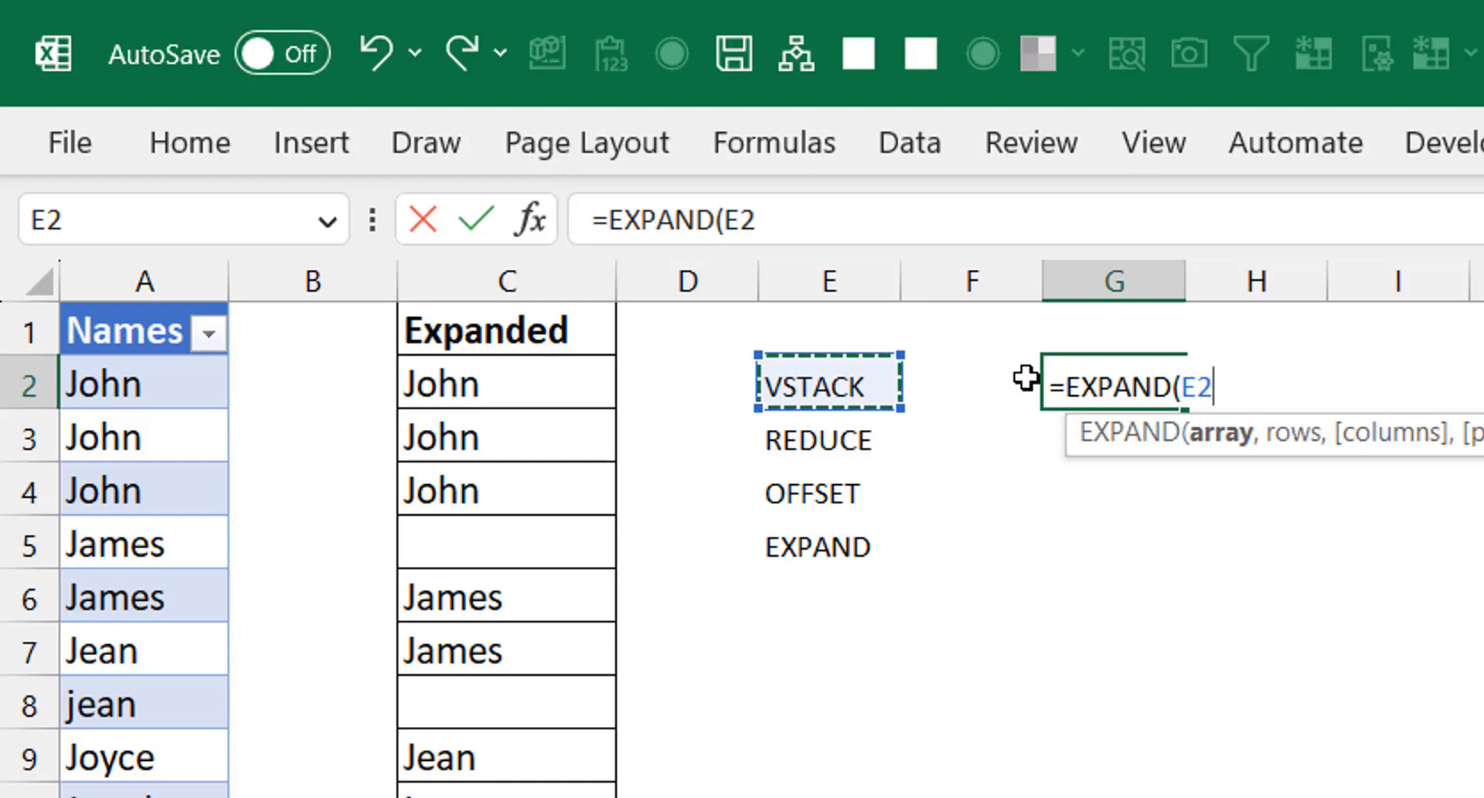
text(,)
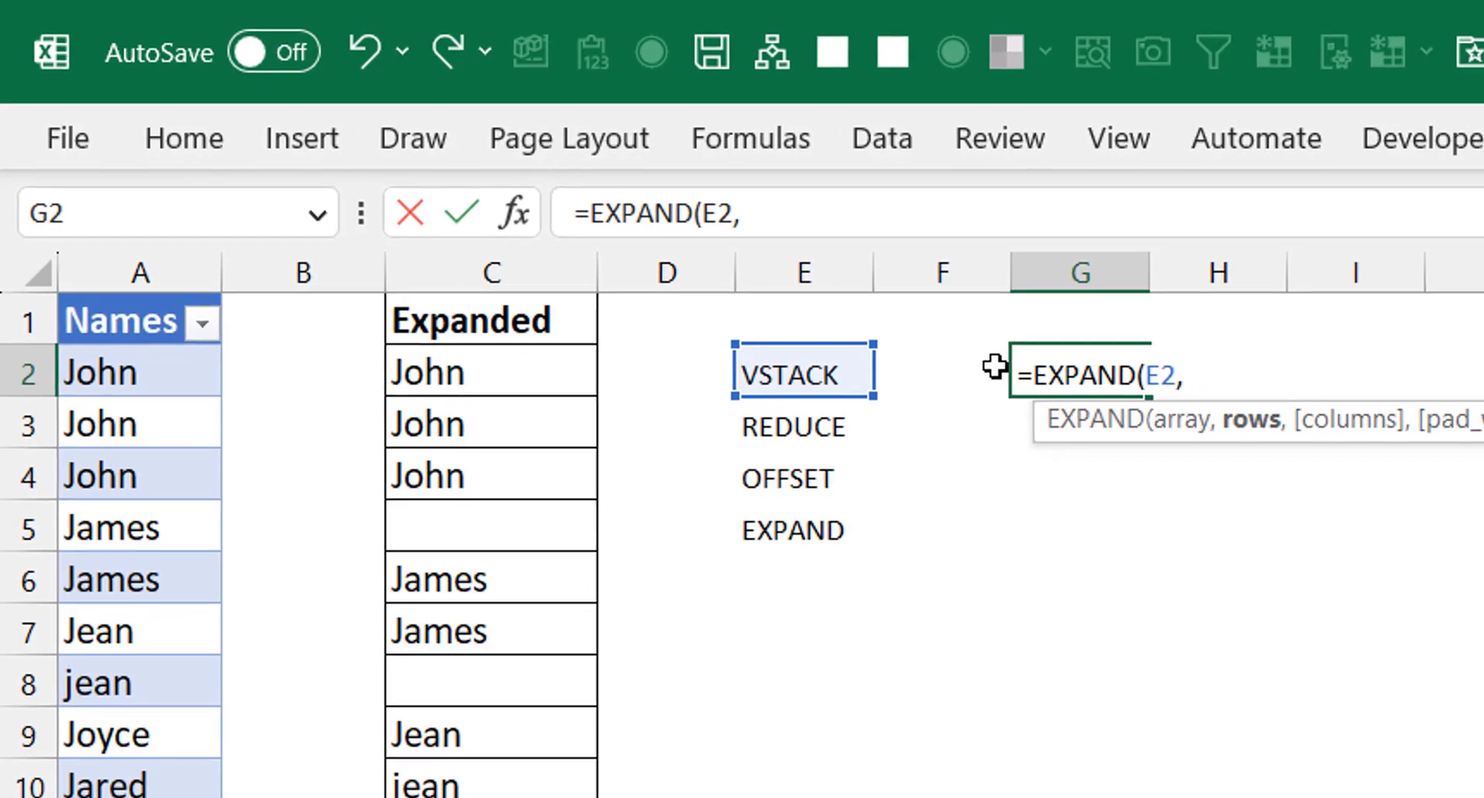
text(2)
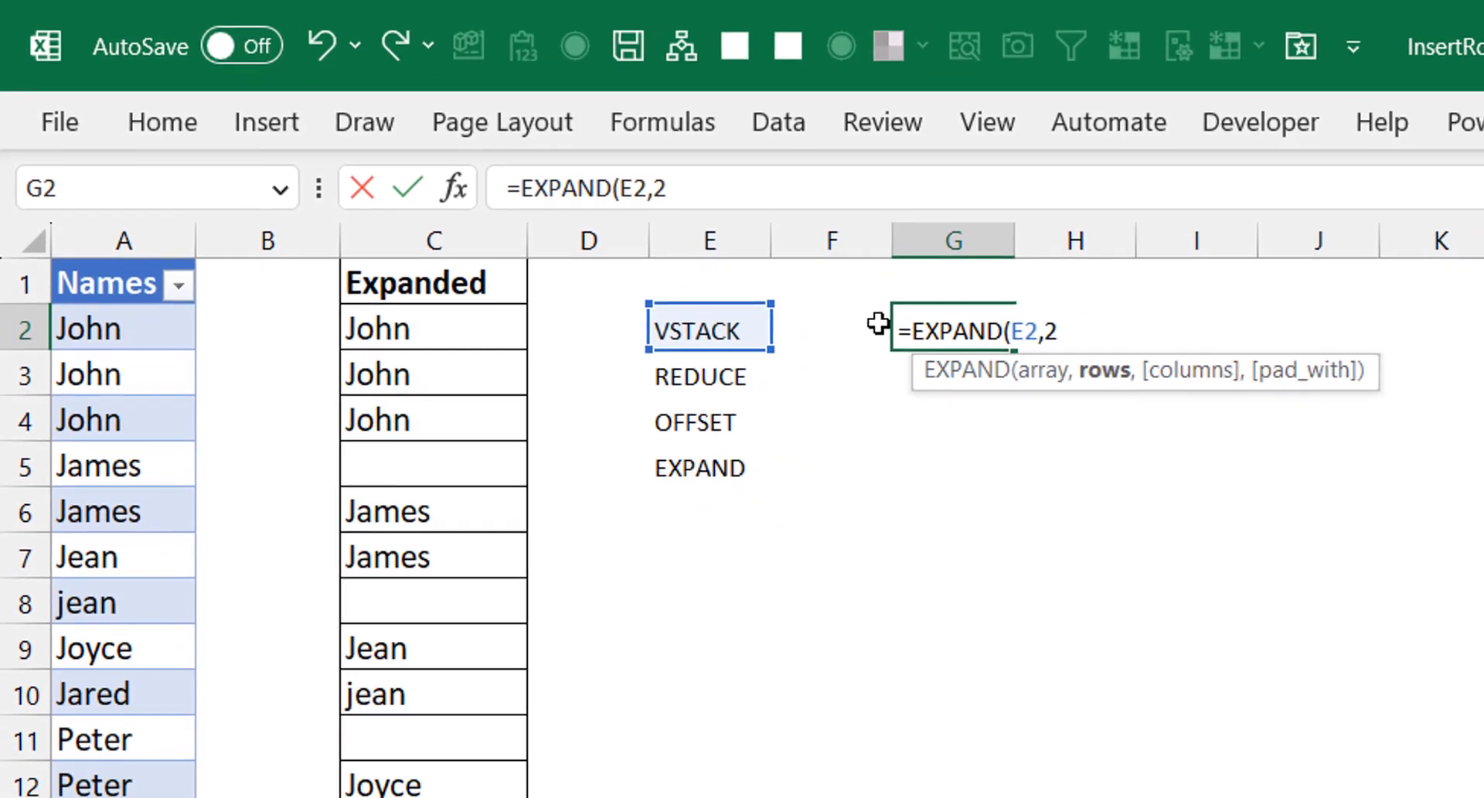
text(,)
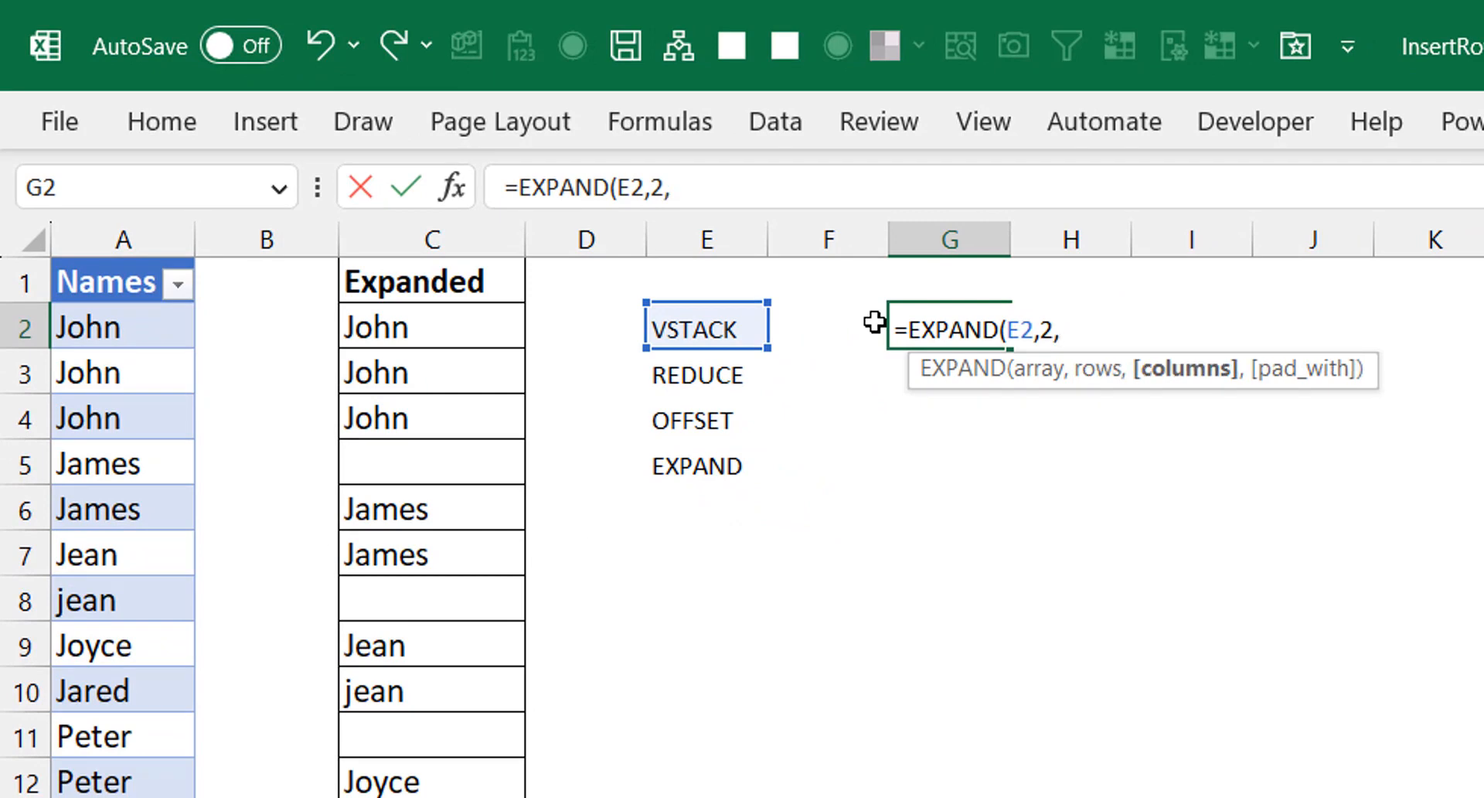
text(,)
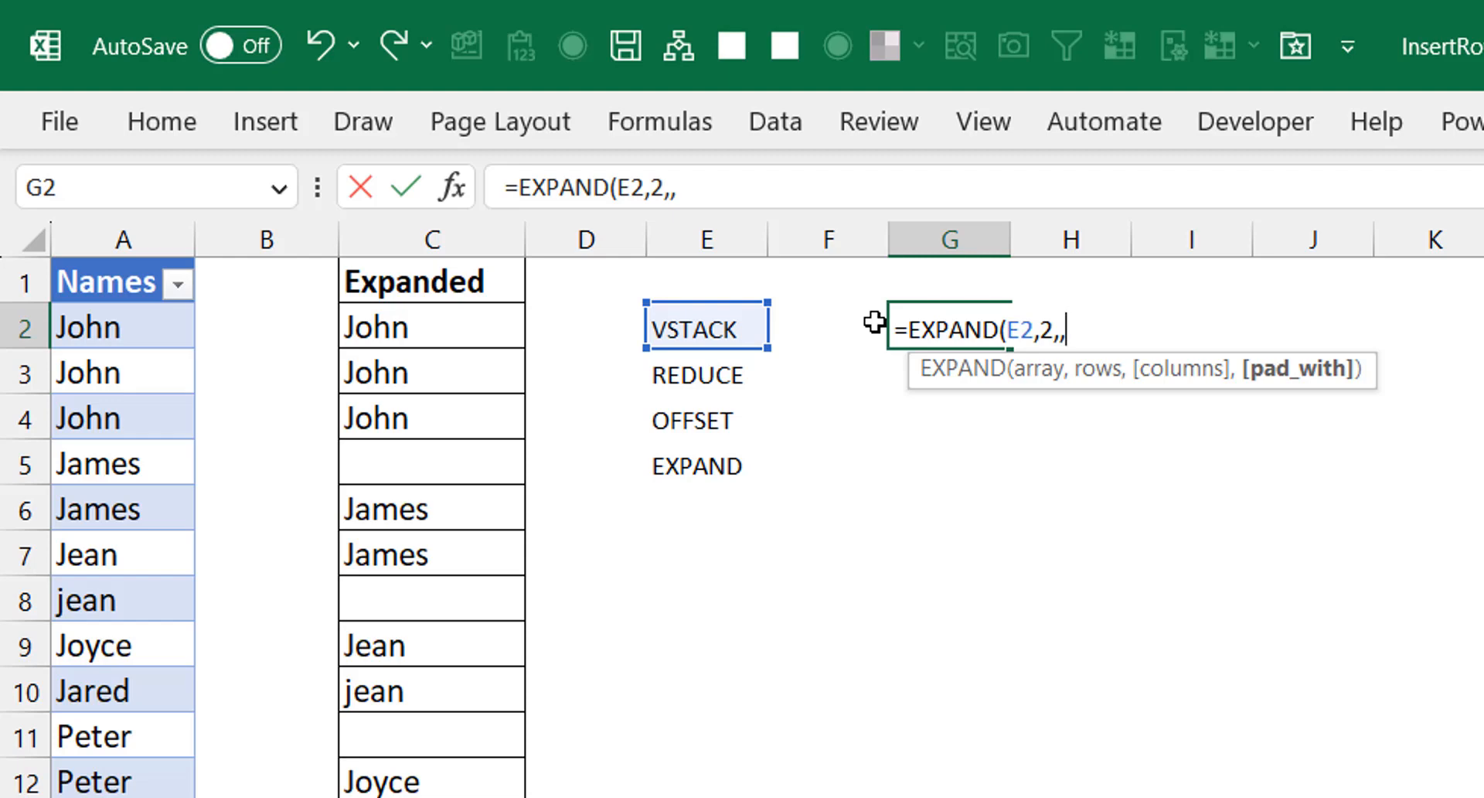
text(""))
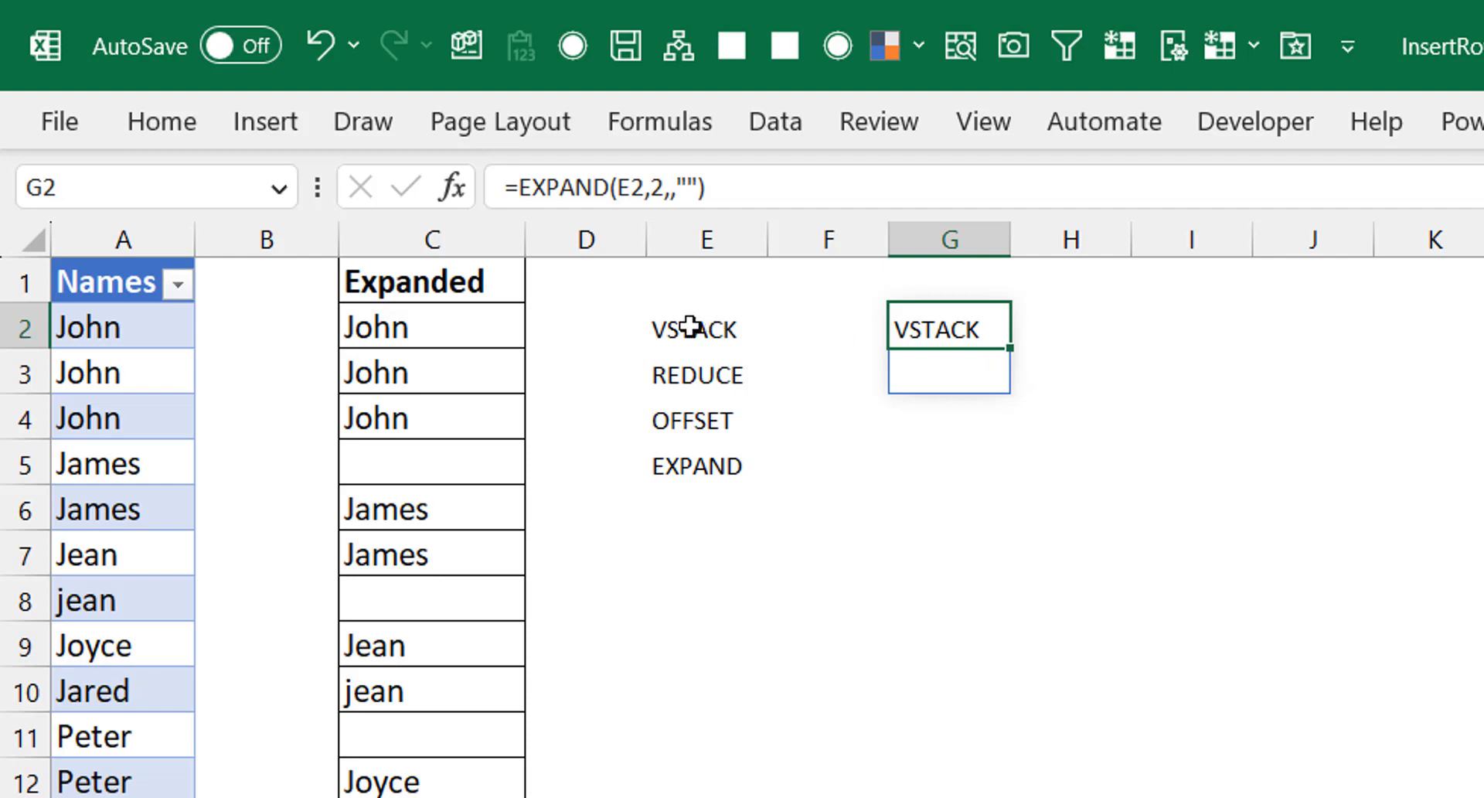
mouse_move(955, 378)
text(3)
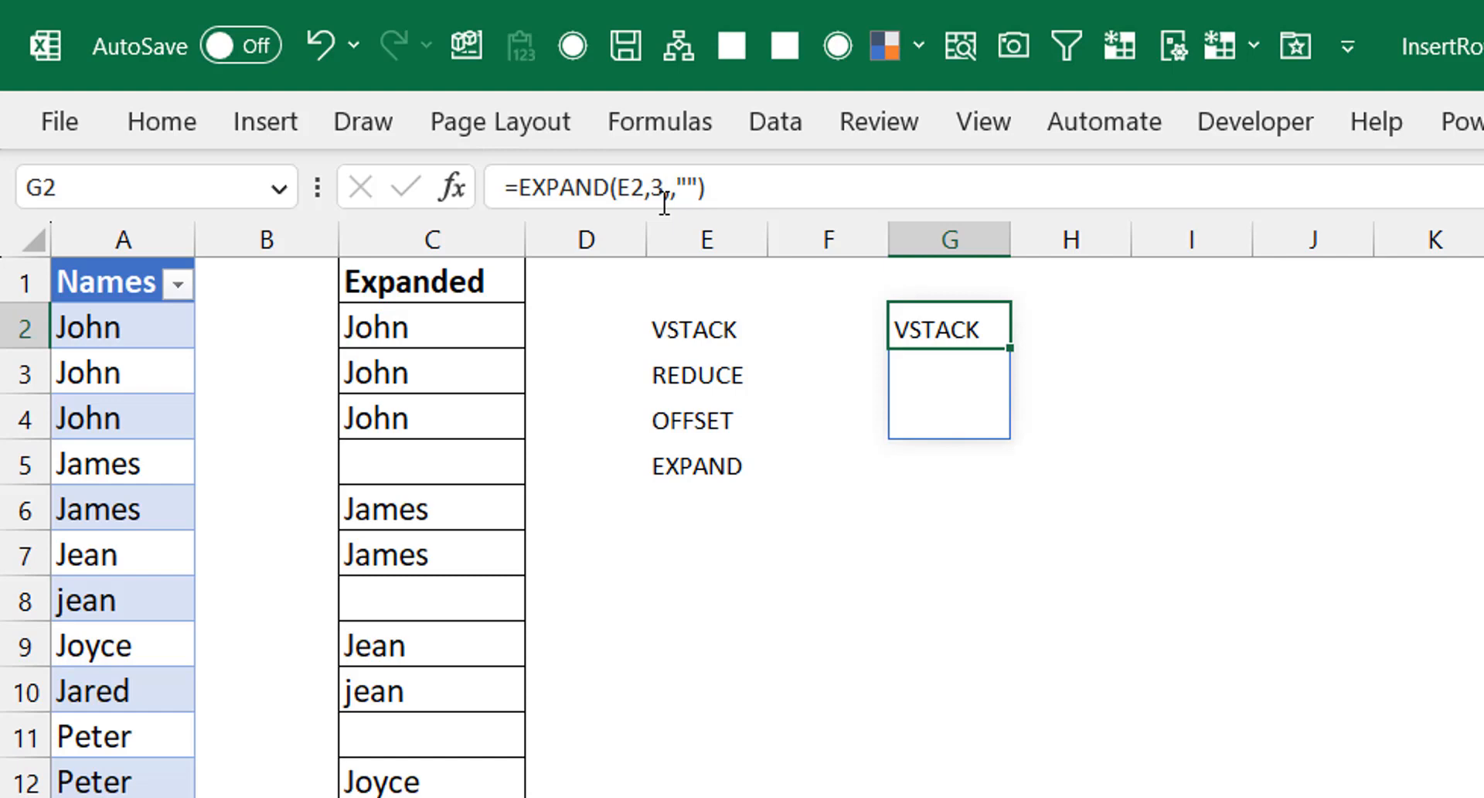
click(121, 417)
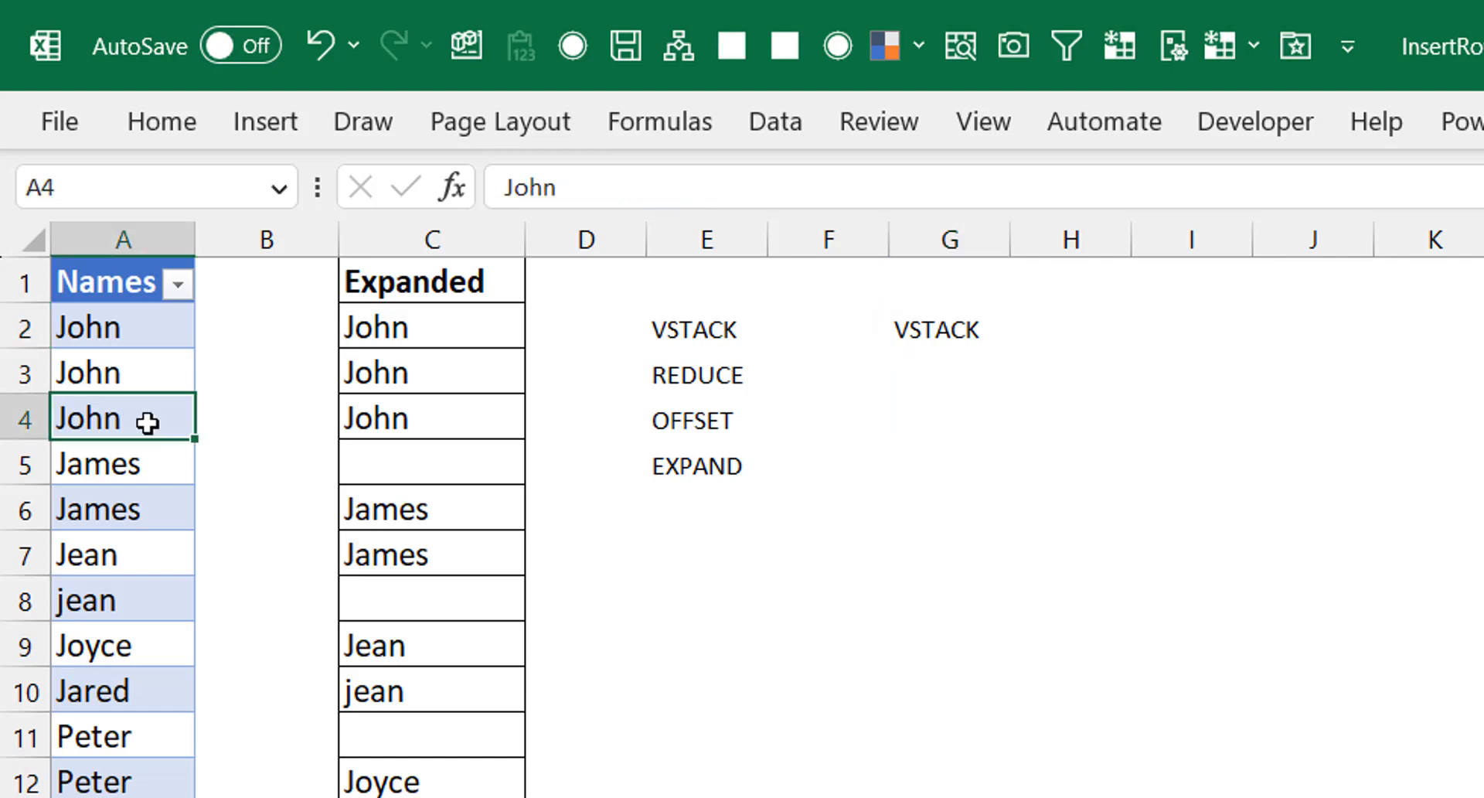
click(121, 463)
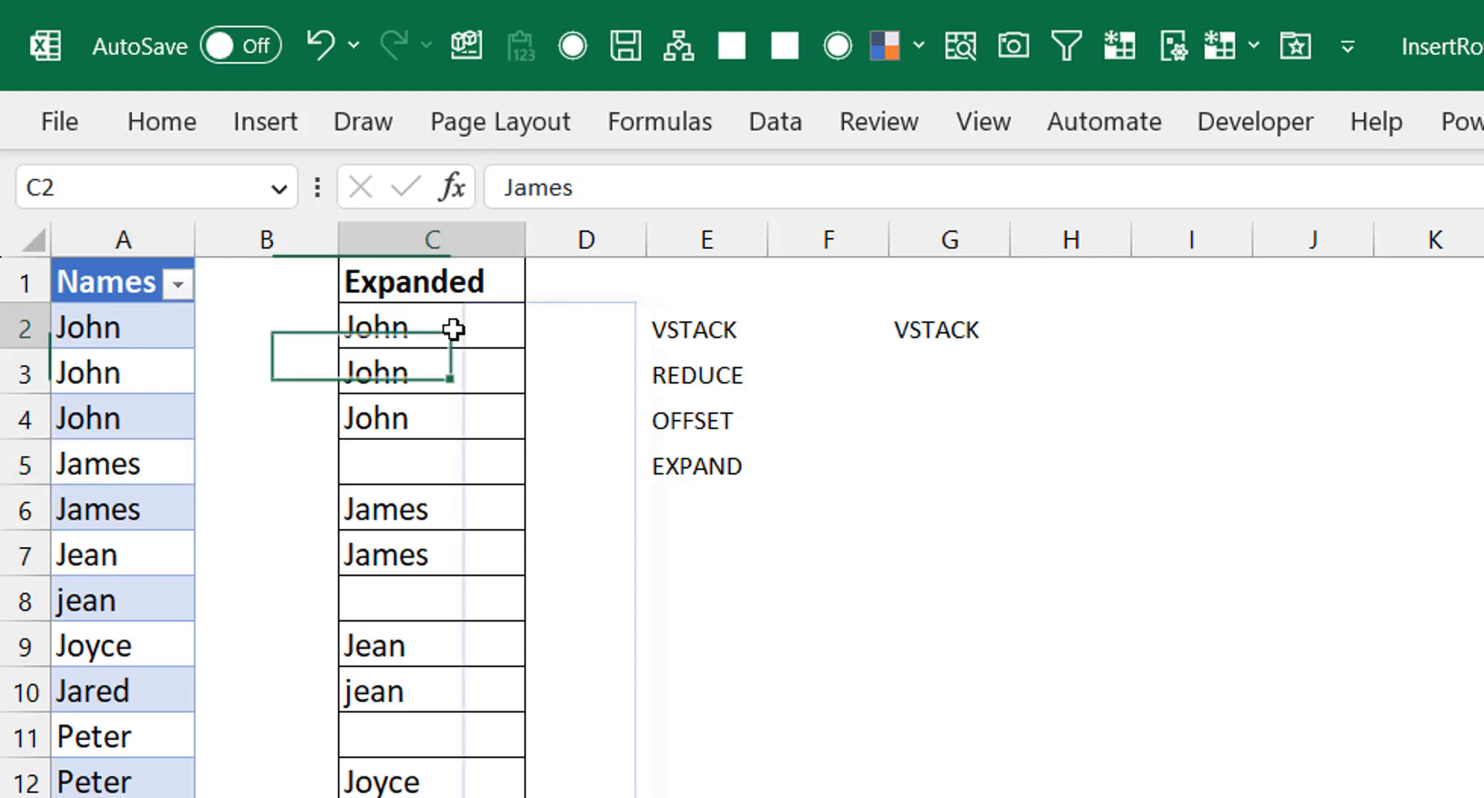
key(Delete)
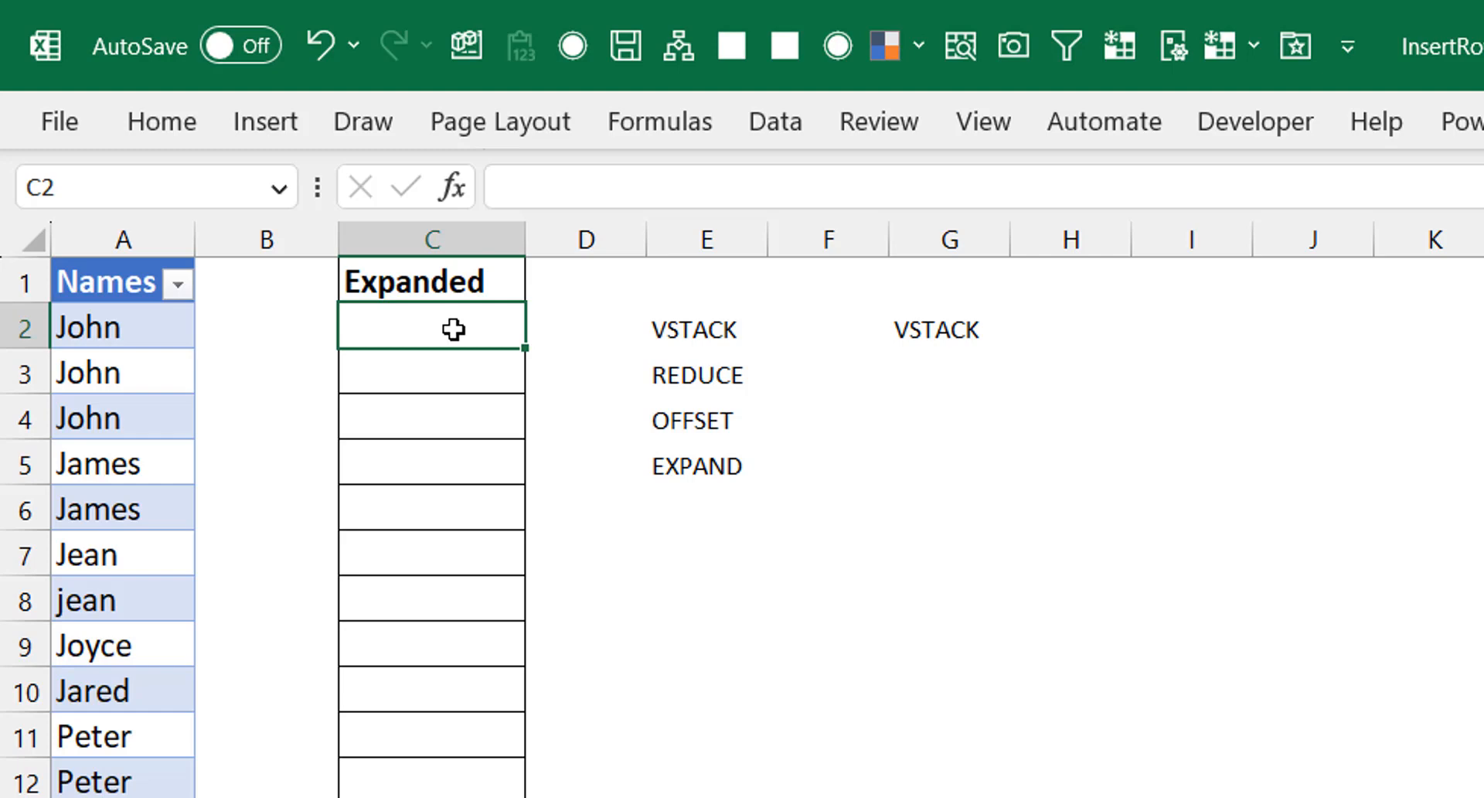
Step: Begin C2 with =REDUCE("",rng[Names], seeding an empty initial value over the Names column
text(=reduc)
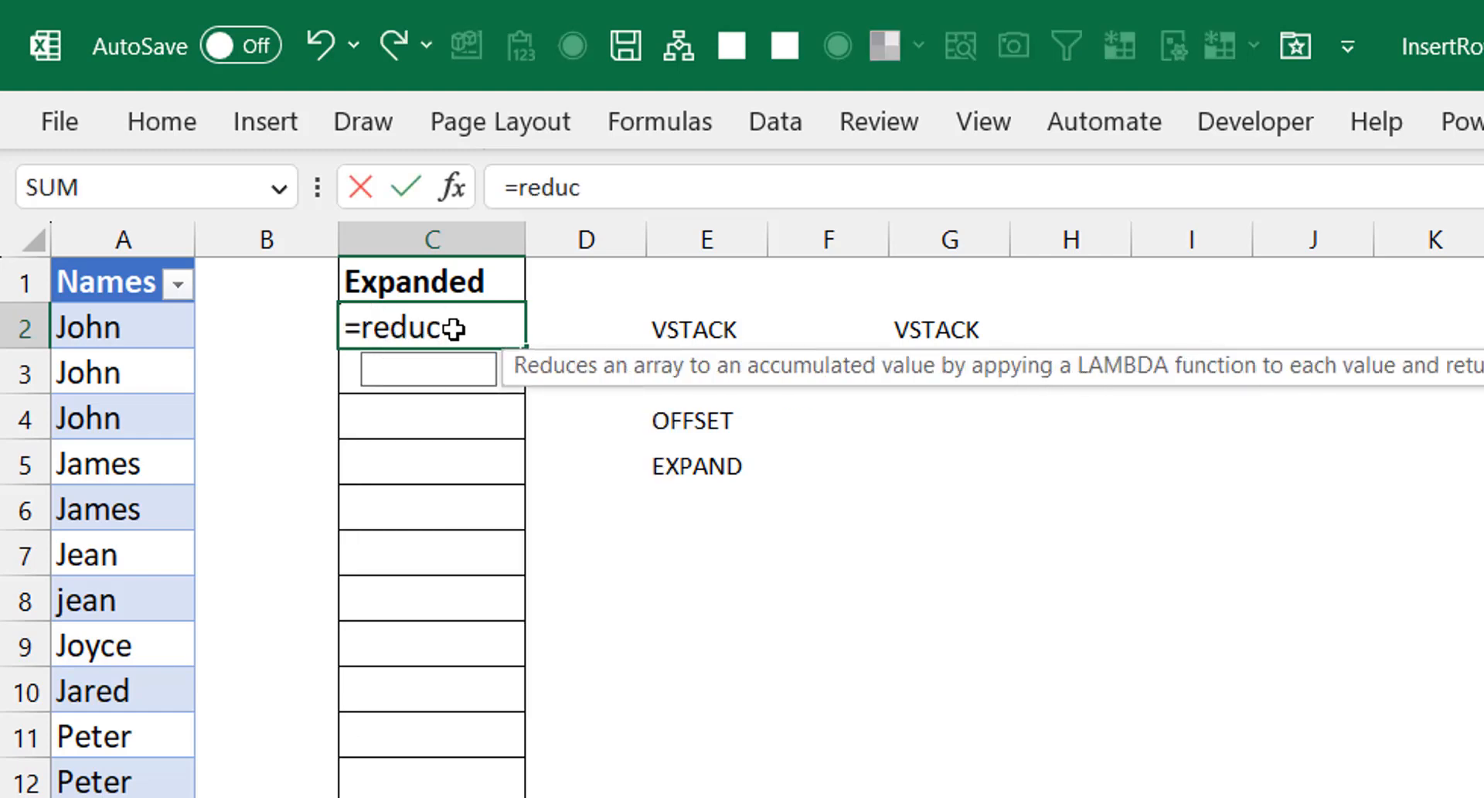
text(E(")
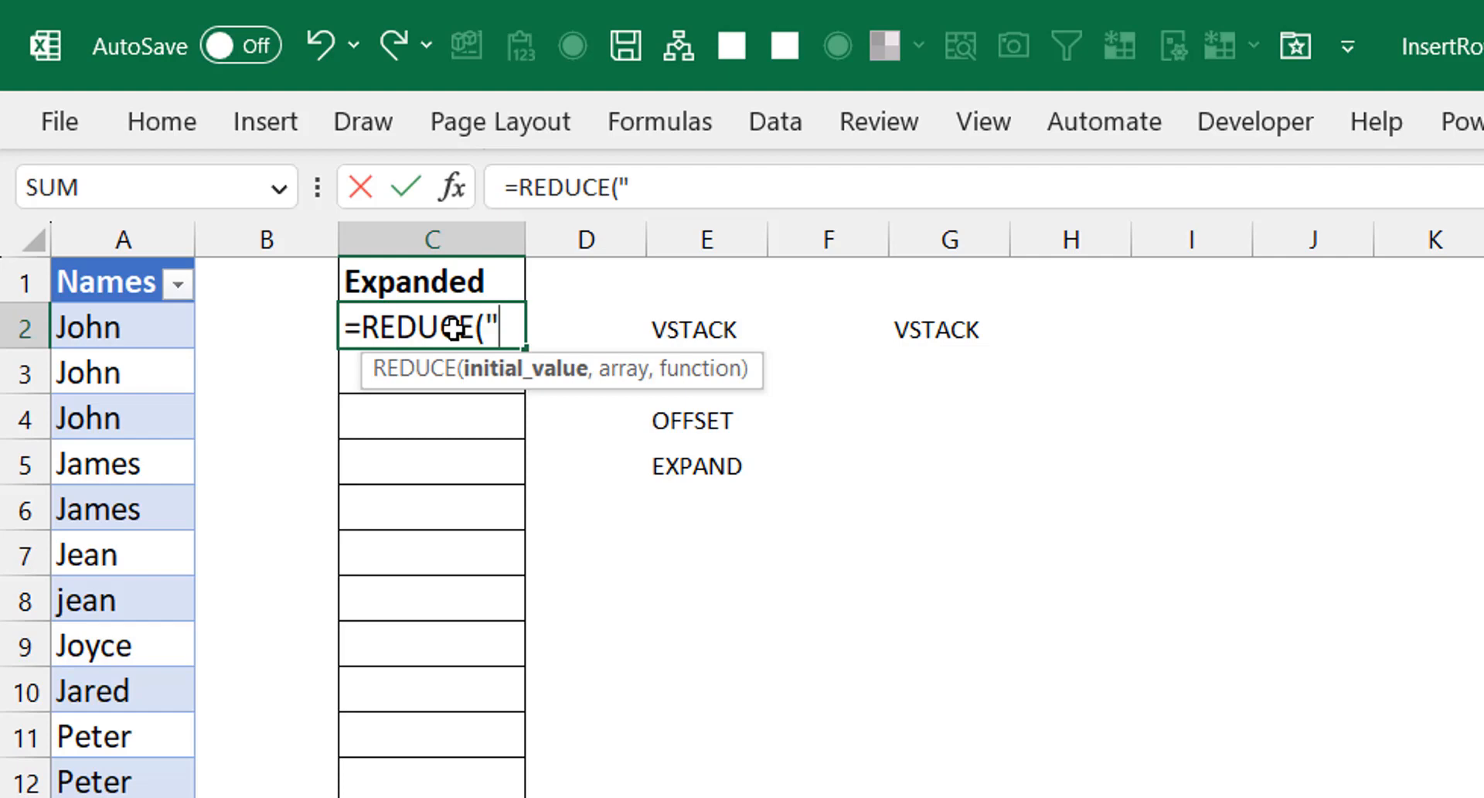
text(")
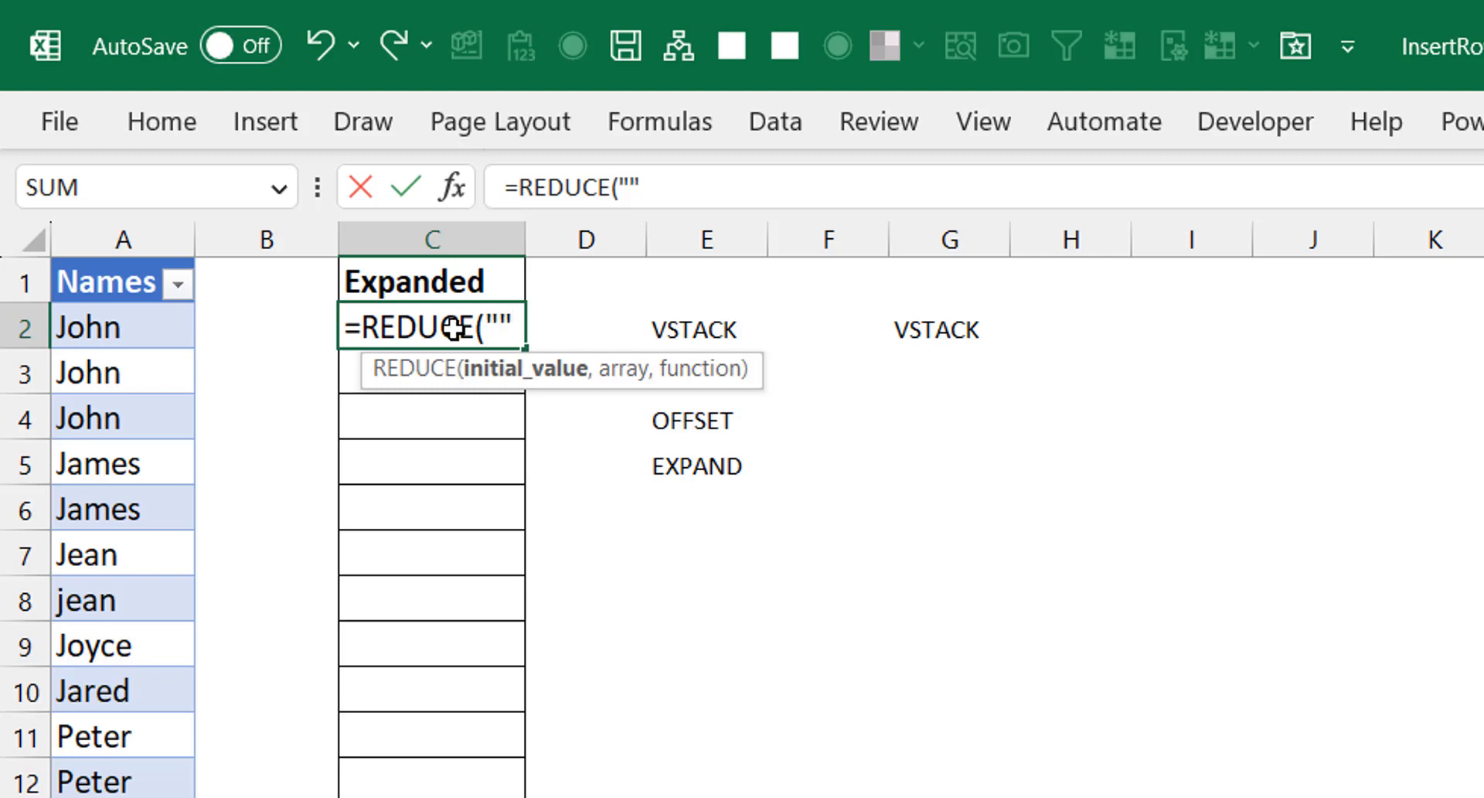
text(,rng[Names)
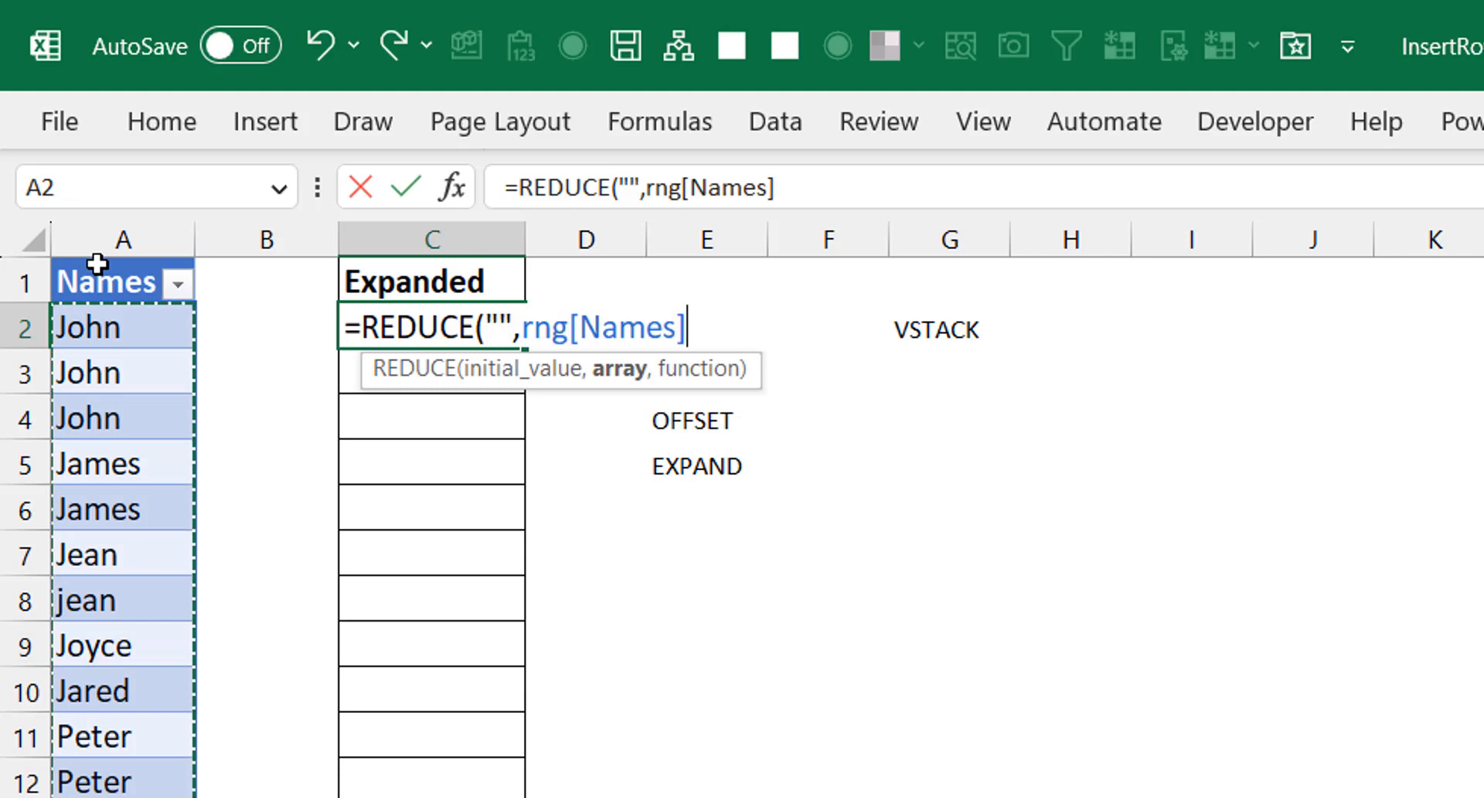
text(,)
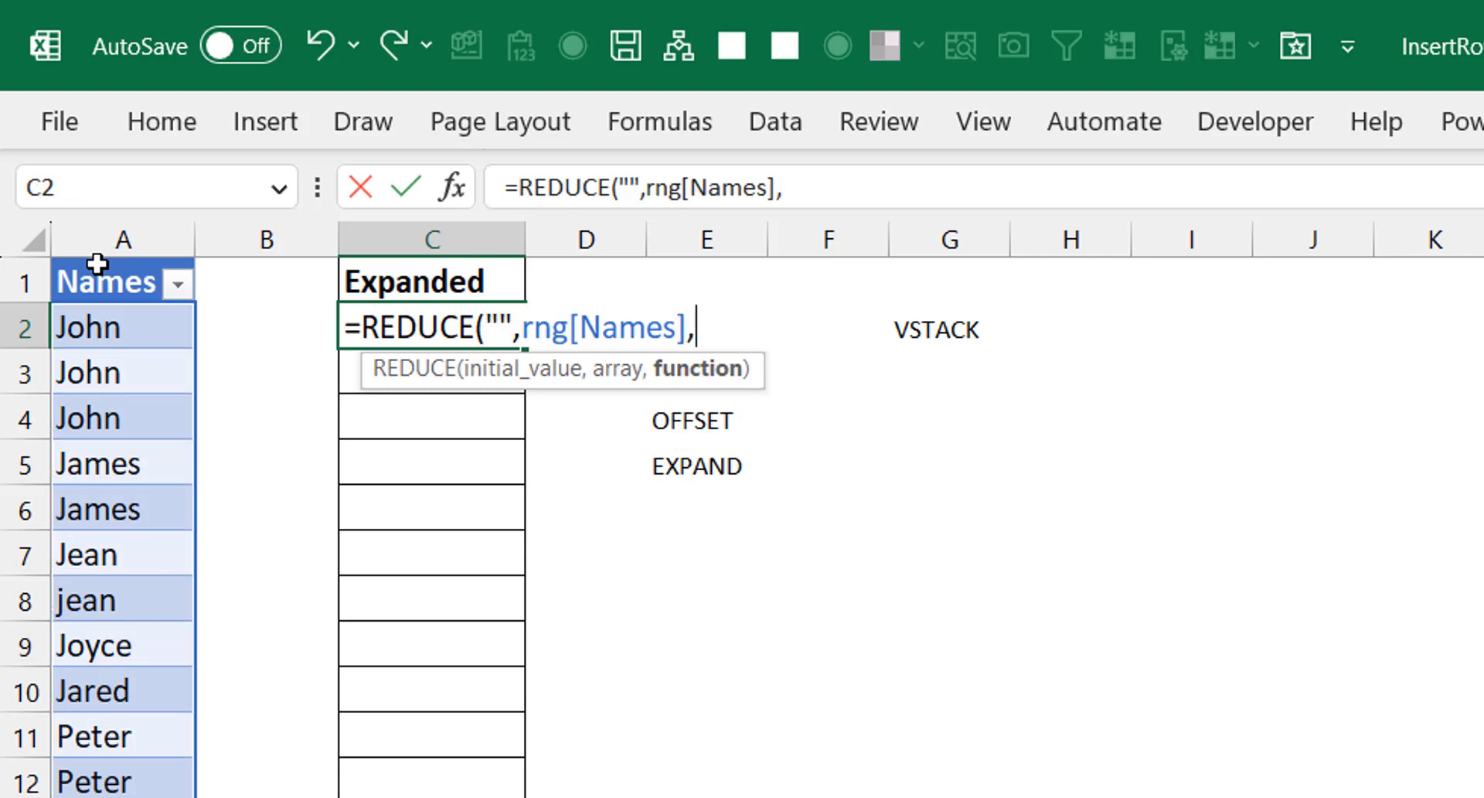
Step: Finish with LAMBDA(a,b,VSTACK(a,b))) and commit so a blank then every name spills
text(LAMBDA()
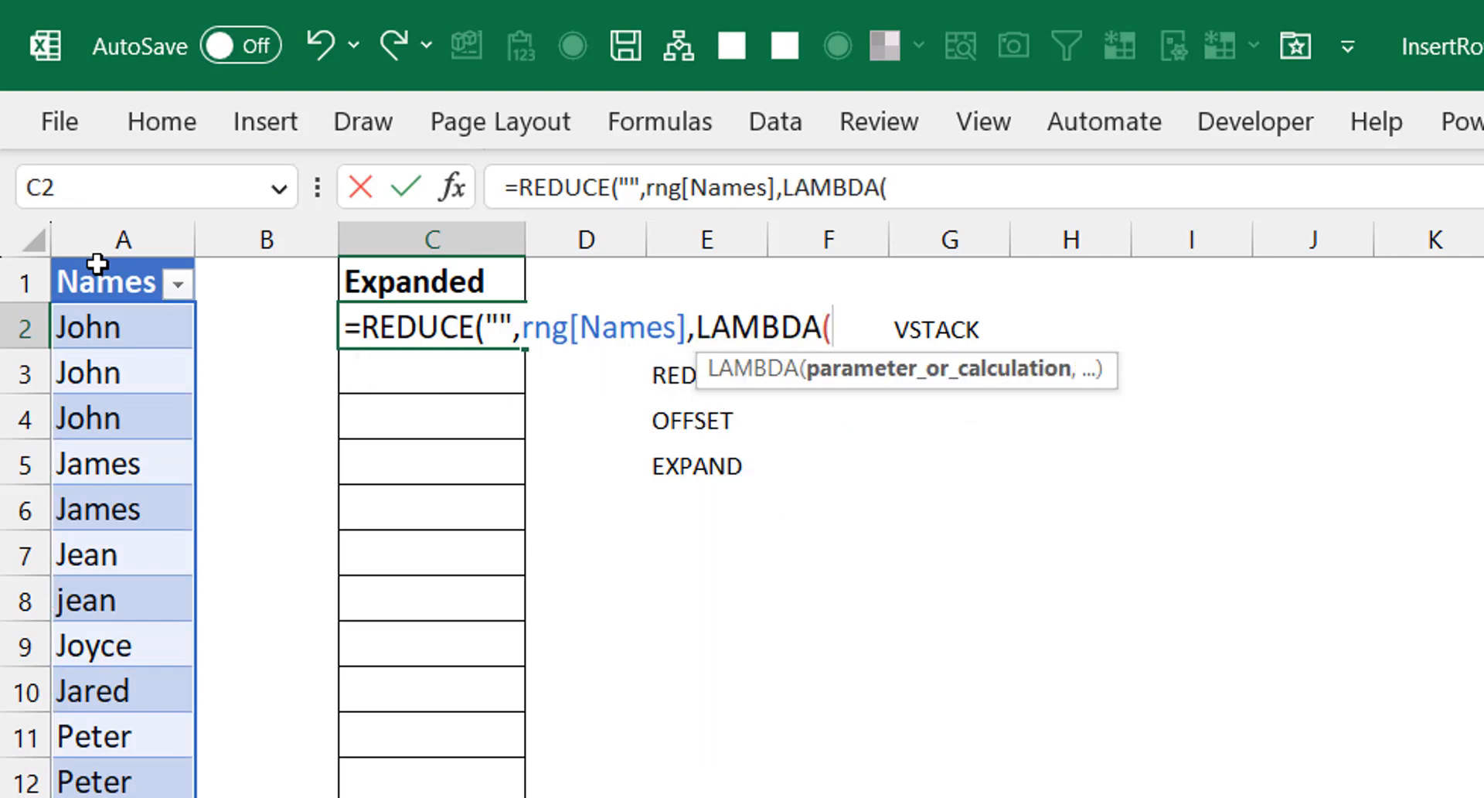
text(a)
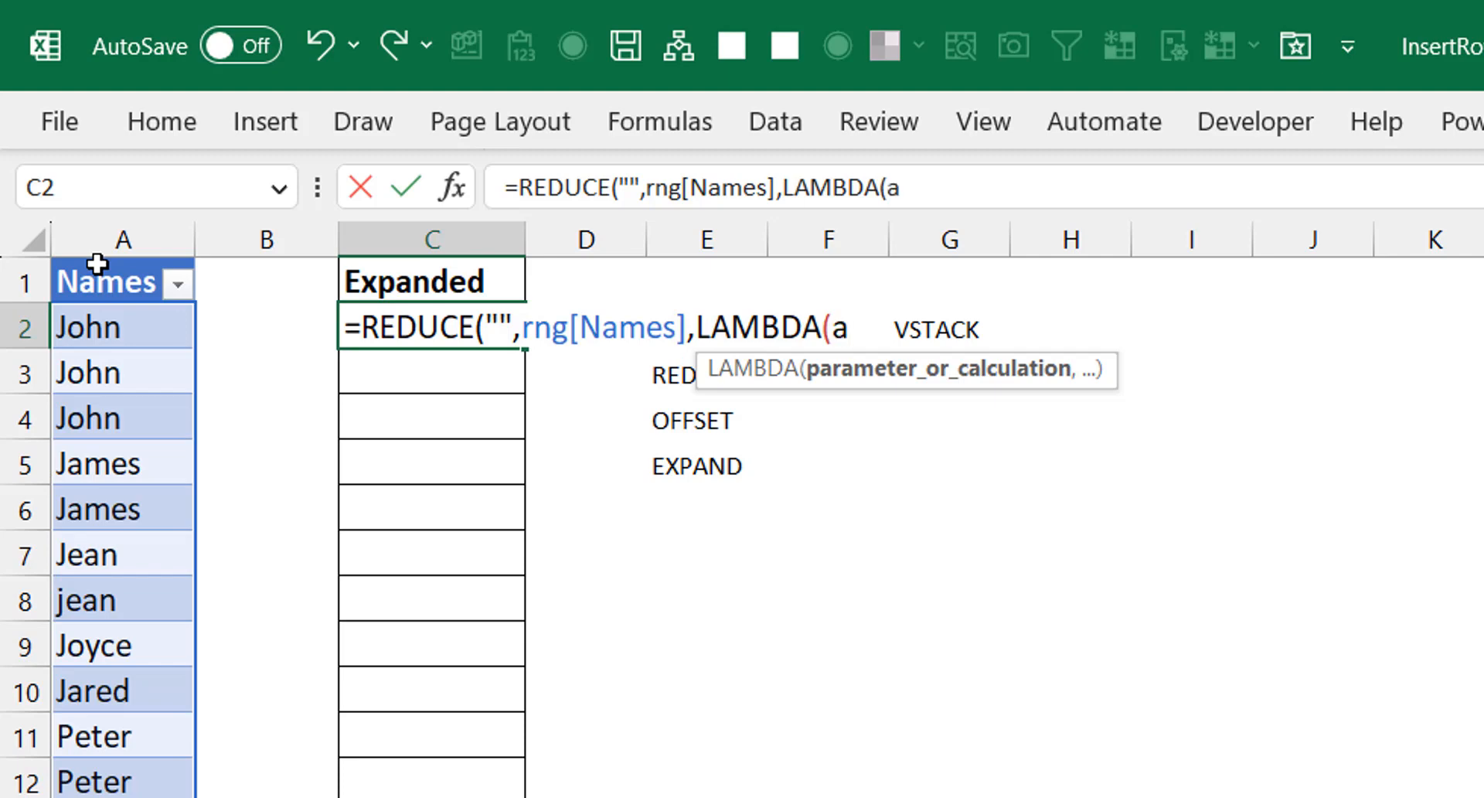
text(b)
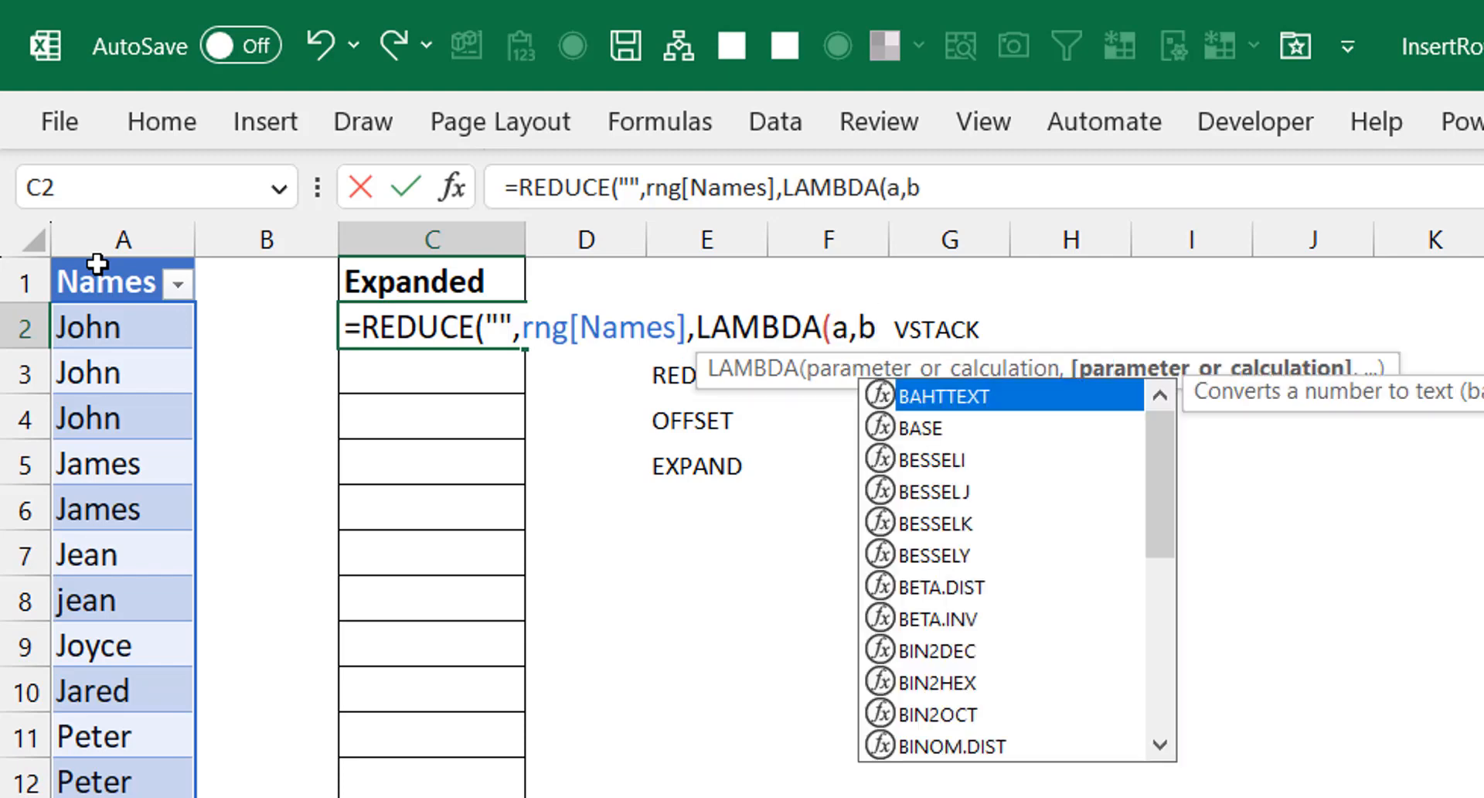
text(,)
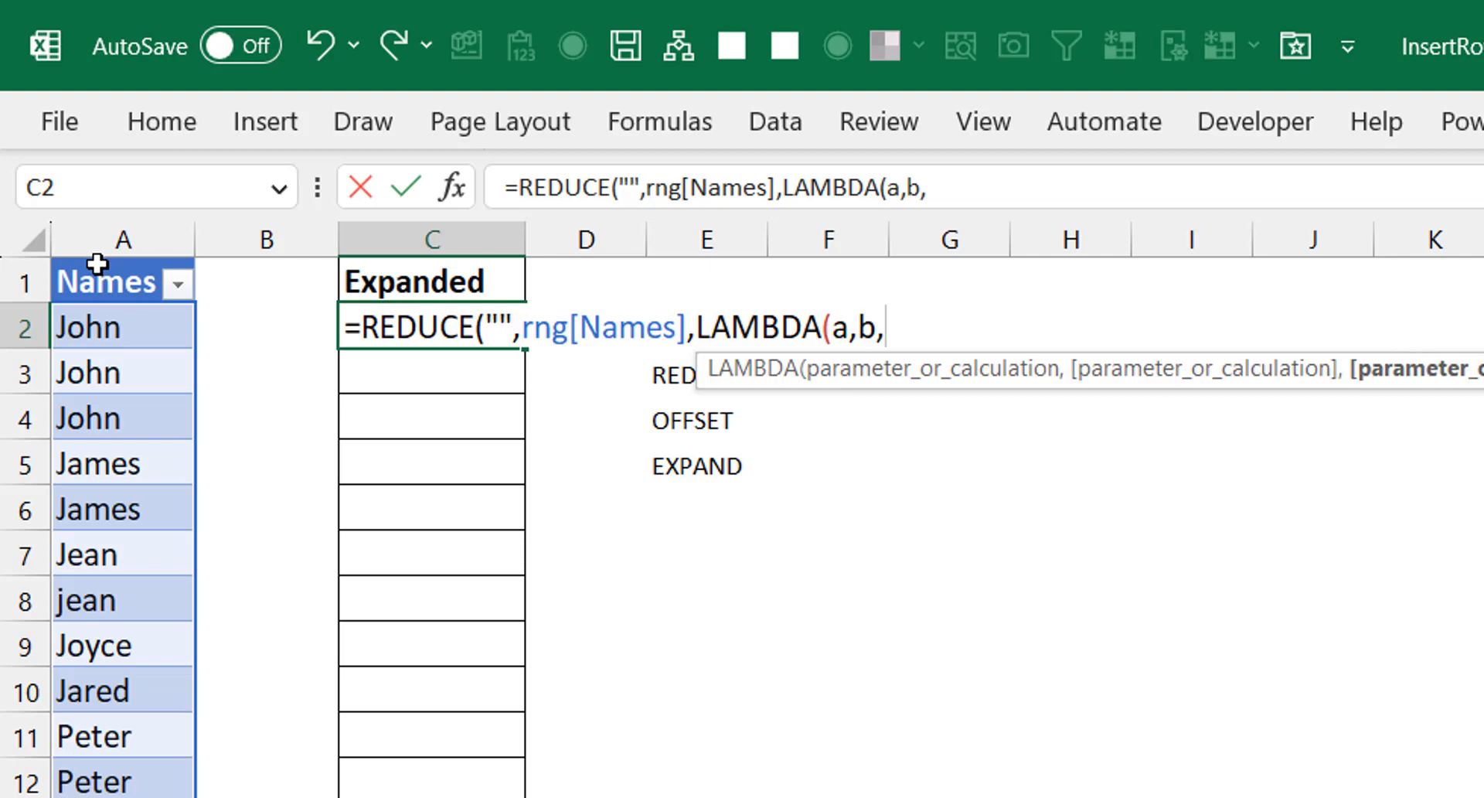
text(vstac)
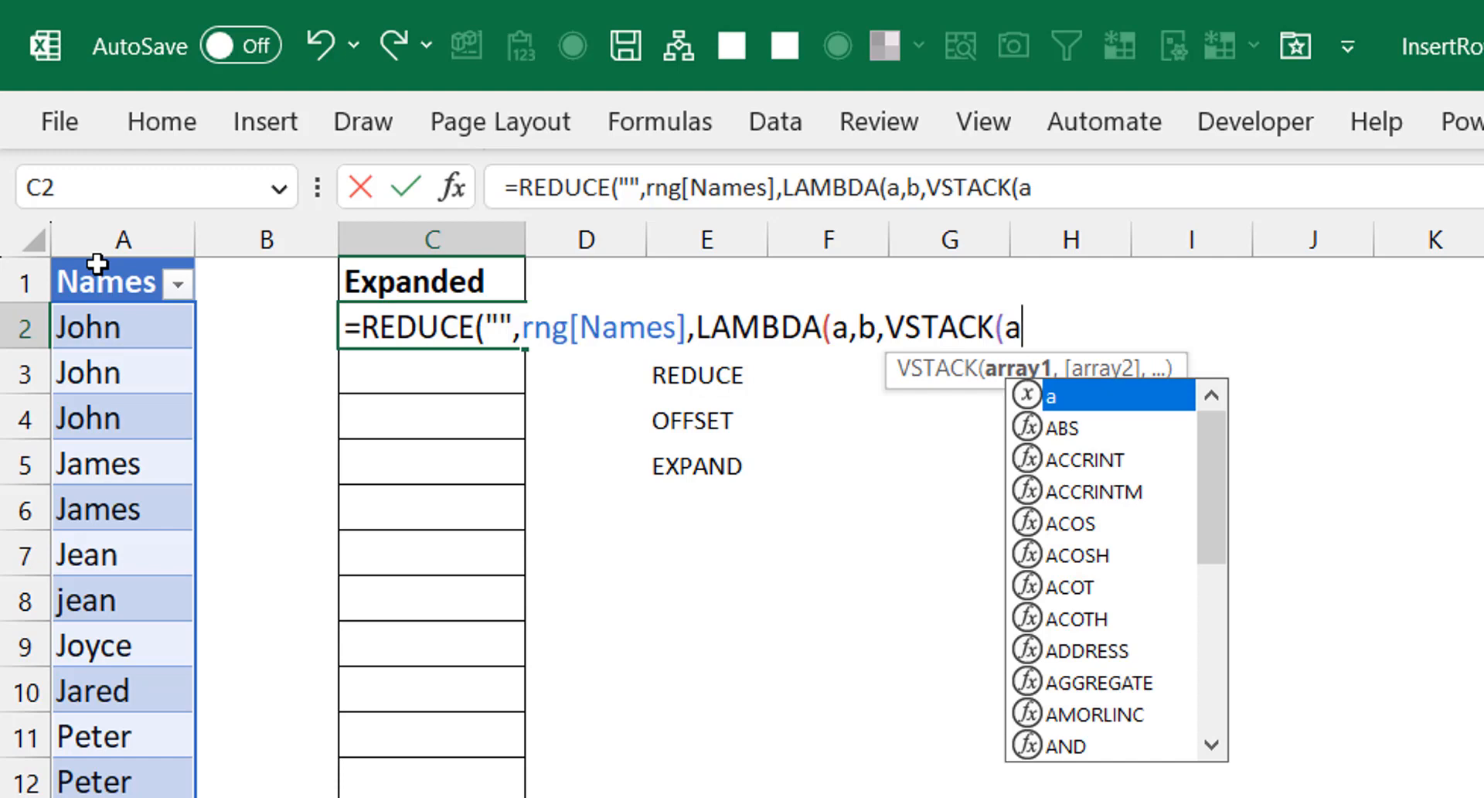
mouse_move(592, 356)
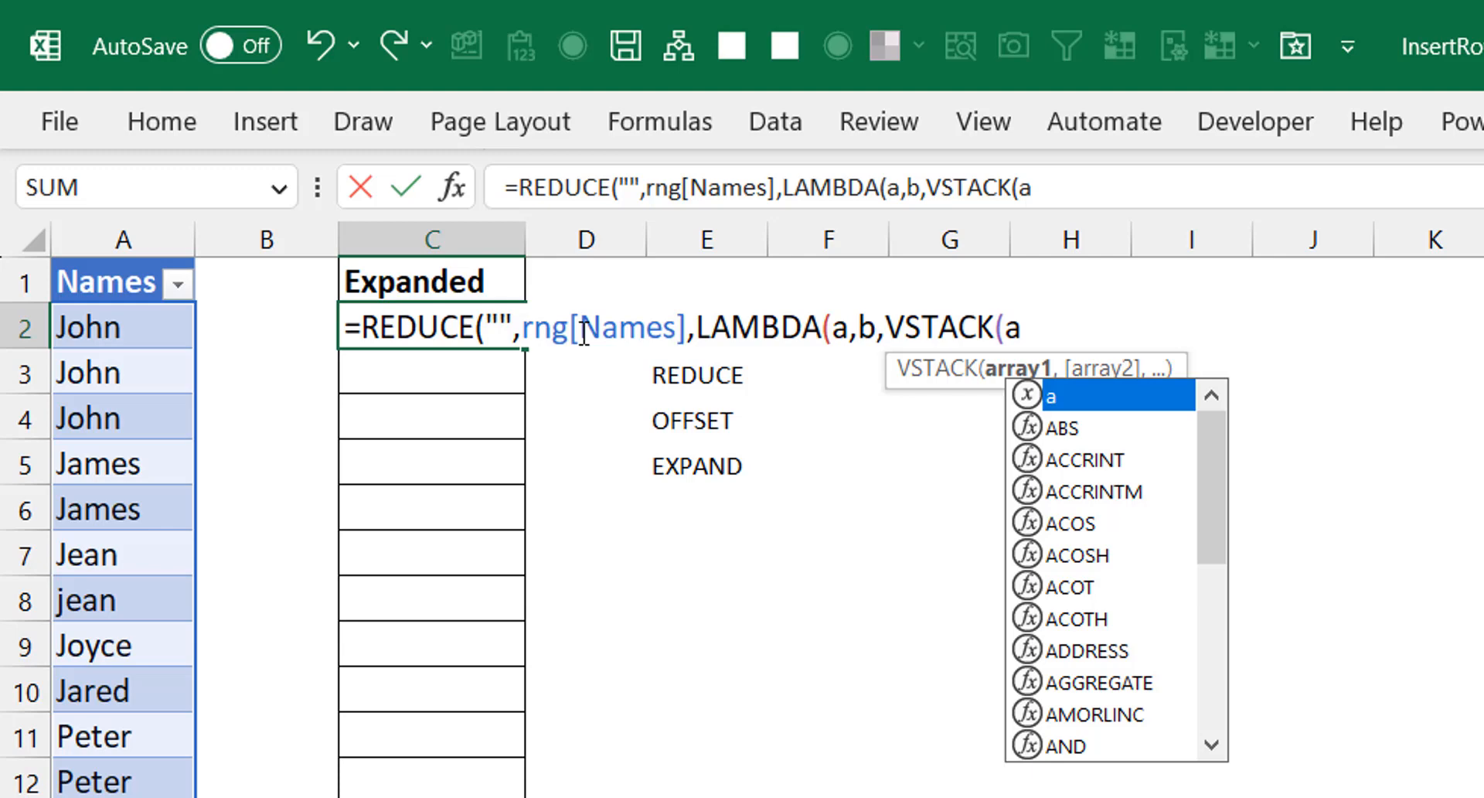
mouse_move(243, 293)
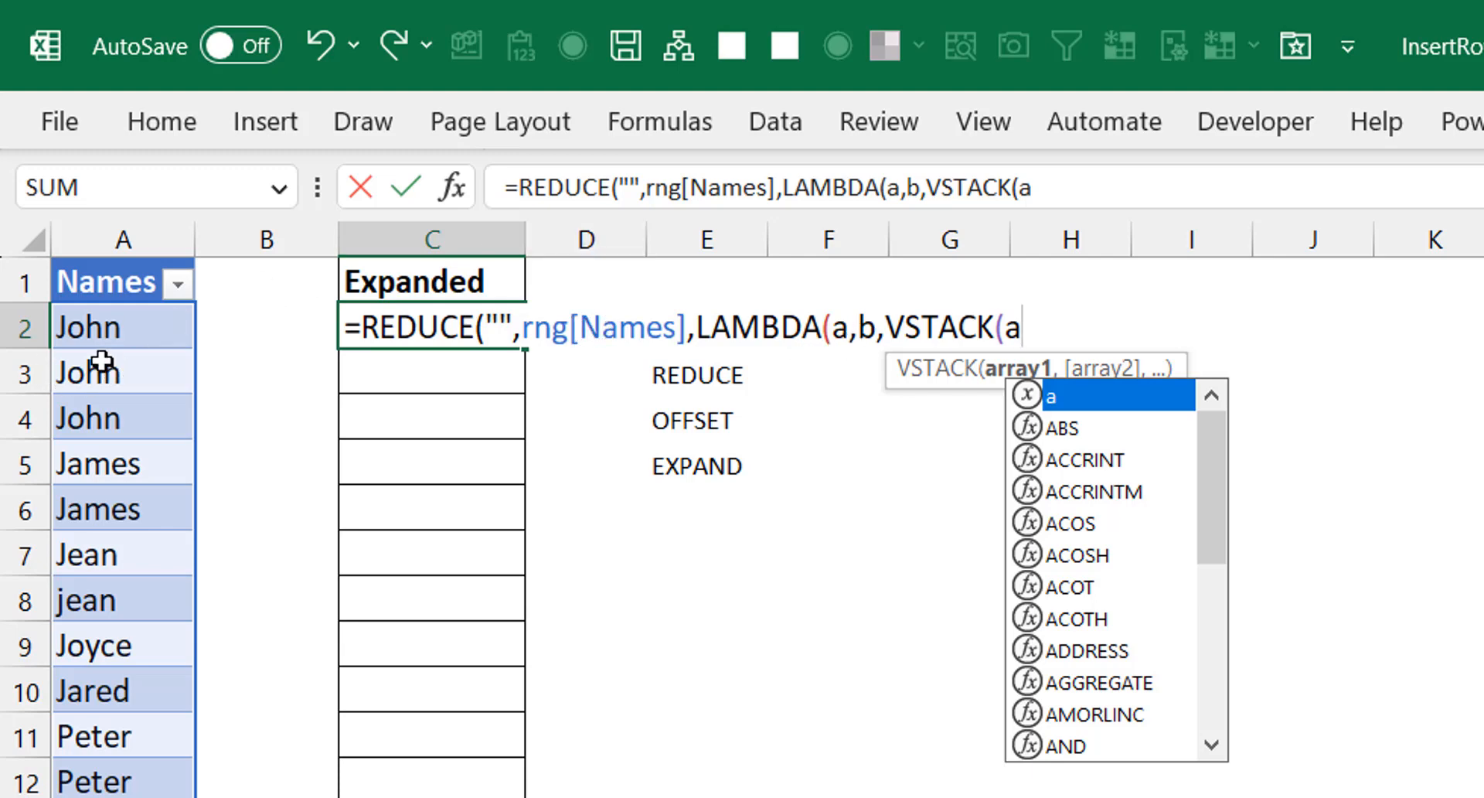
mouse_move(1216, 169)
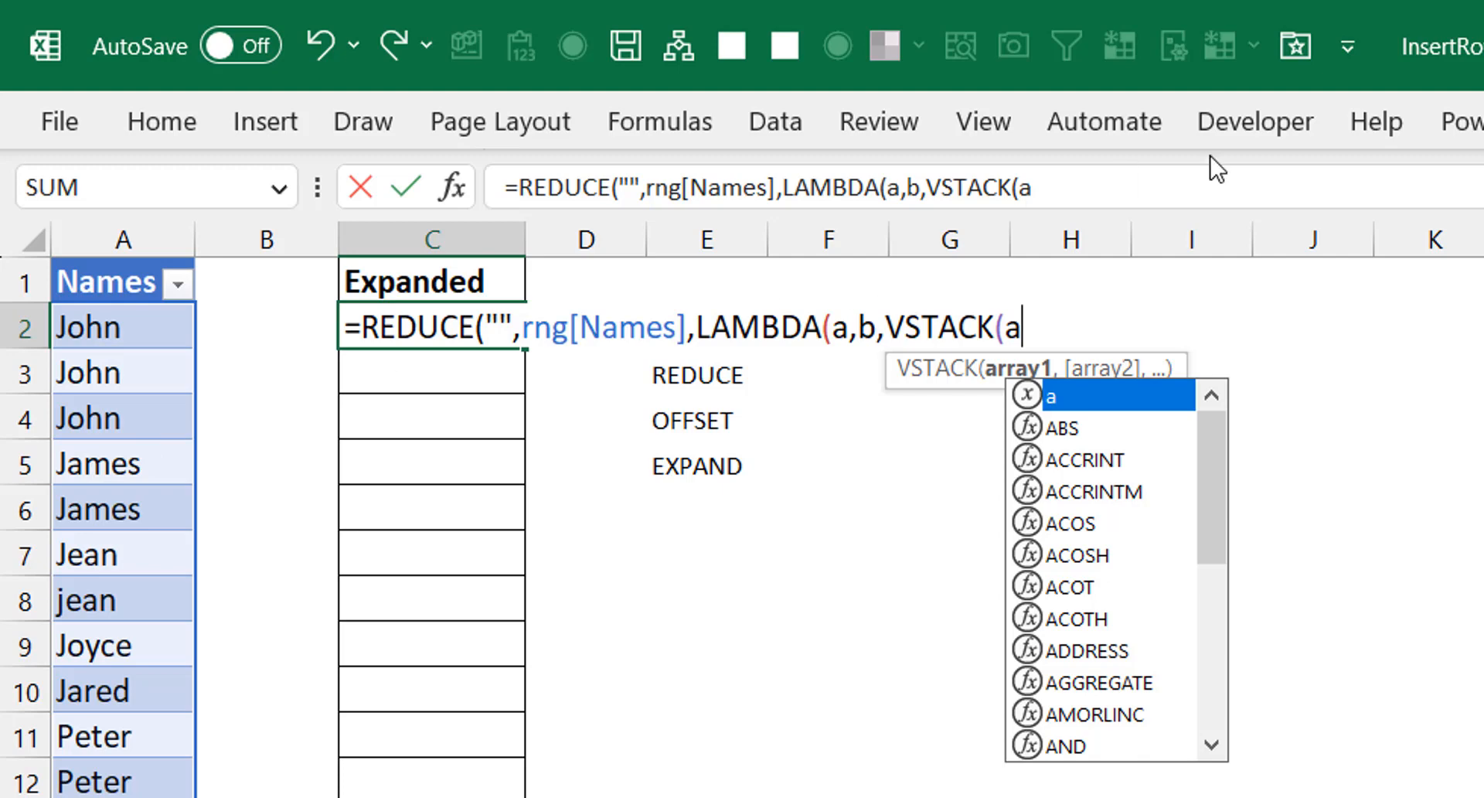
text(,b)
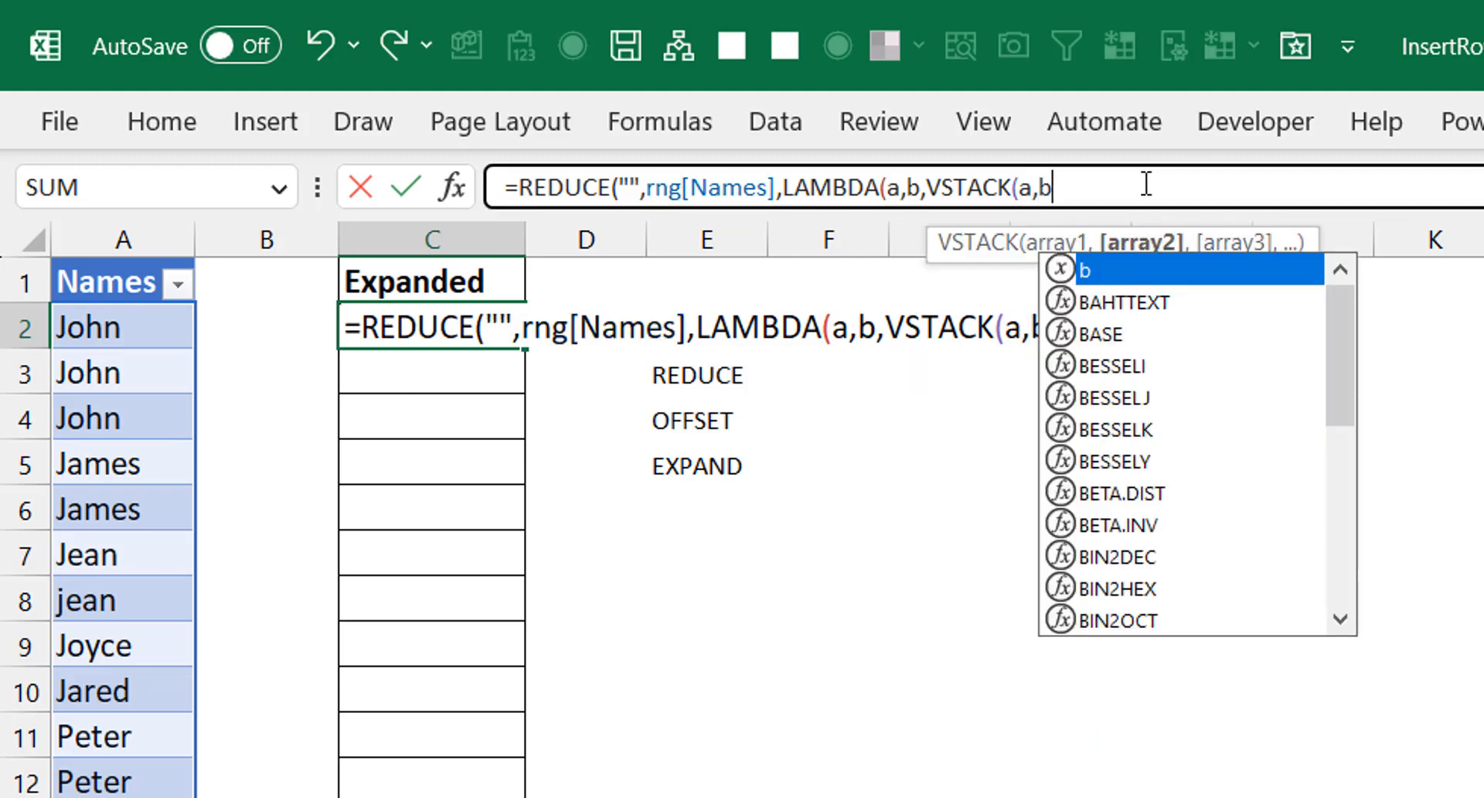
text())
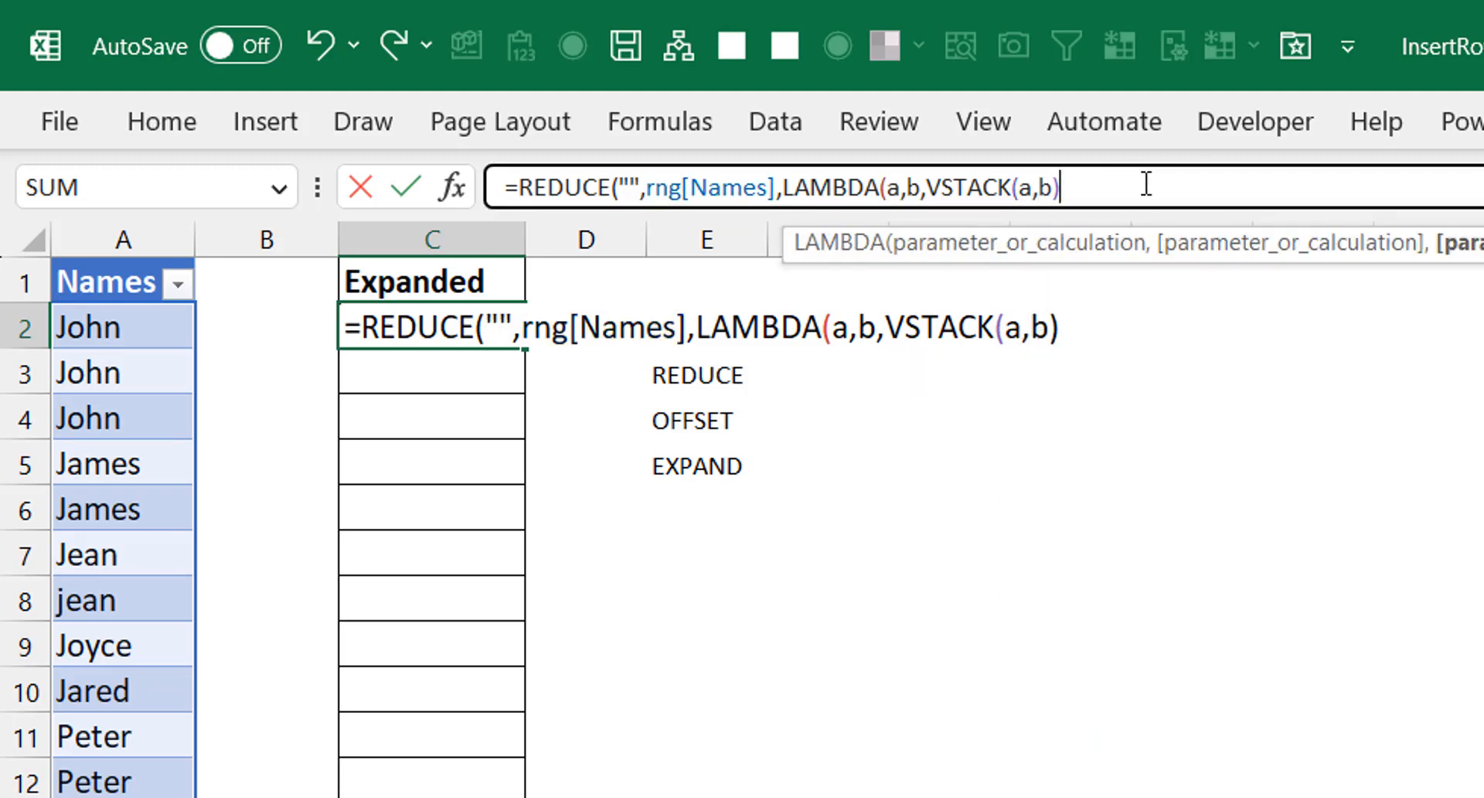
text()))
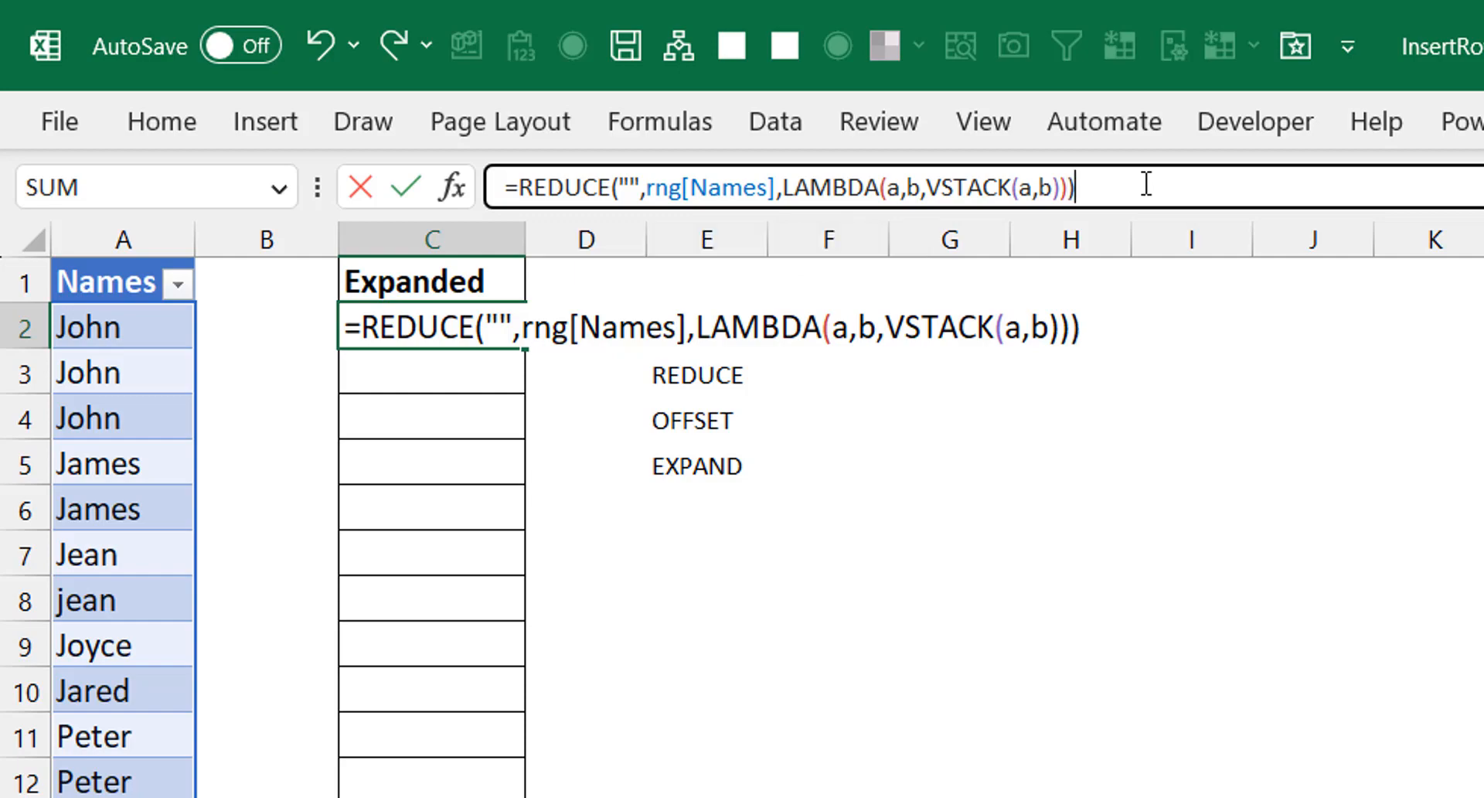
key(Enter)
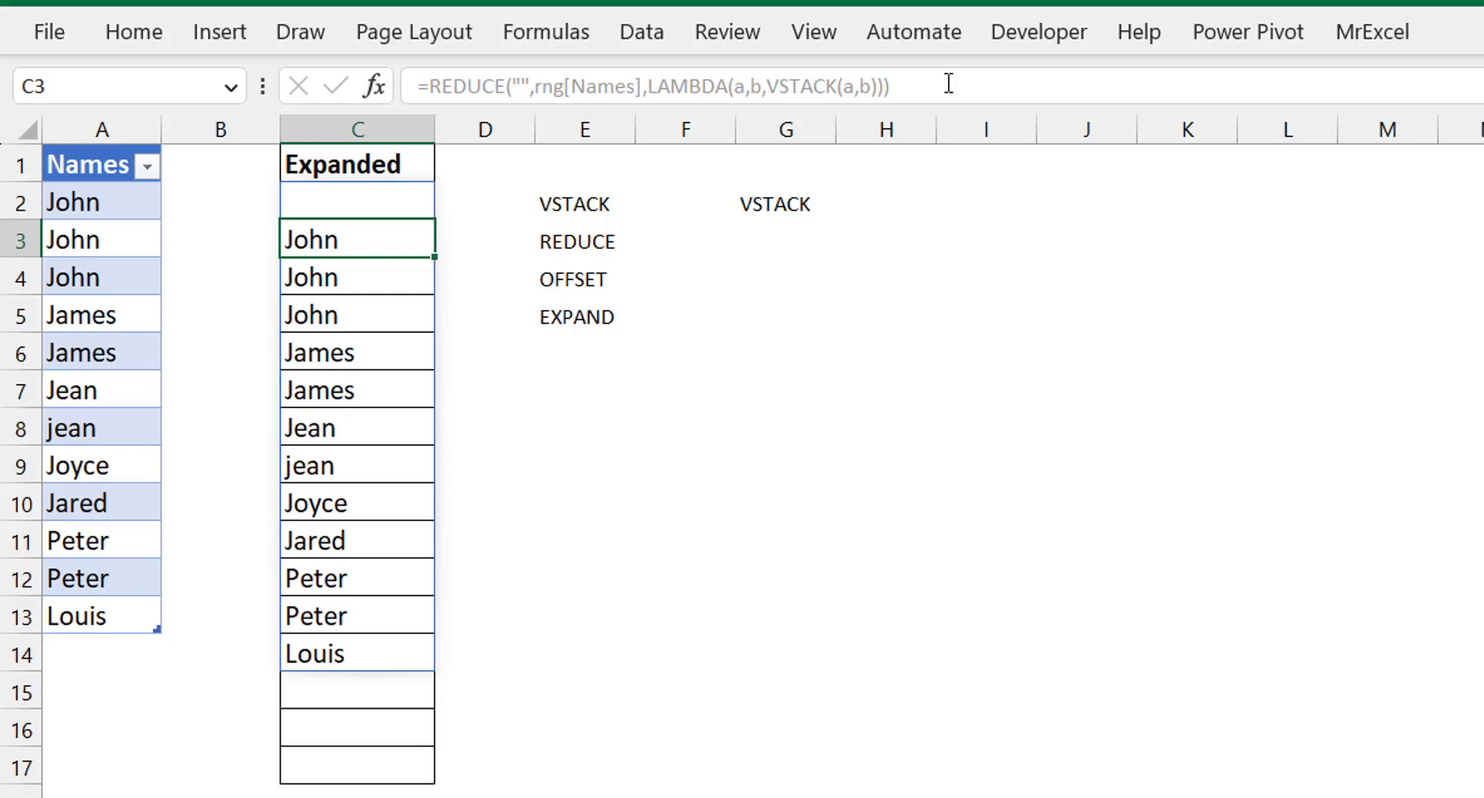
Step: Select the spilled REDUCE/VSTACK formula in C2 for editing
click(357, 199)
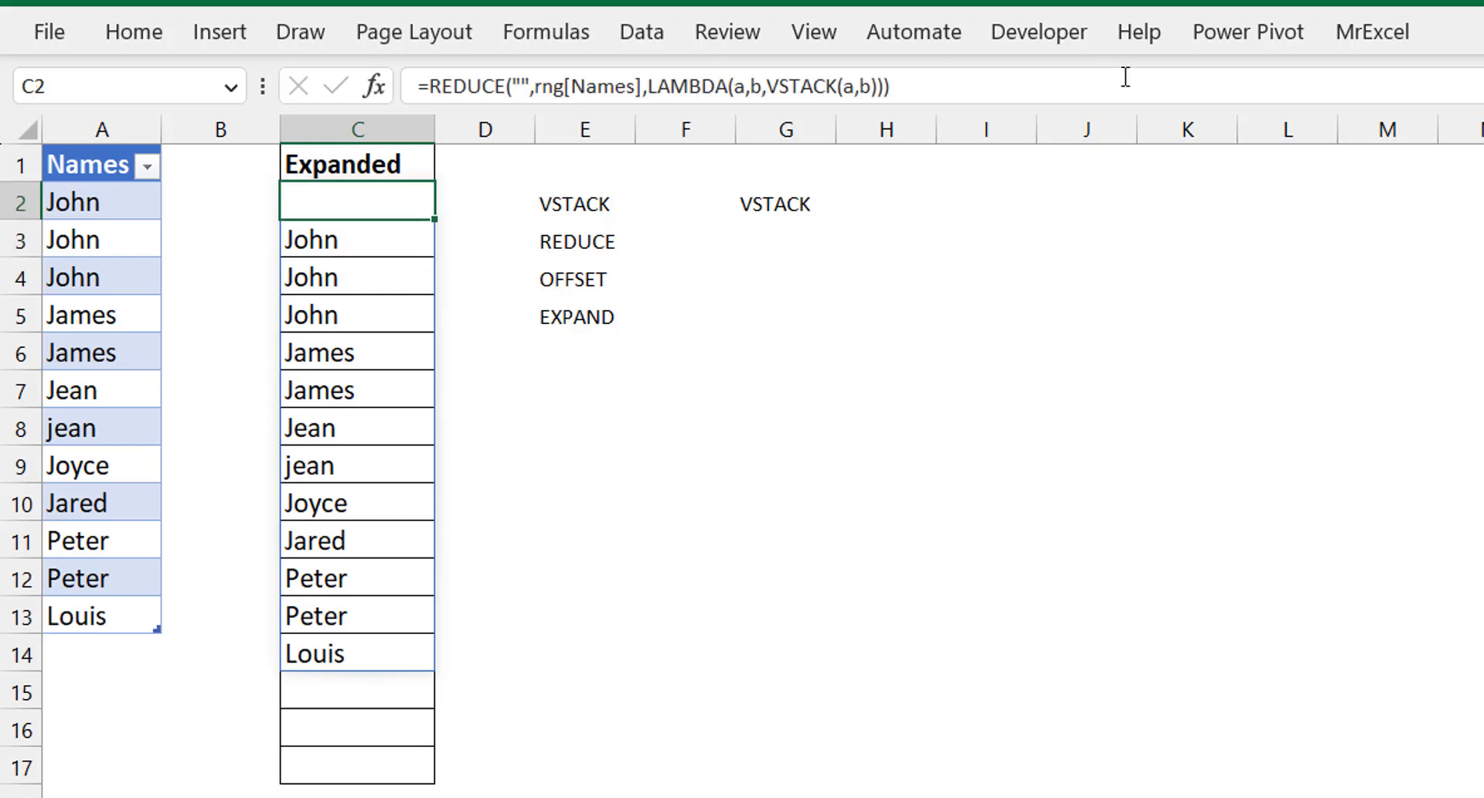
mouse_move(869, 97)
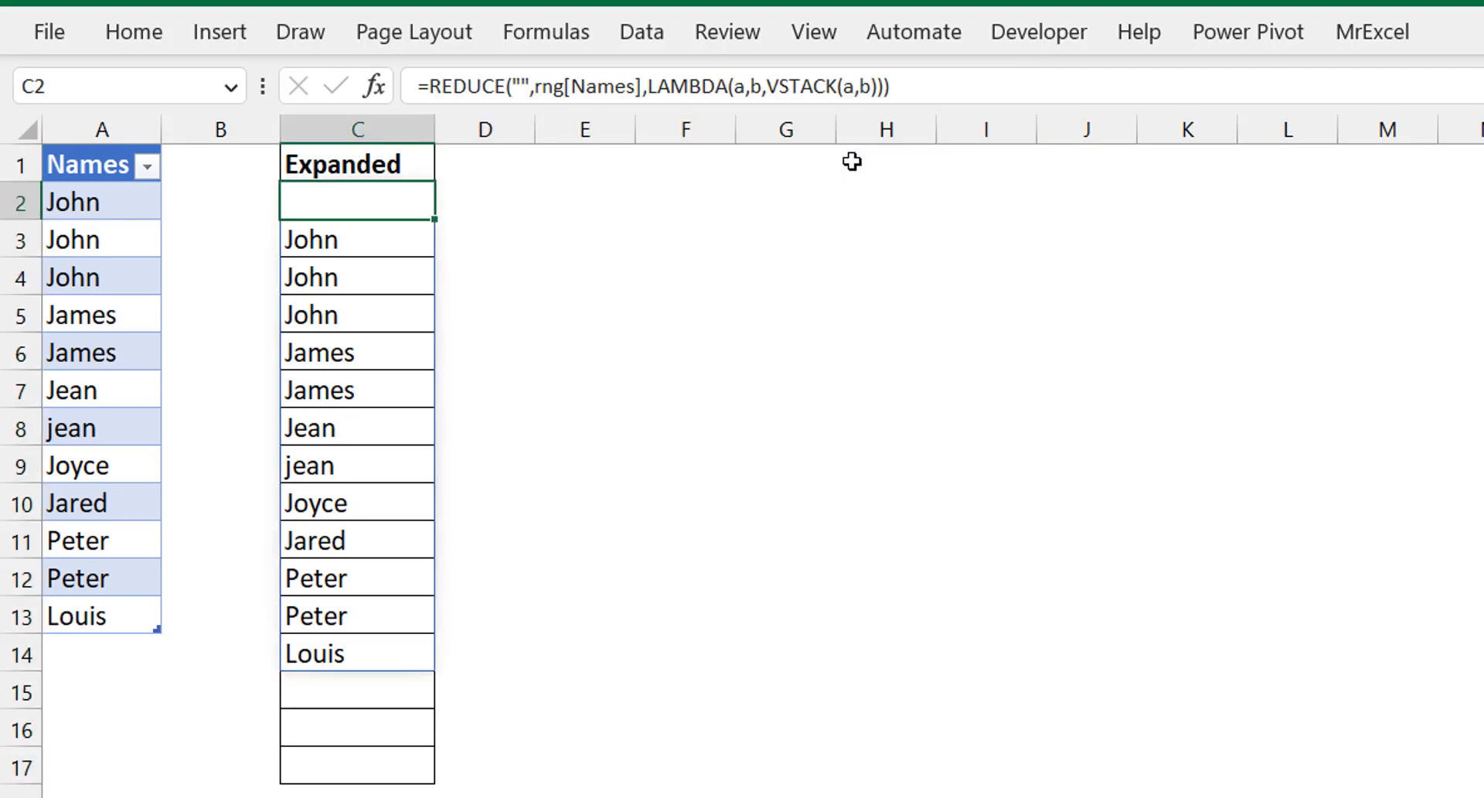
mouse_move(768, 104)
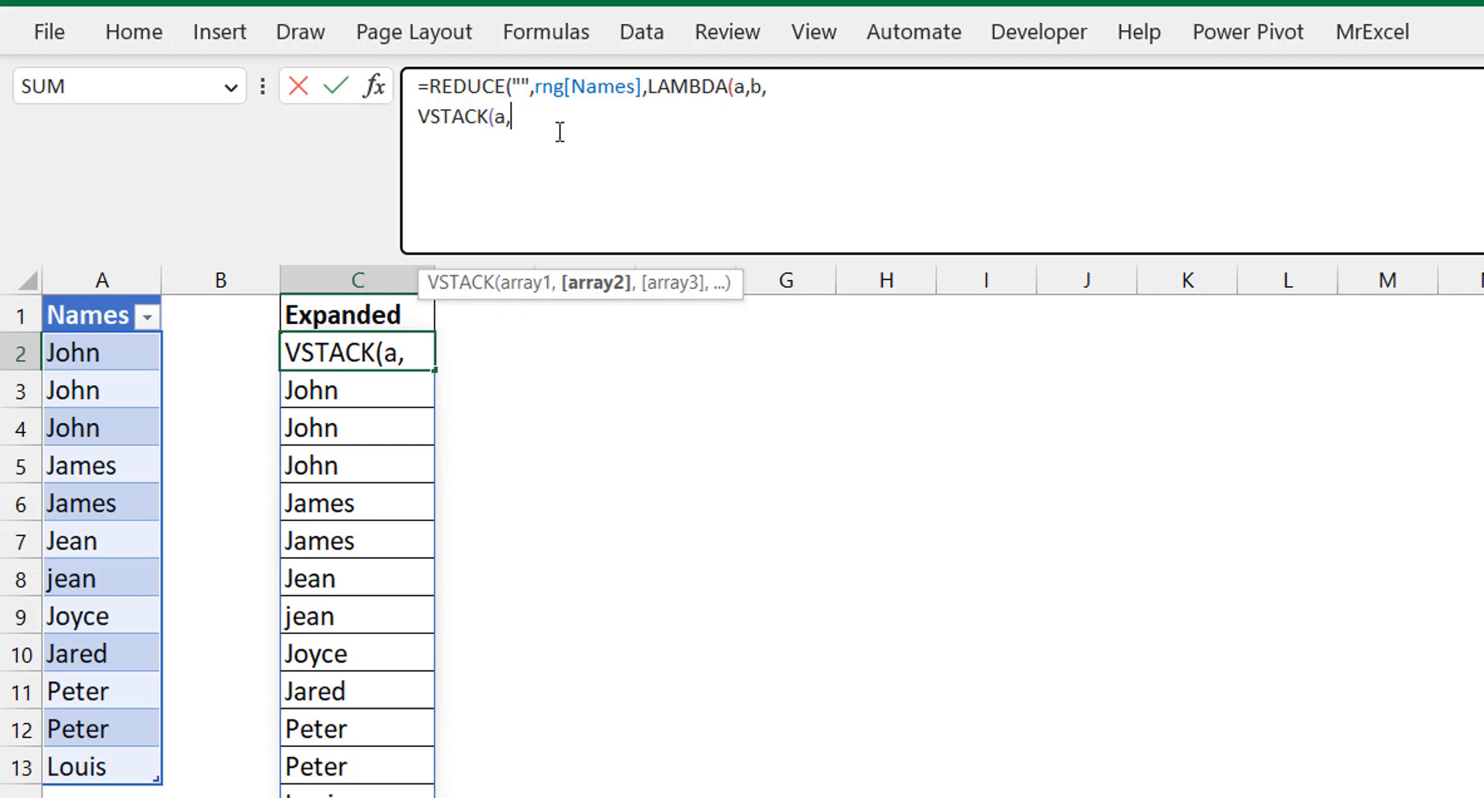
Step: Inside VSTACK, test each name against the next with IF(b<>OFFSET(b,1,0),
text(IF()
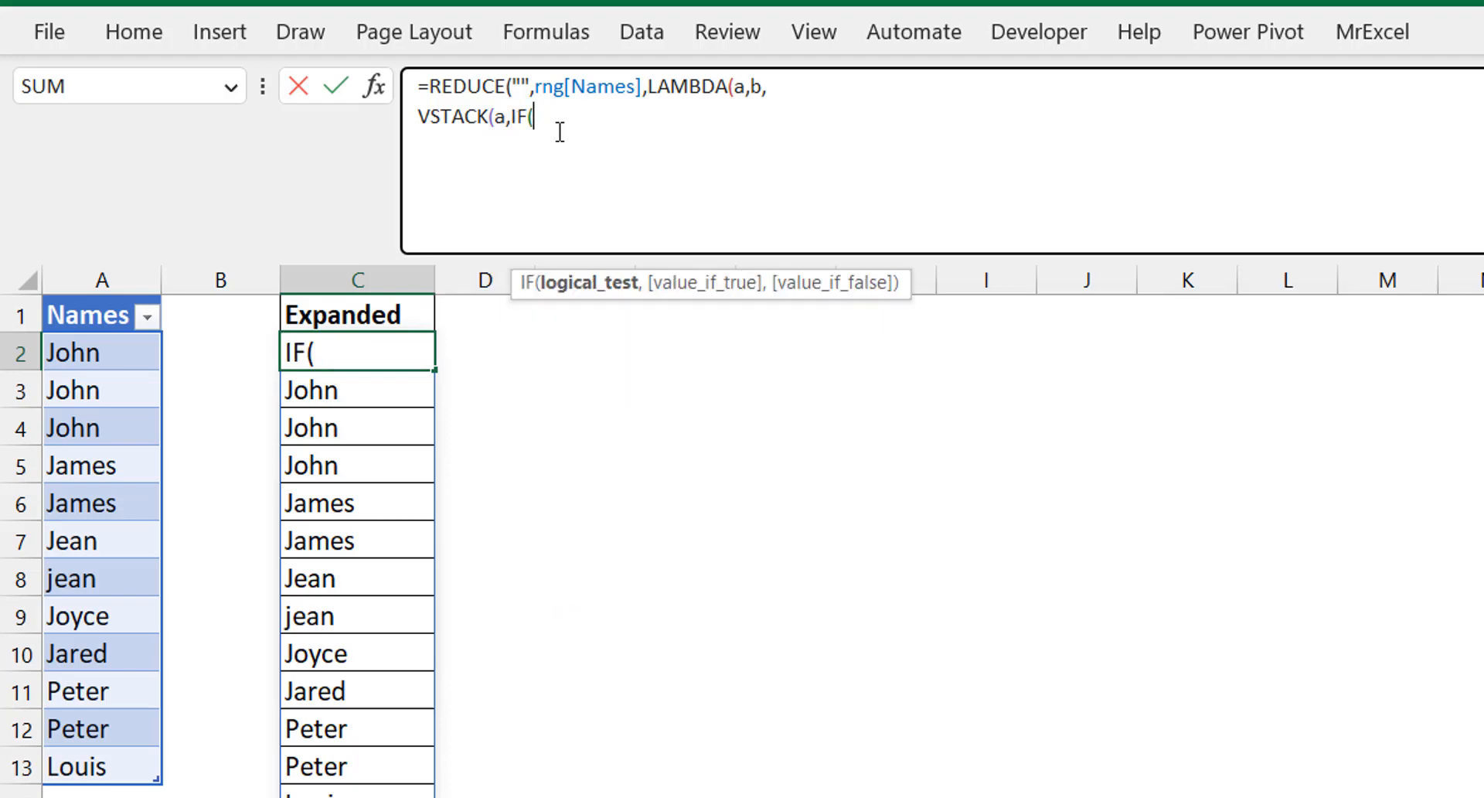
text(b)
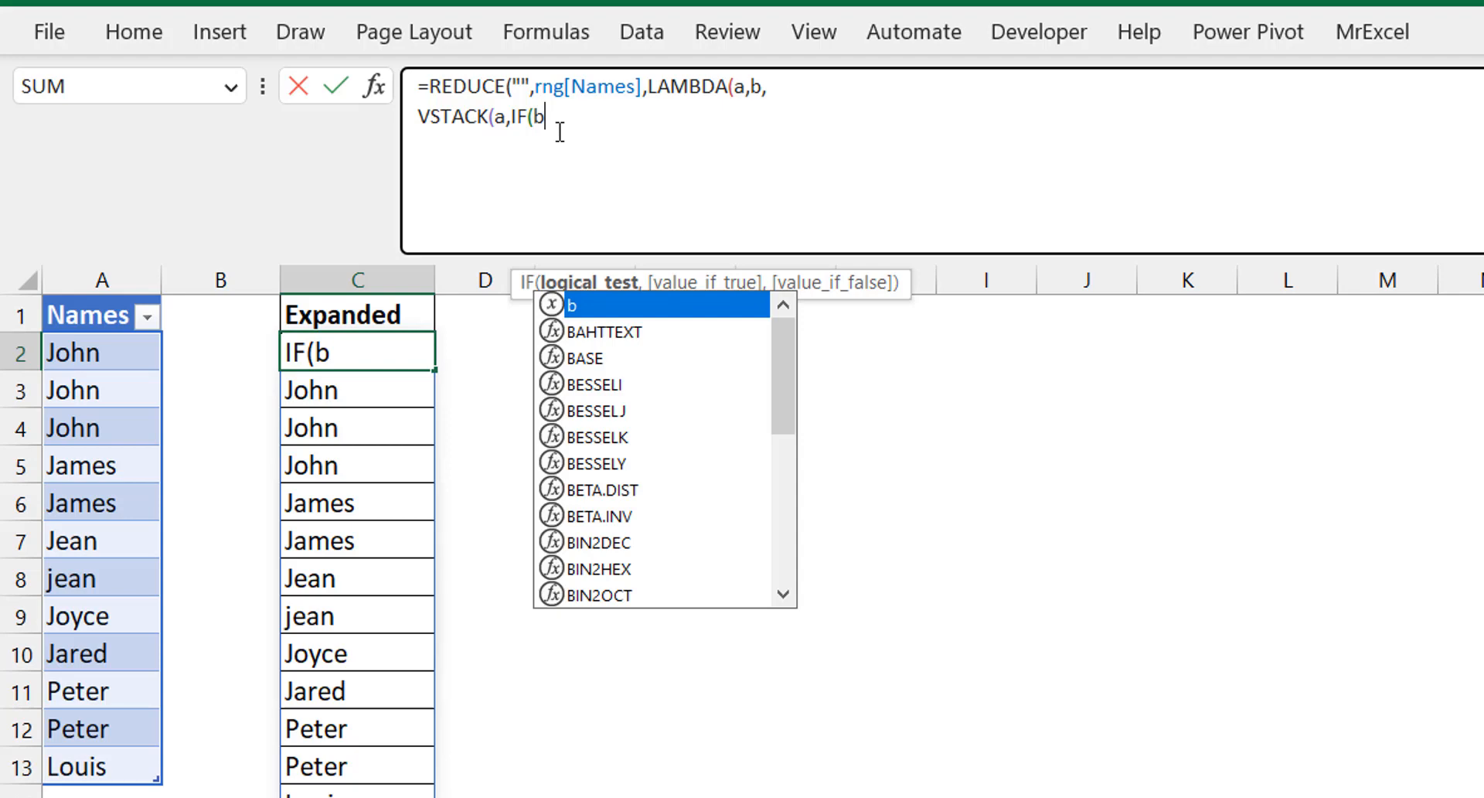
text(<>)
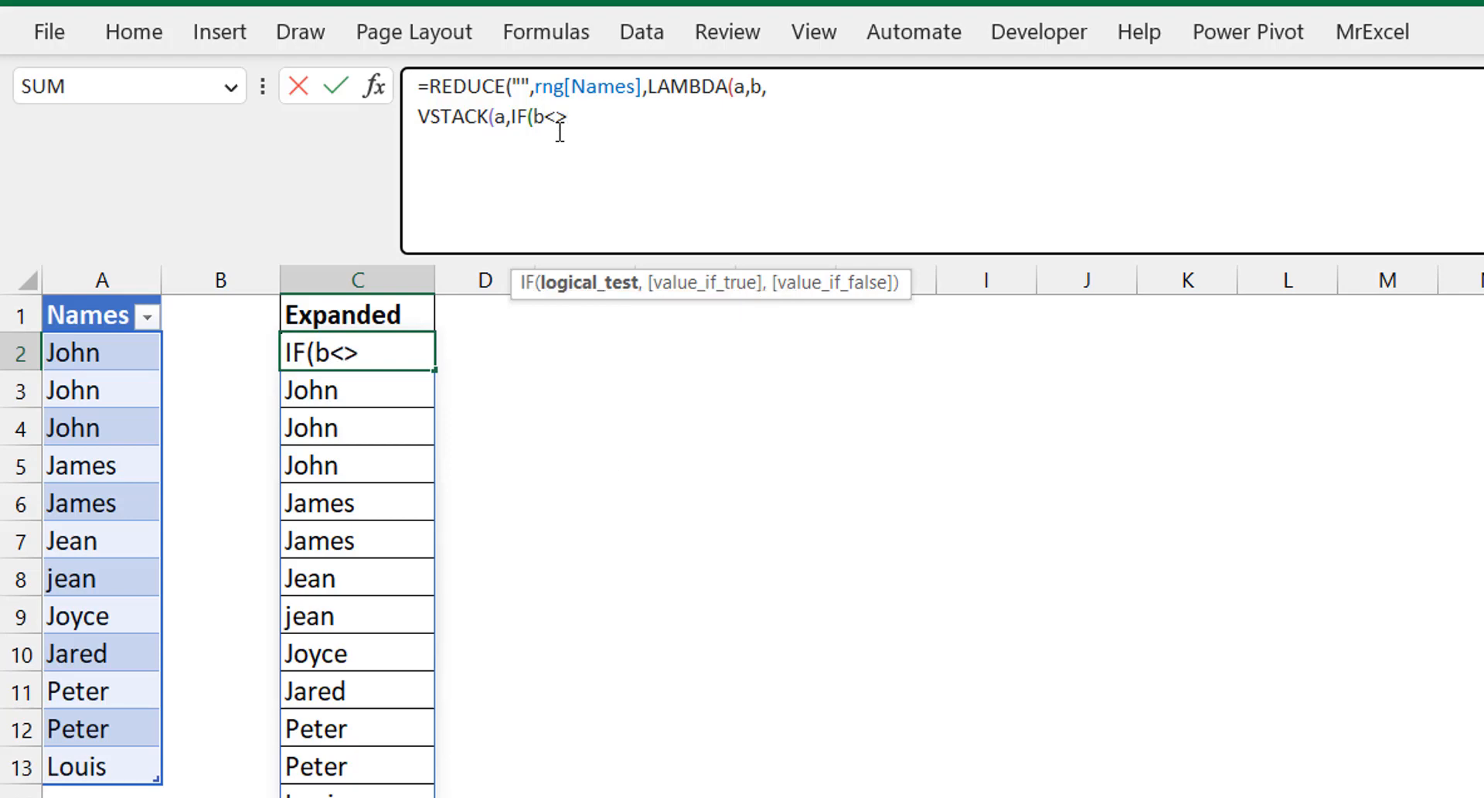
text(offset)
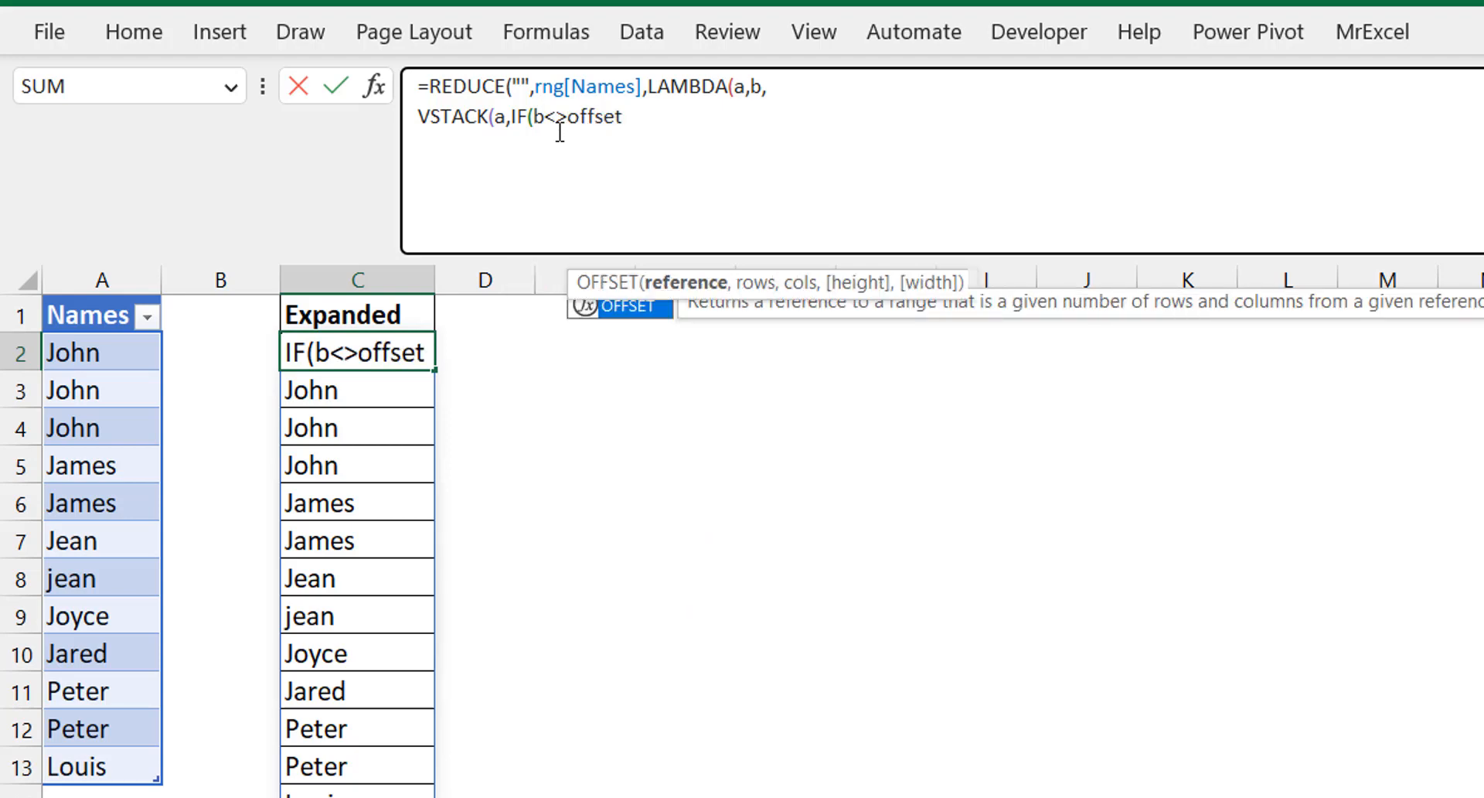
text(OFFSET(b,1,0)
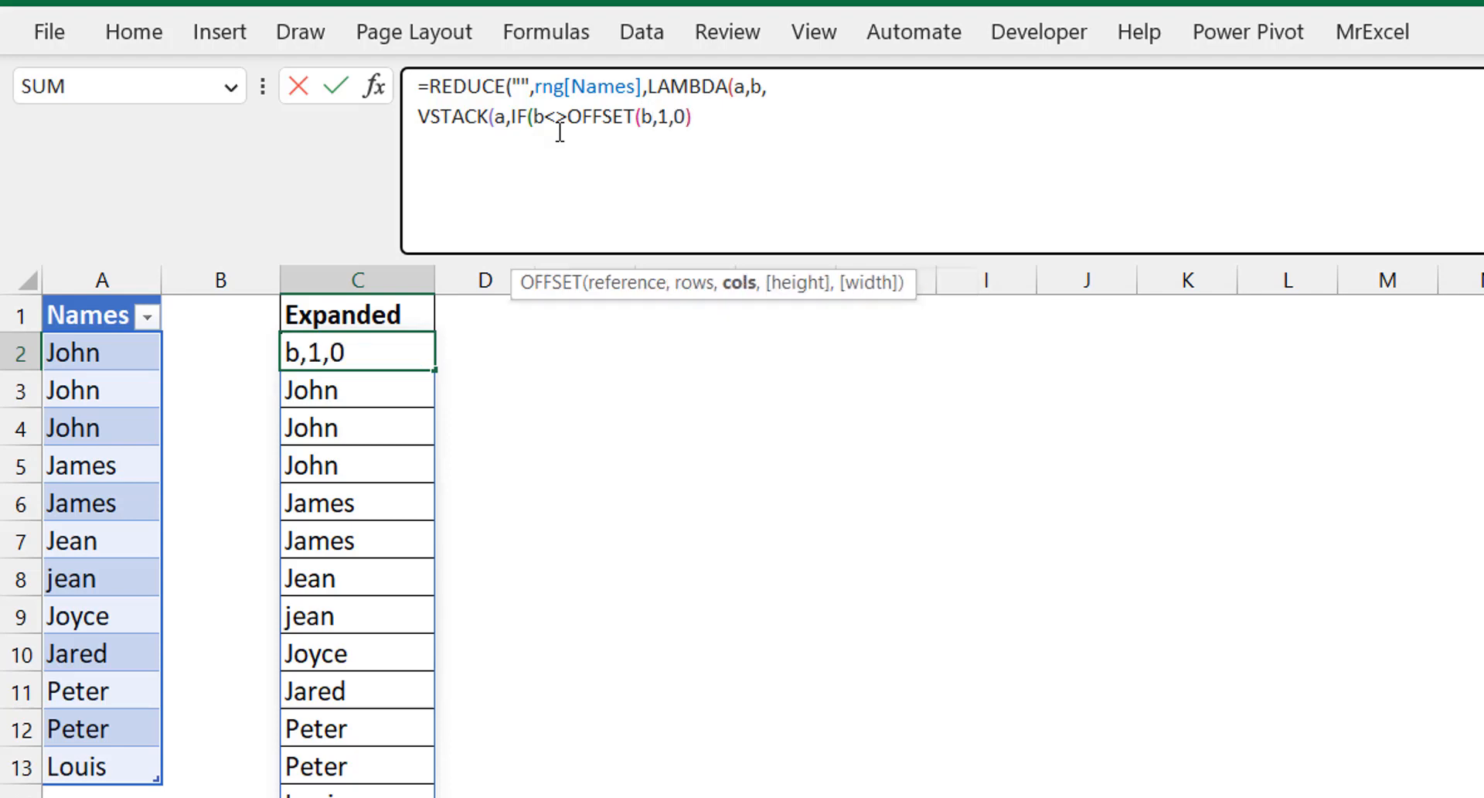
text())
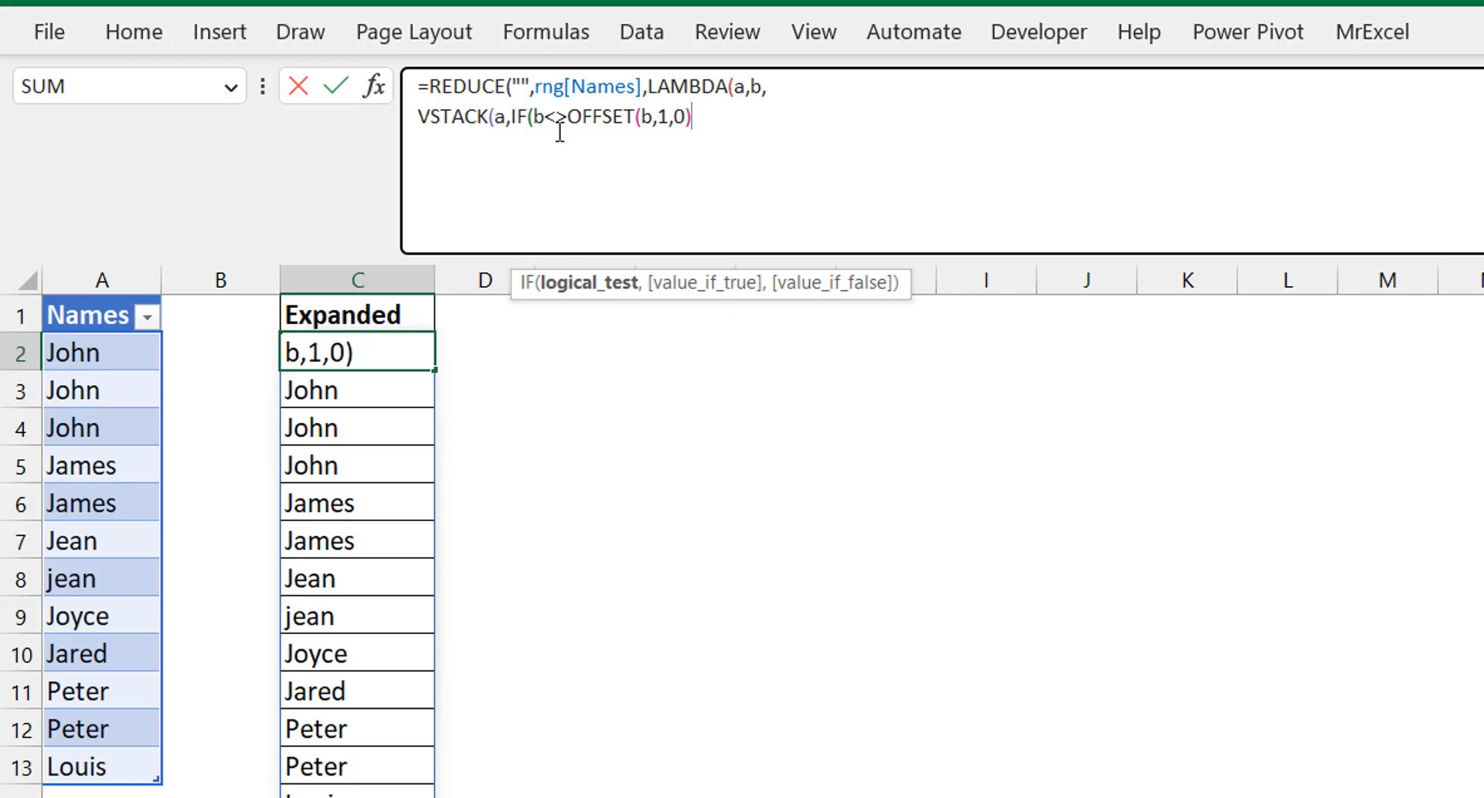
text(,)
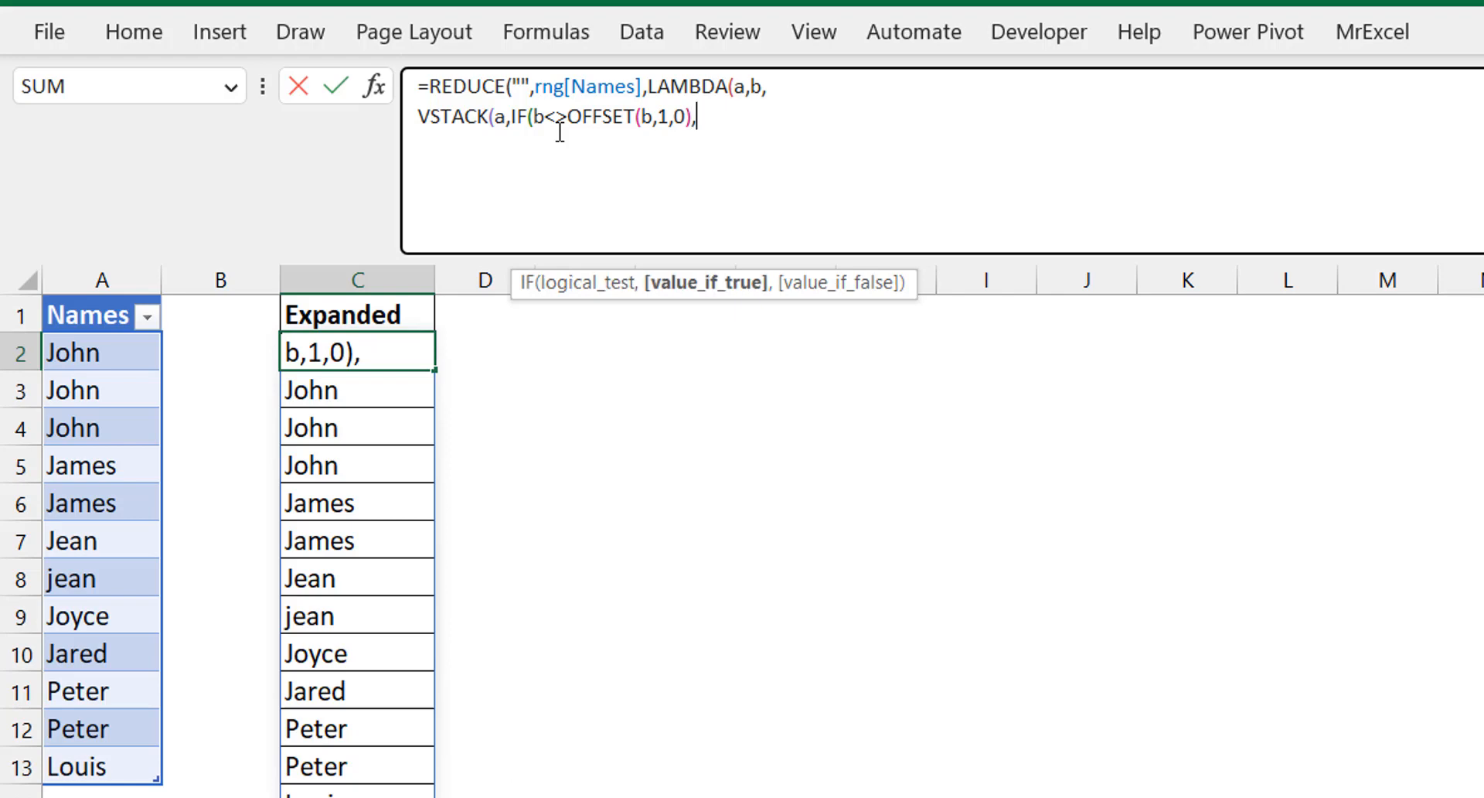
Step: Return EXPAND(b,2,,"") when the name changes, else b, and commit the blank-row spill
text(EXPAND()
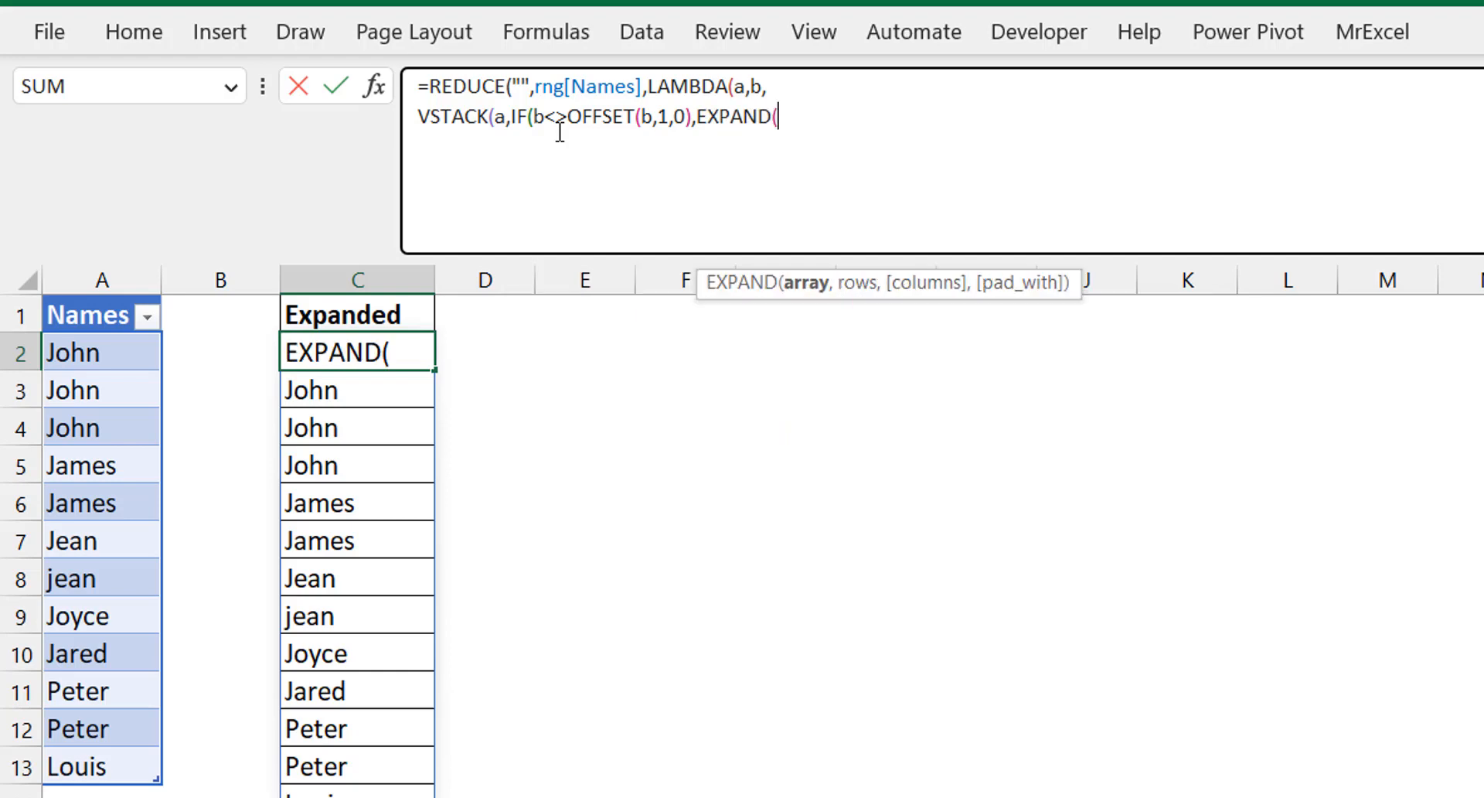
text(b)
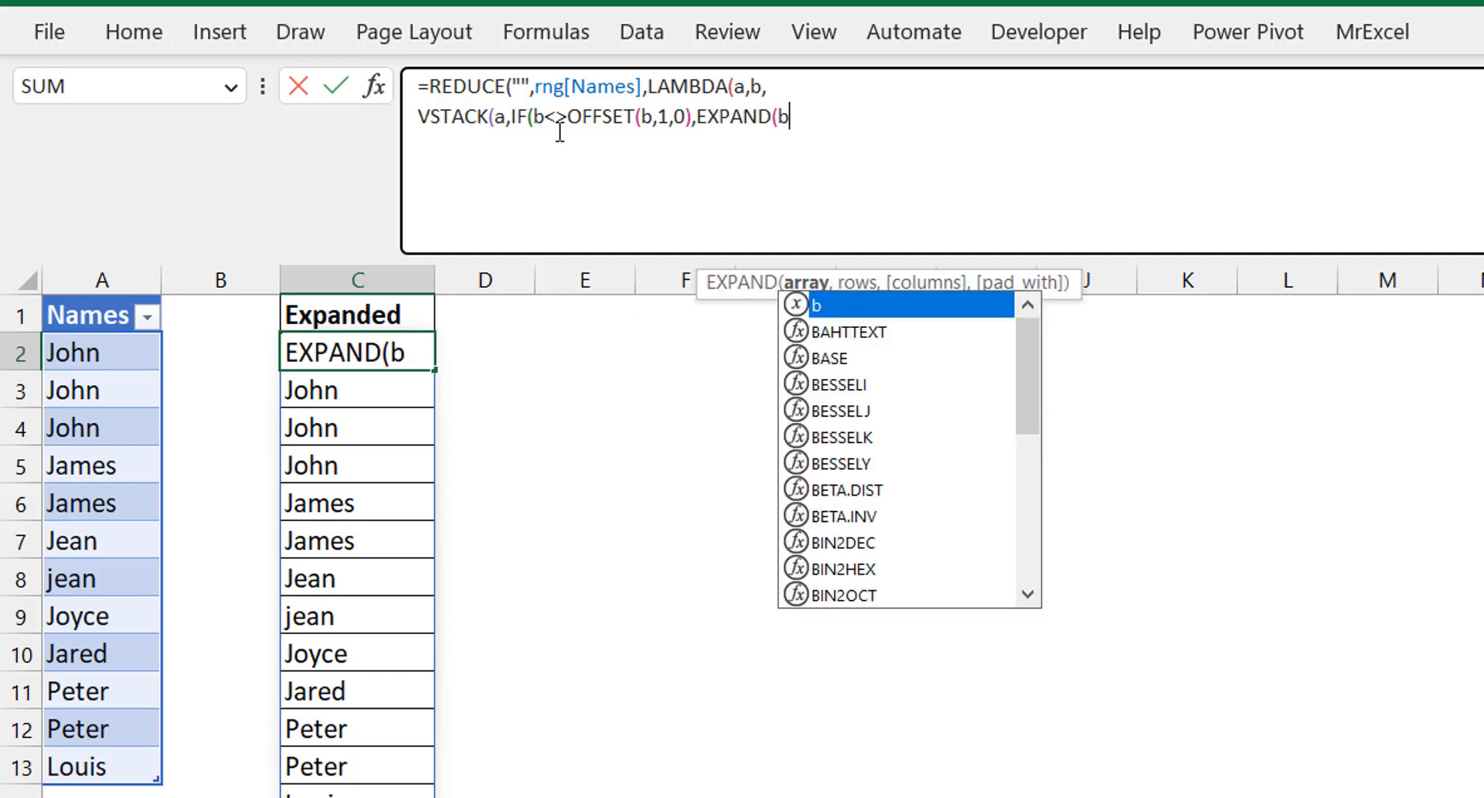
text(,2)
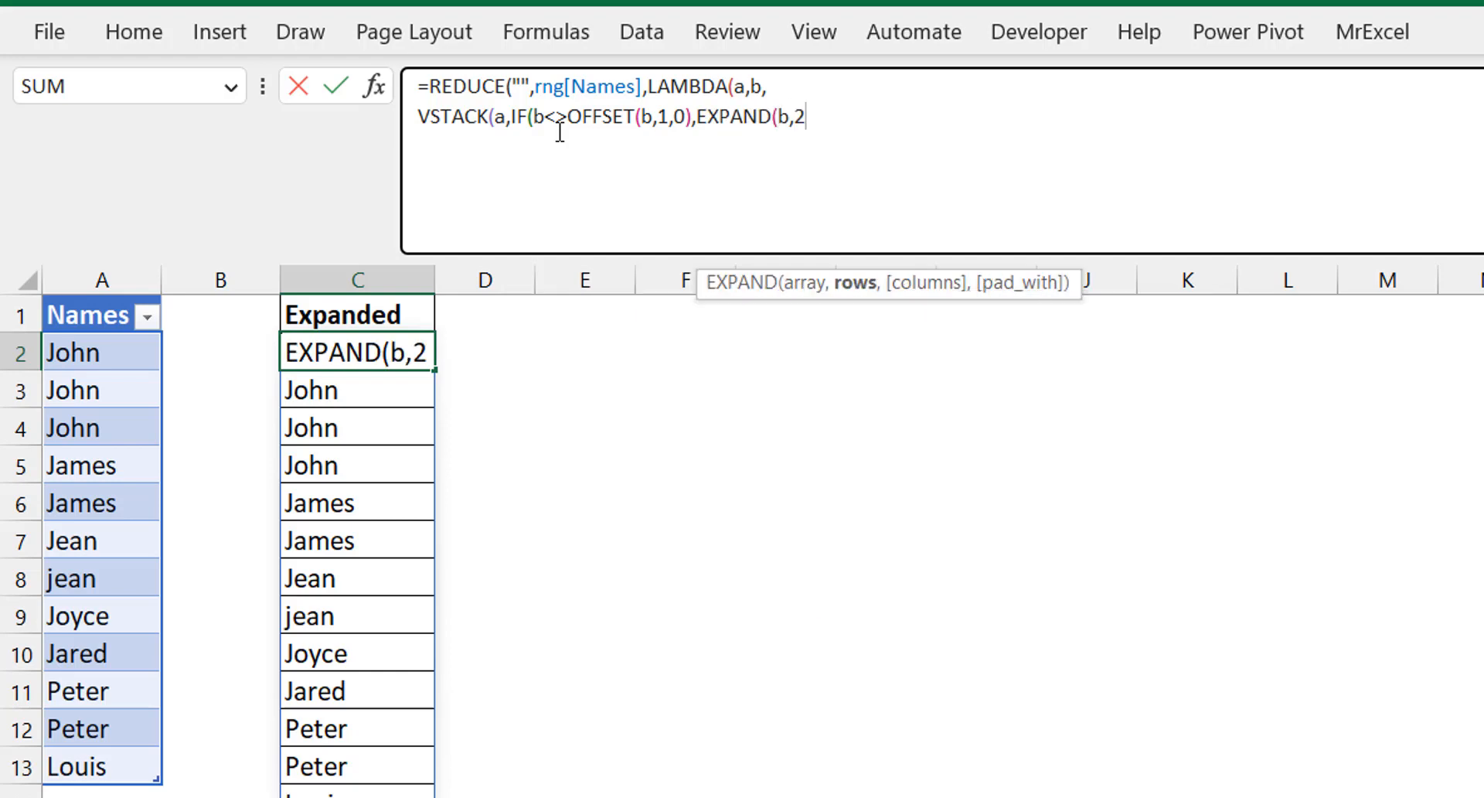
text(,,"")
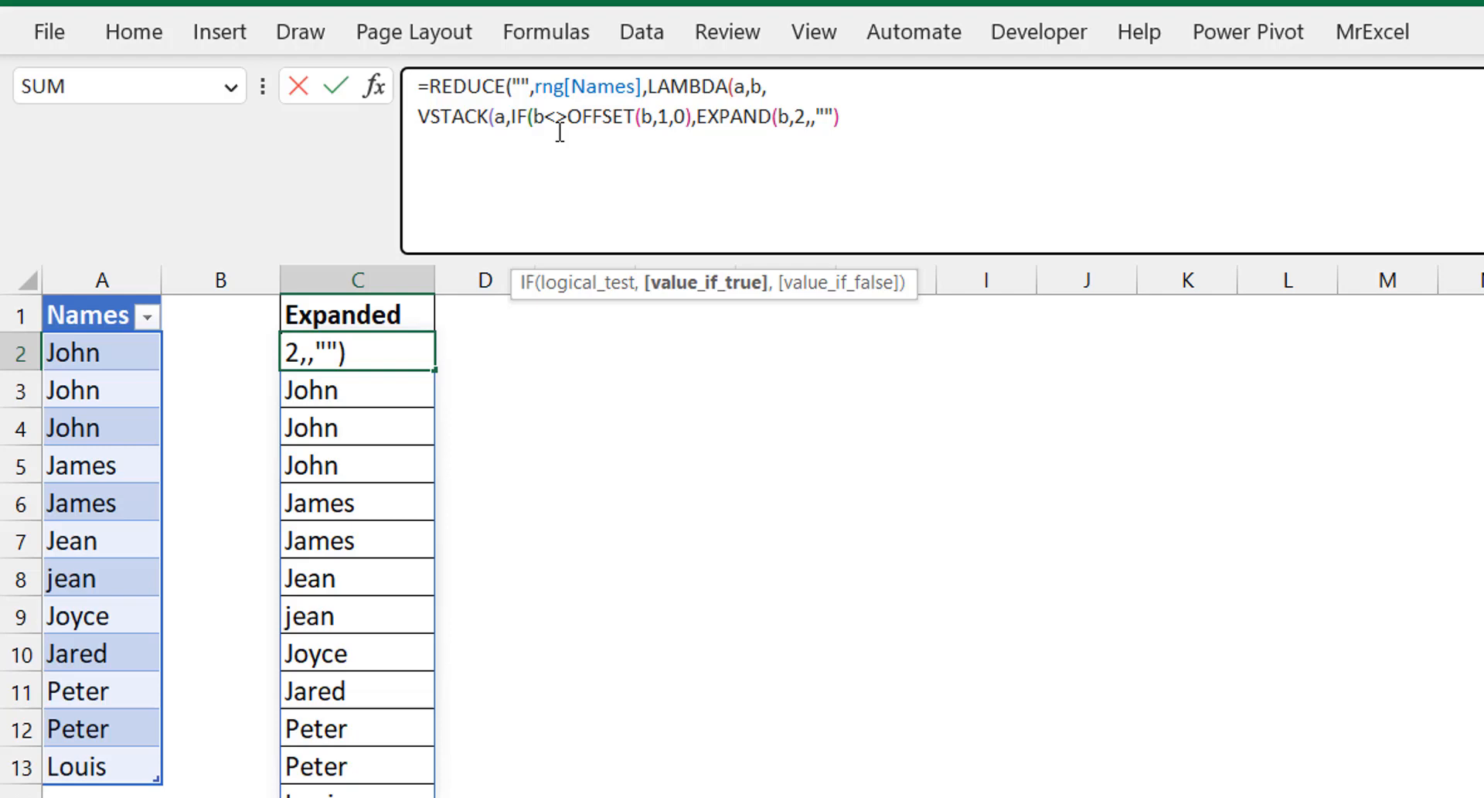
text(,)
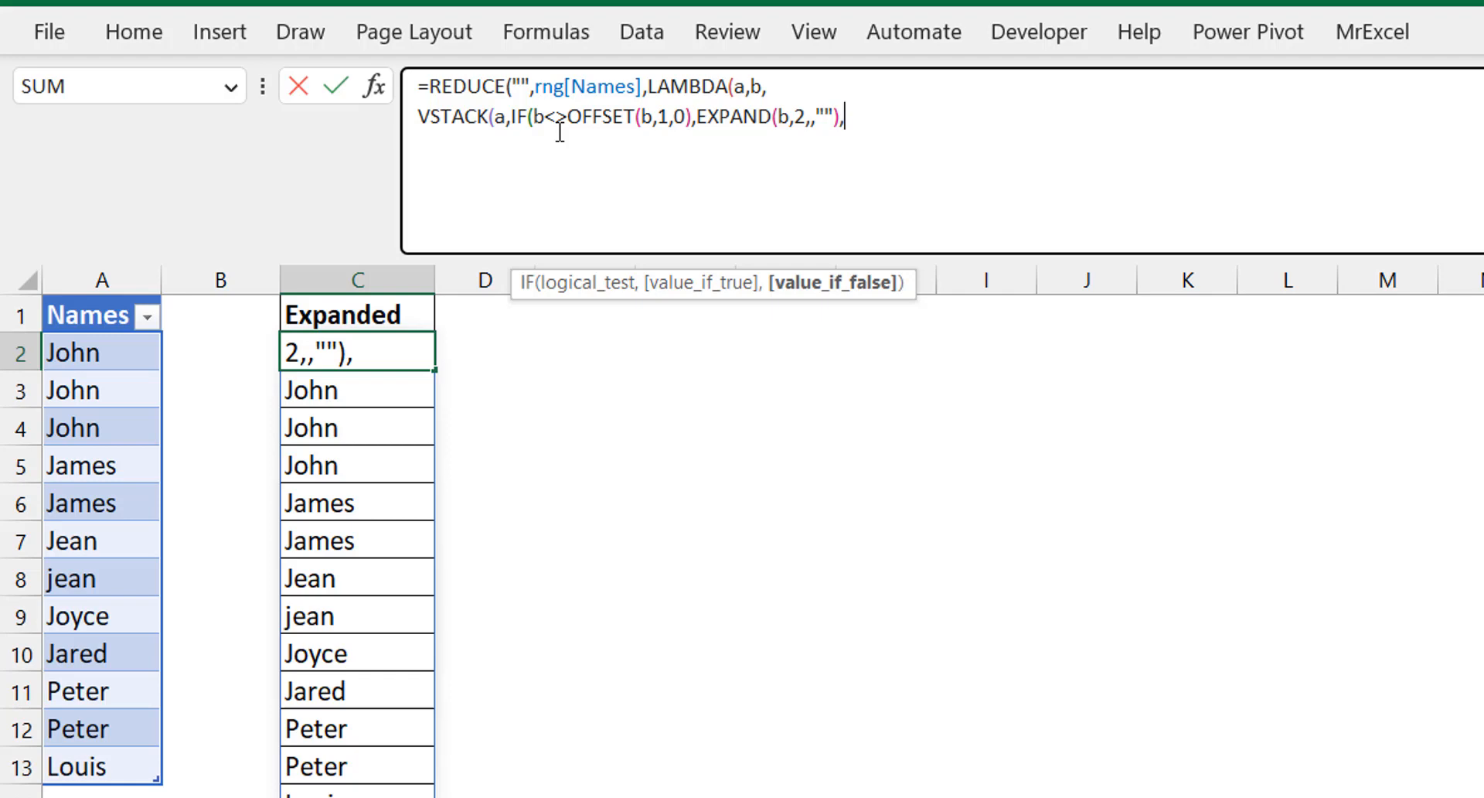
text(b)
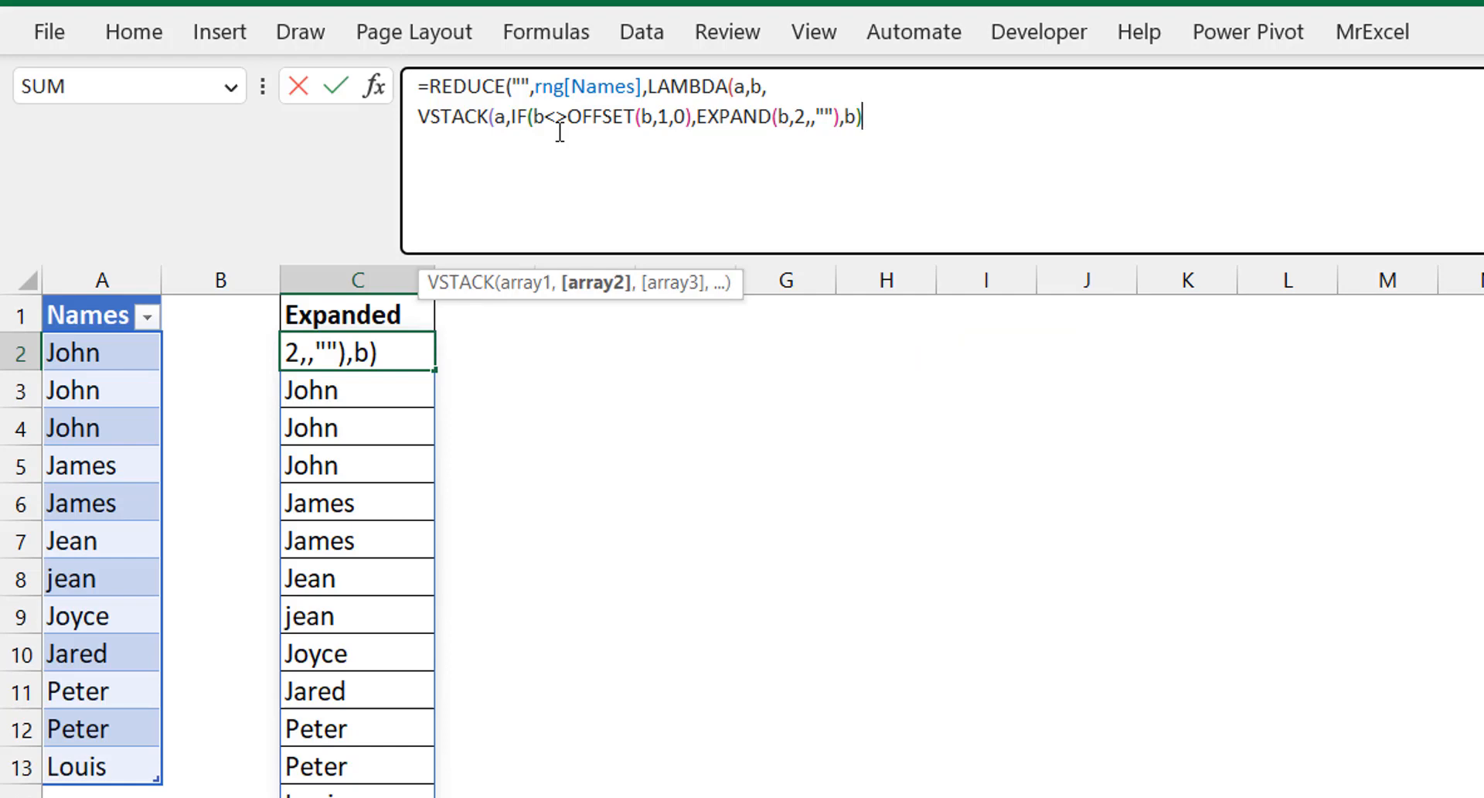
text())
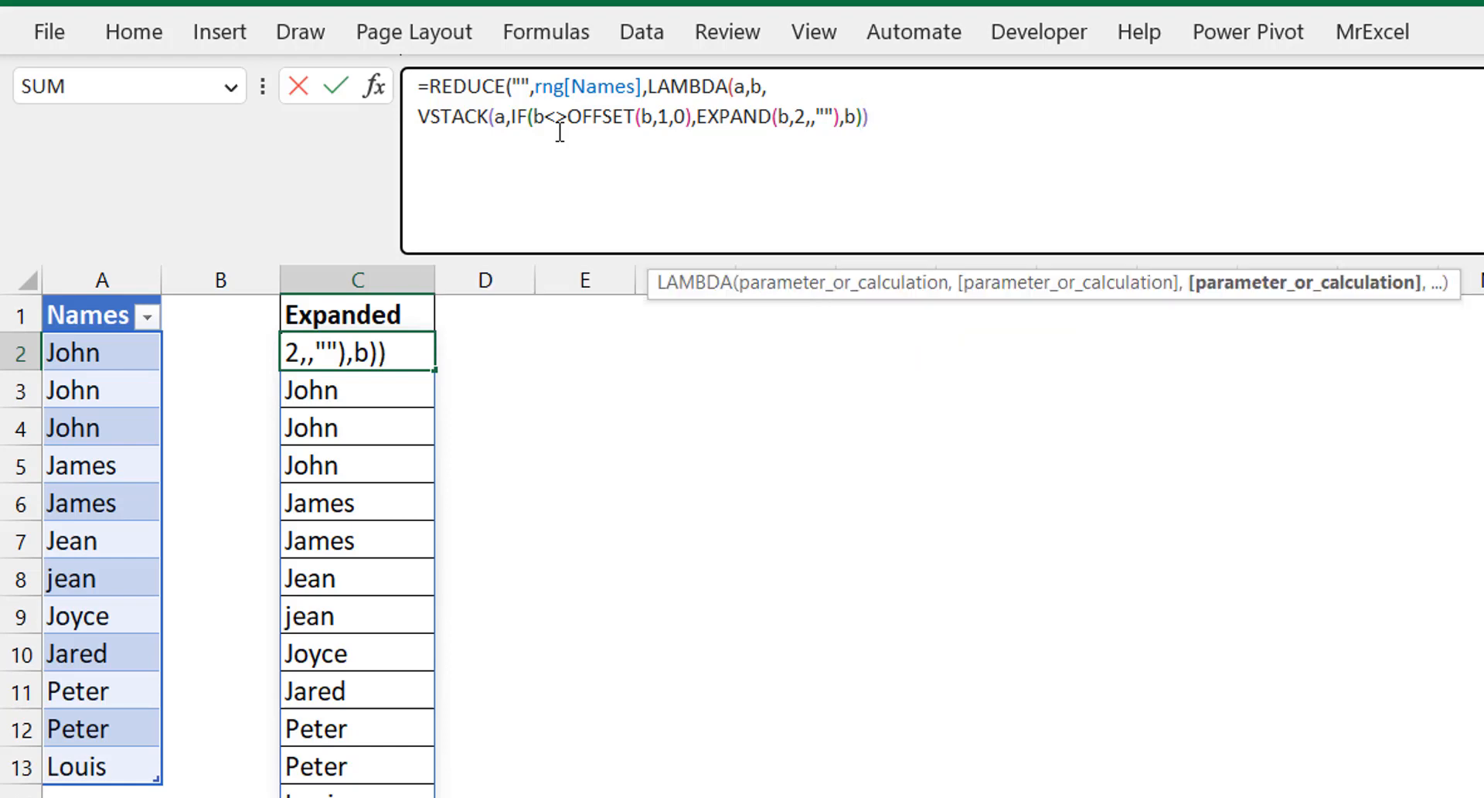
text())
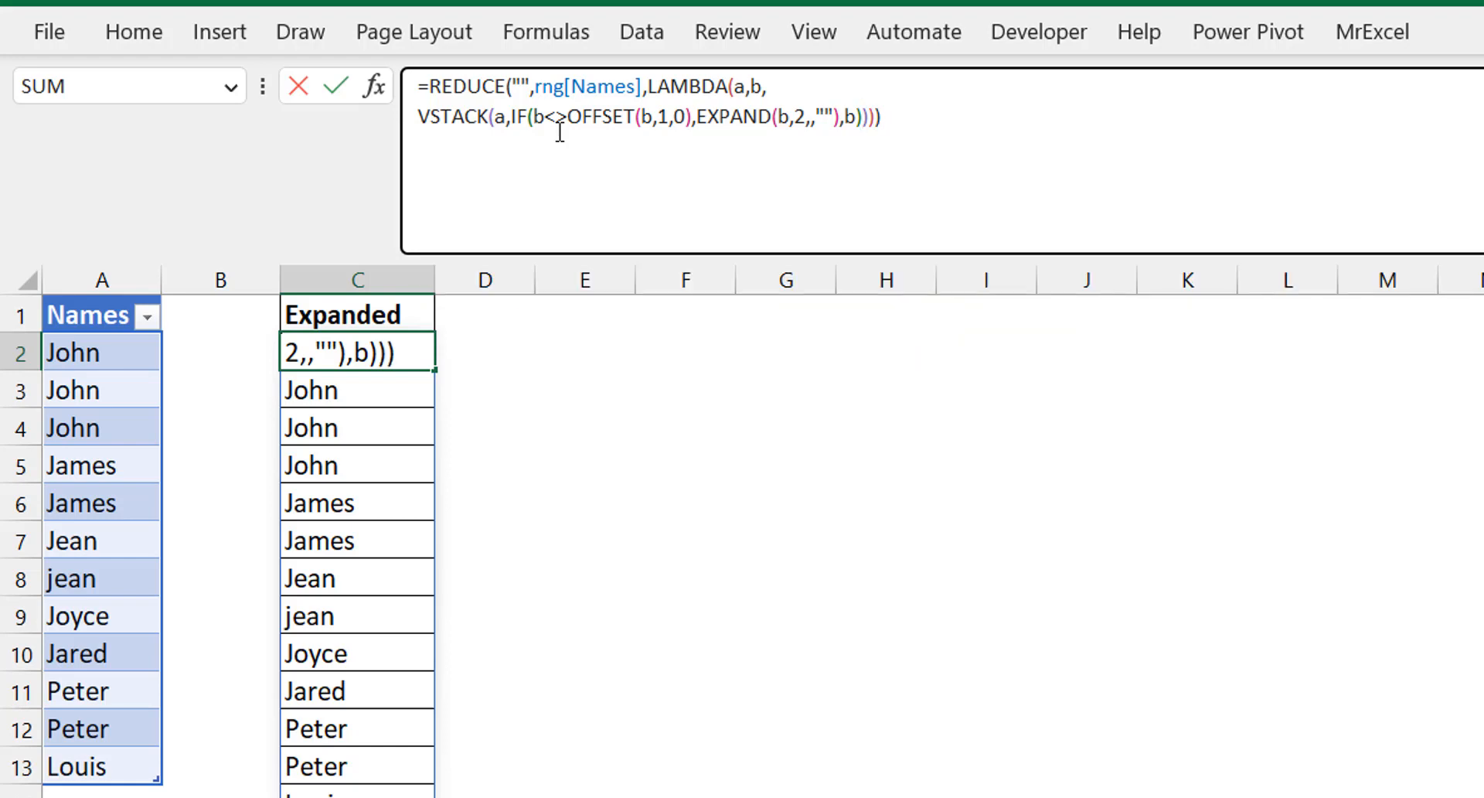
key(enter)
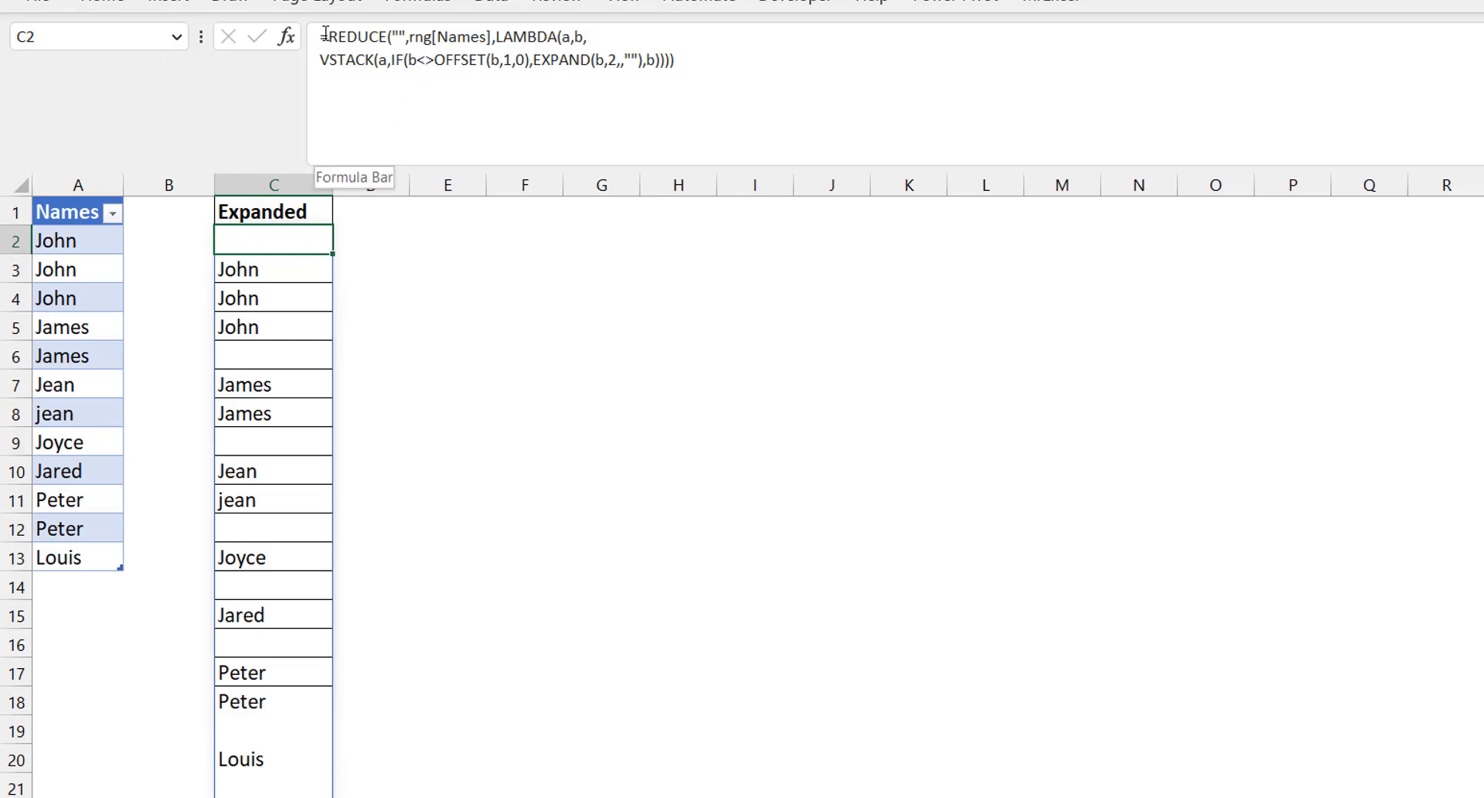
Step: Wrap the C2 formula in DROP(...,1) so the spilled list starts with John
text(d)
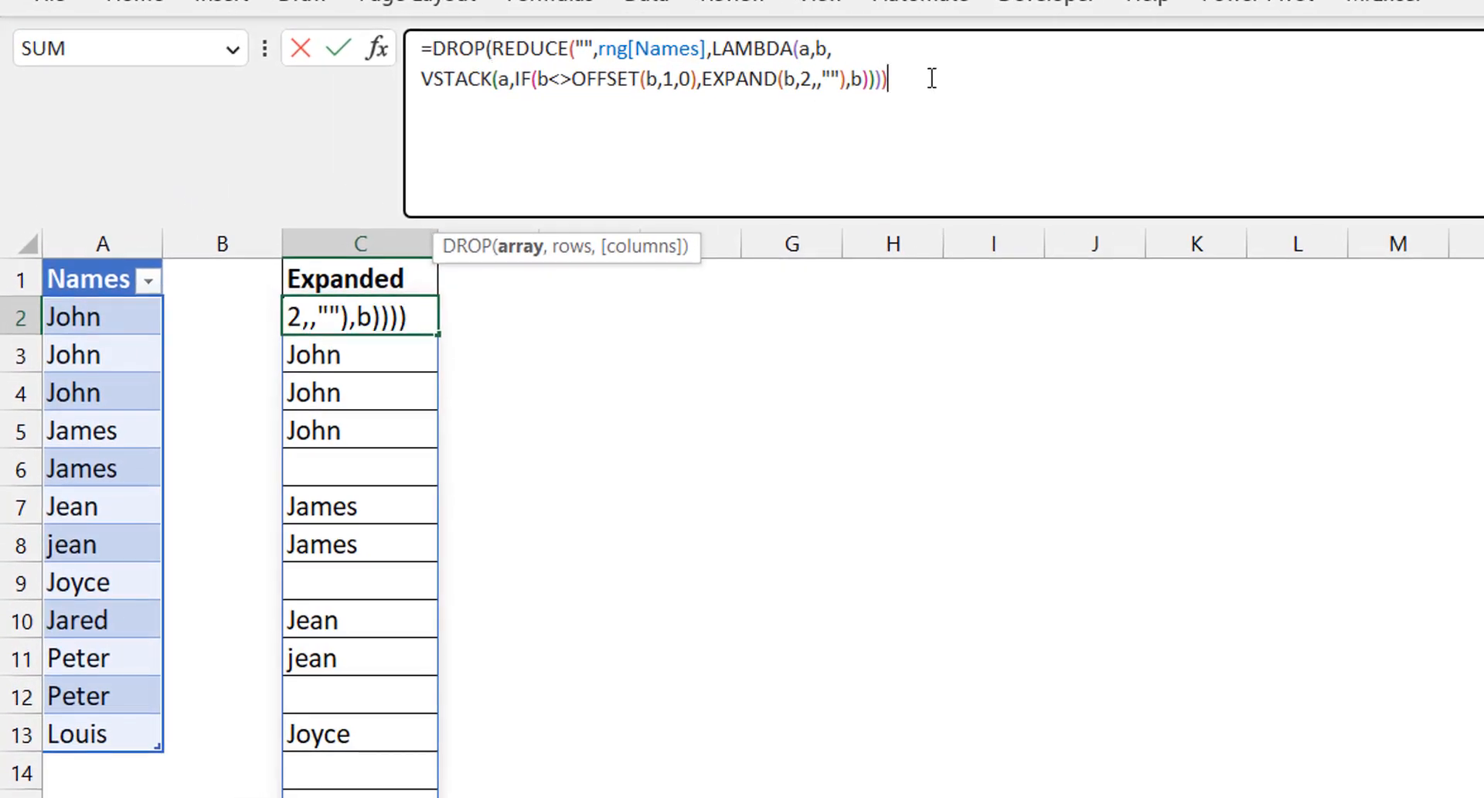
text(,1))
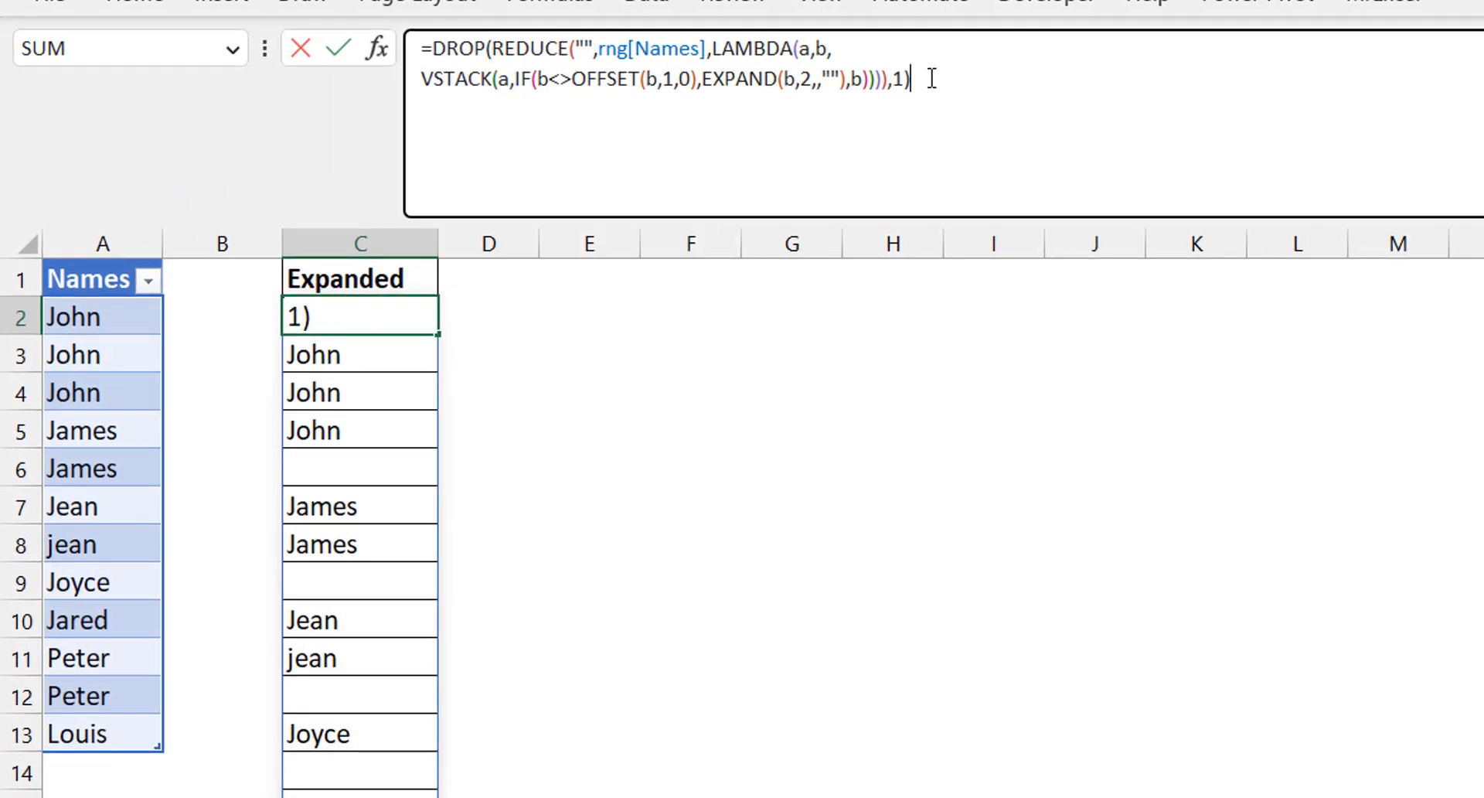
key(Enter)
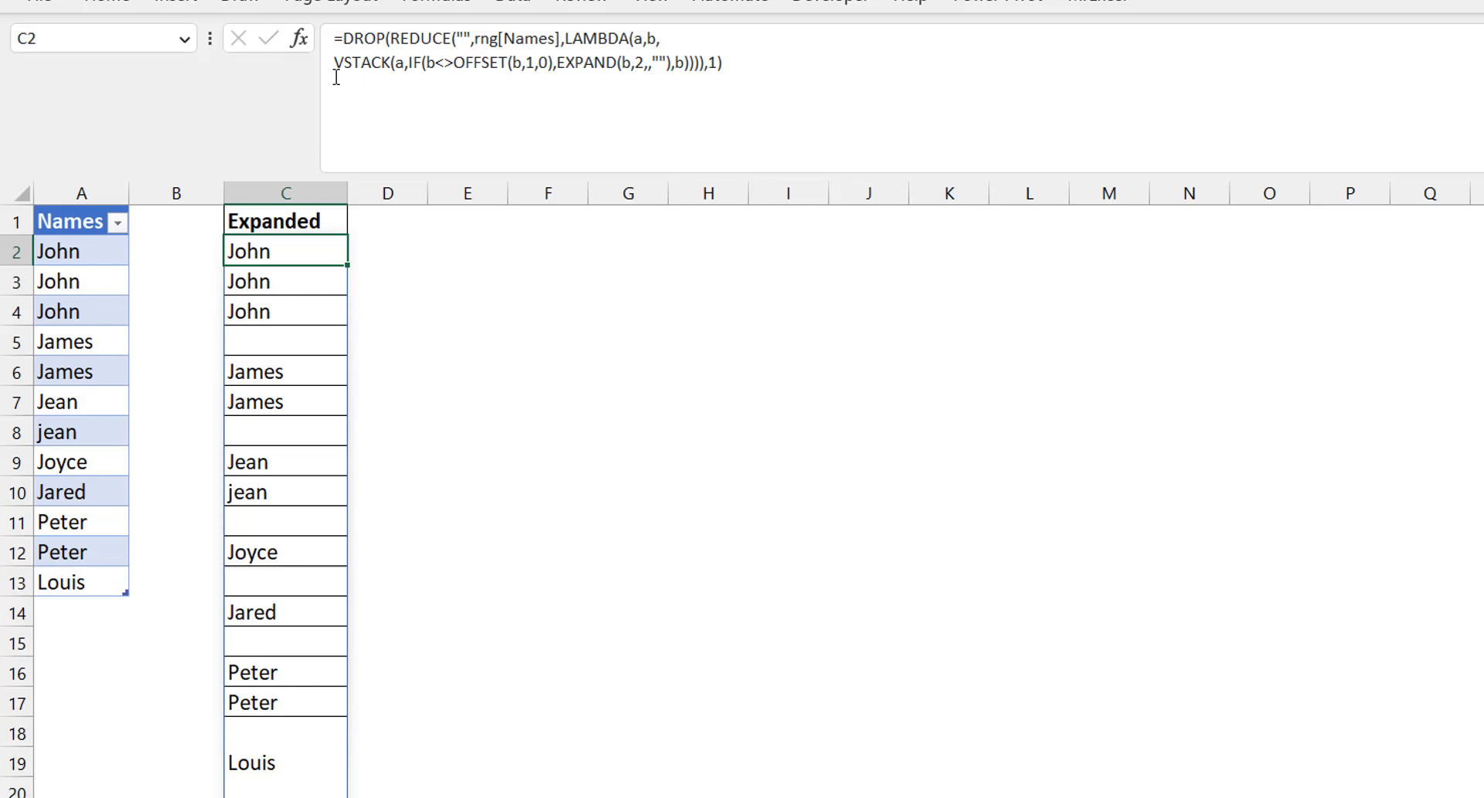
Step: Wrap the C2 formula in a second DROP(...,-1) to trim the trailing blank after Louis
text(dro)
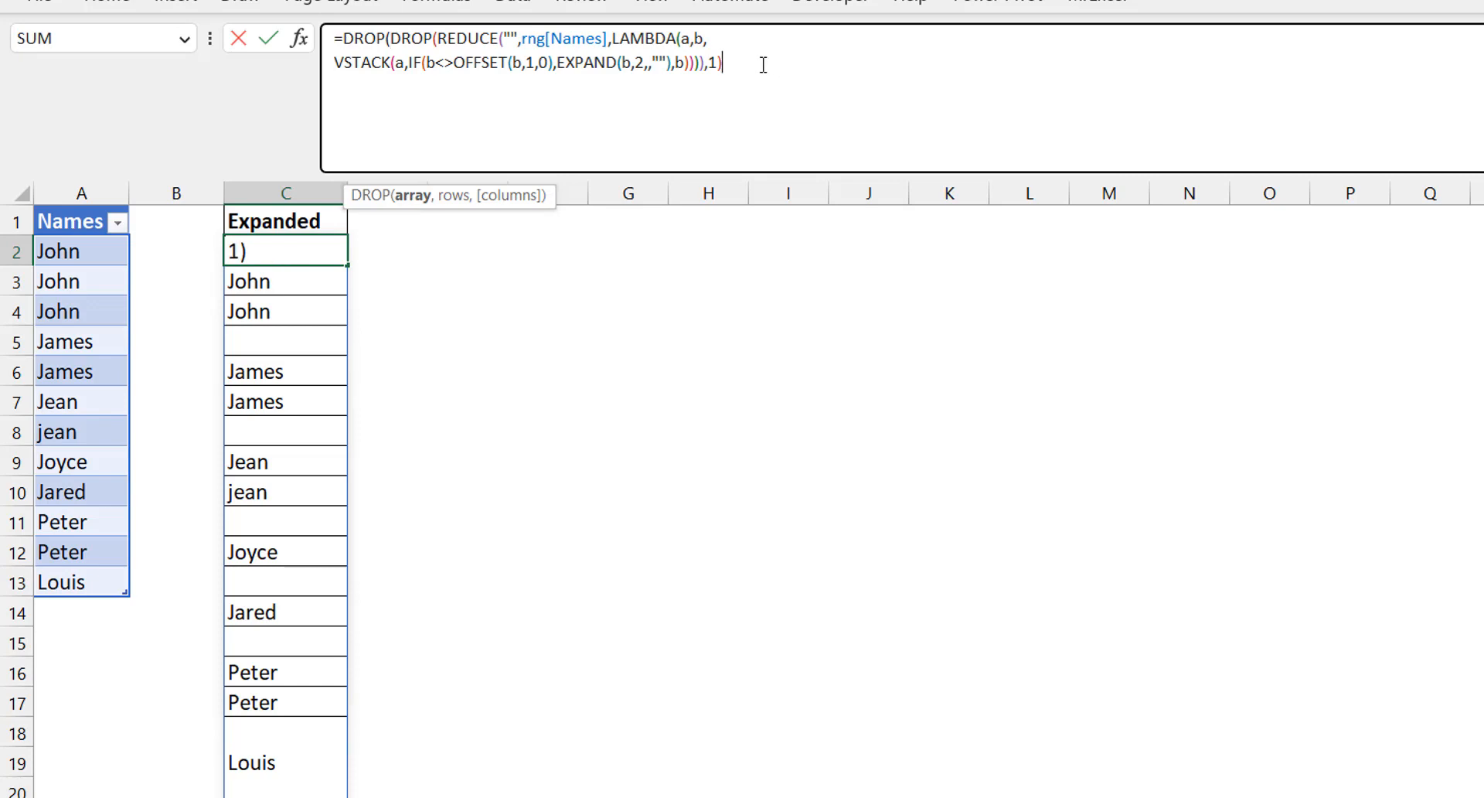
text(,)
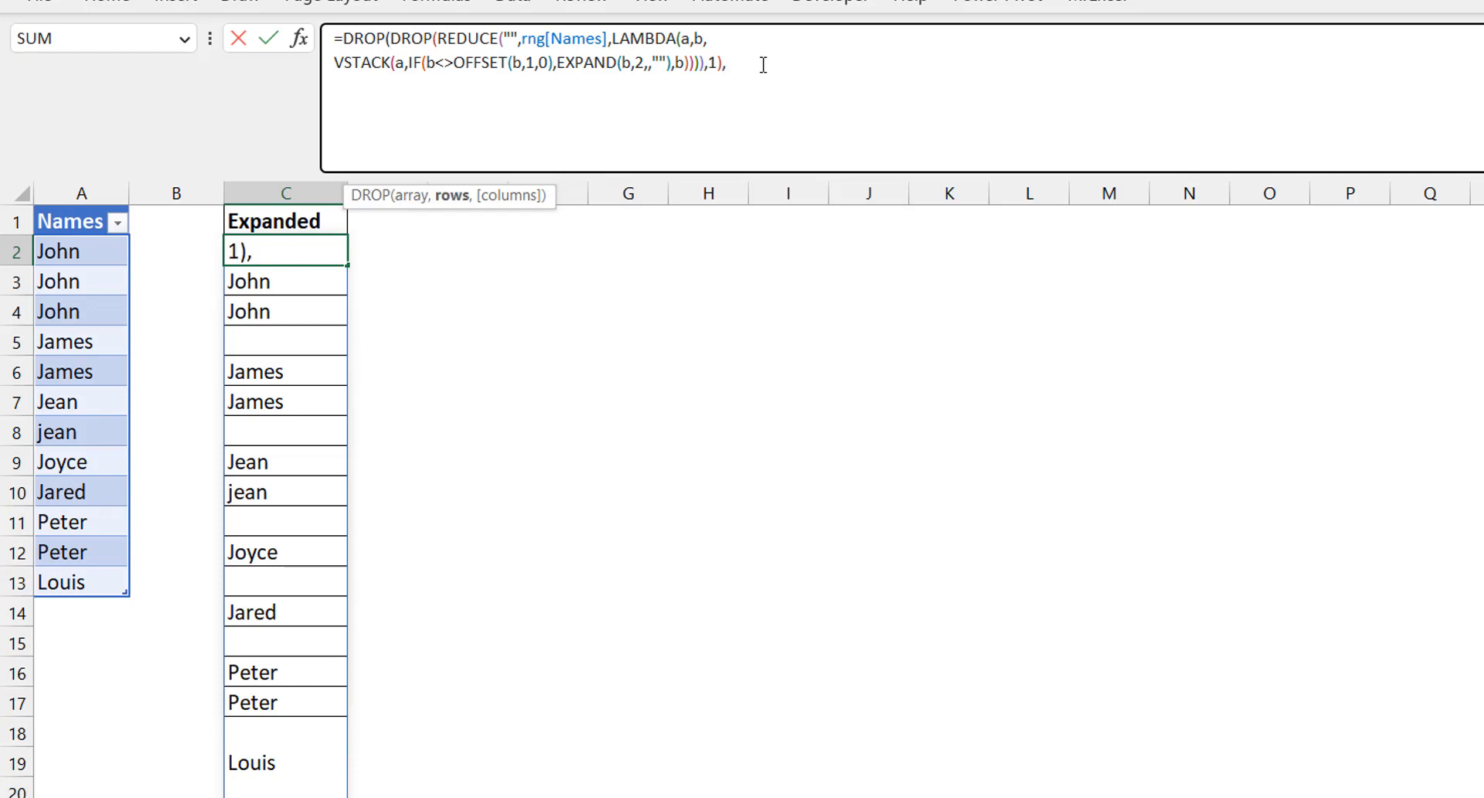
text(-1))
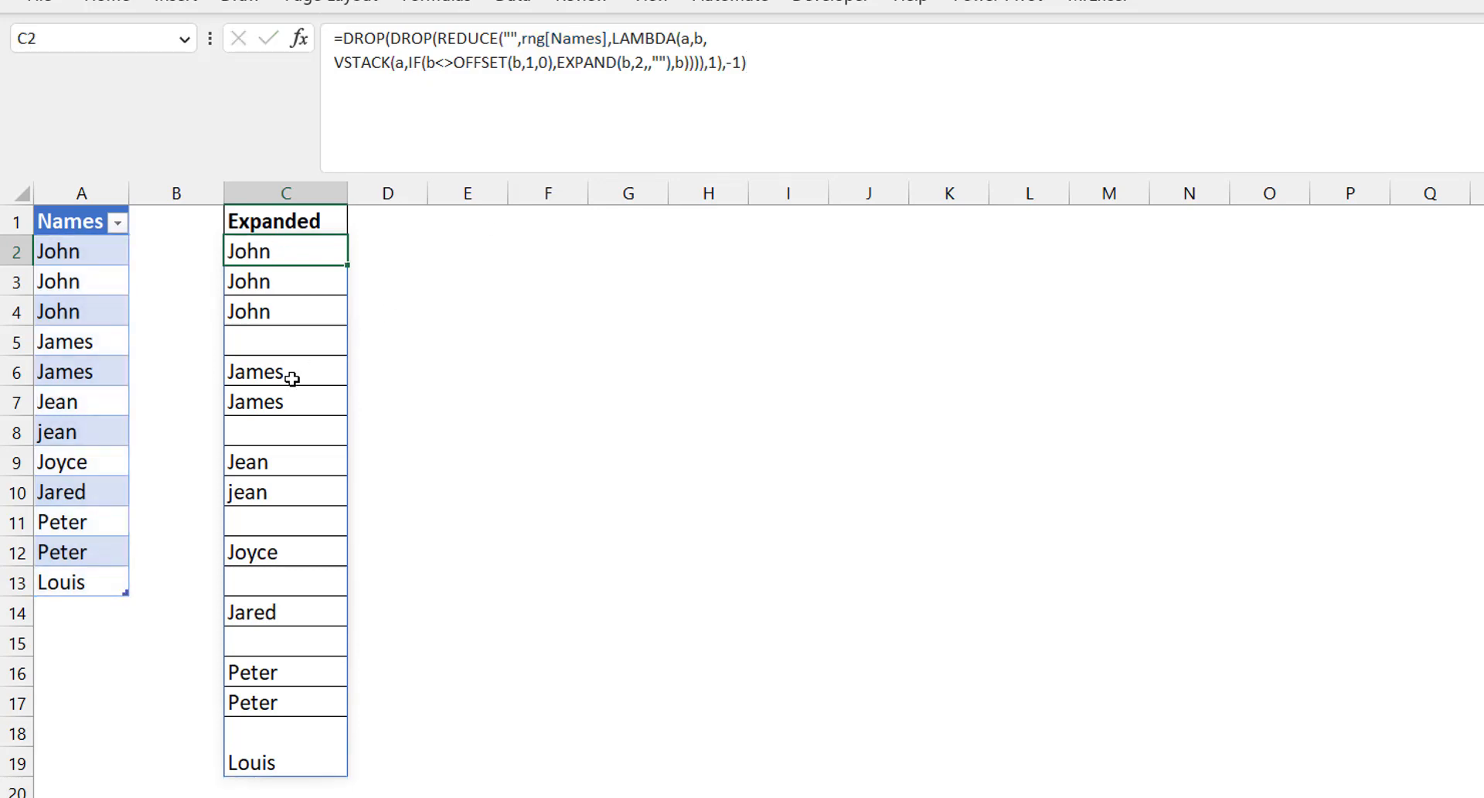
Step: Enter King below the Names table, then select the Peter cell in row 11
click(80, 612)
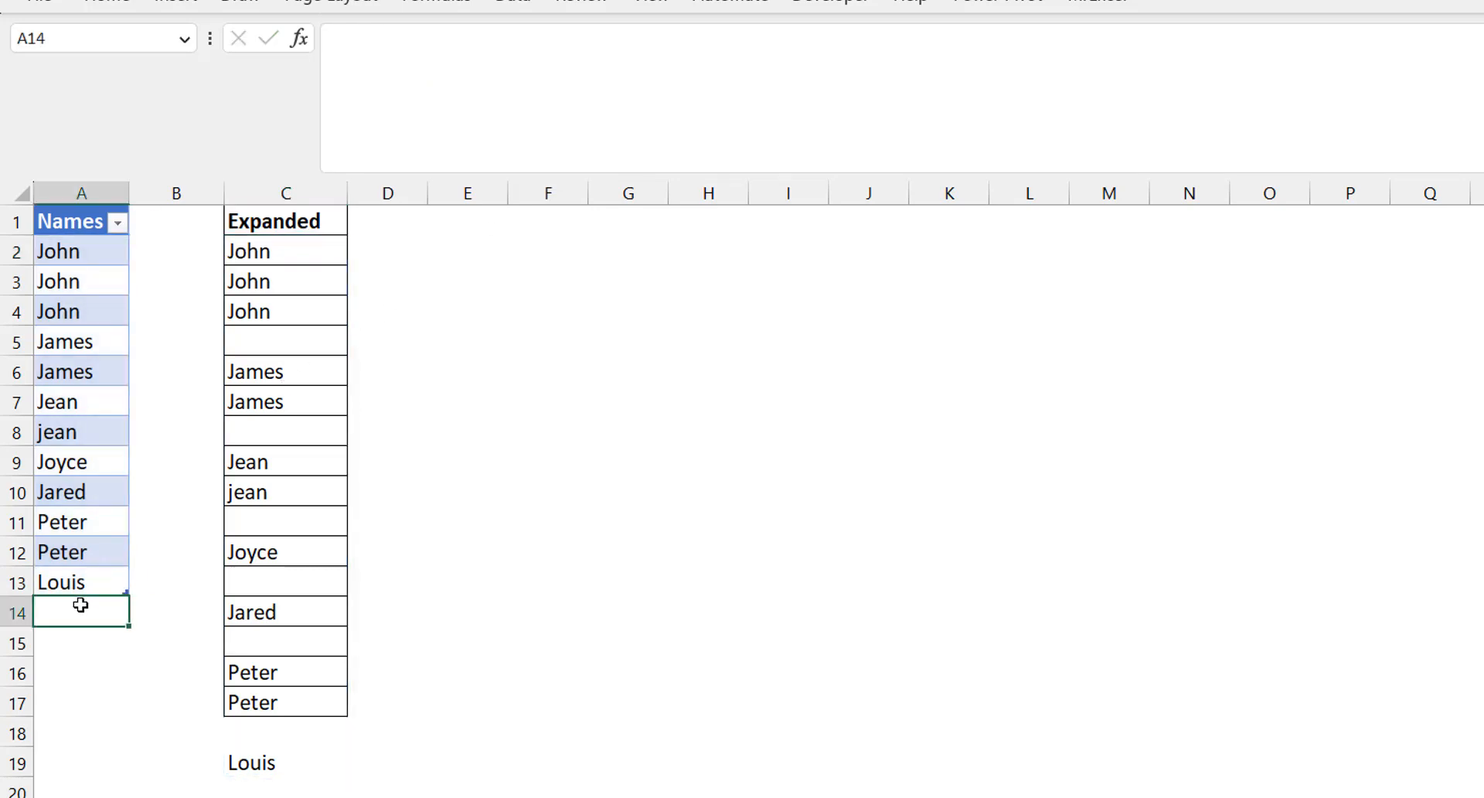
text(King)
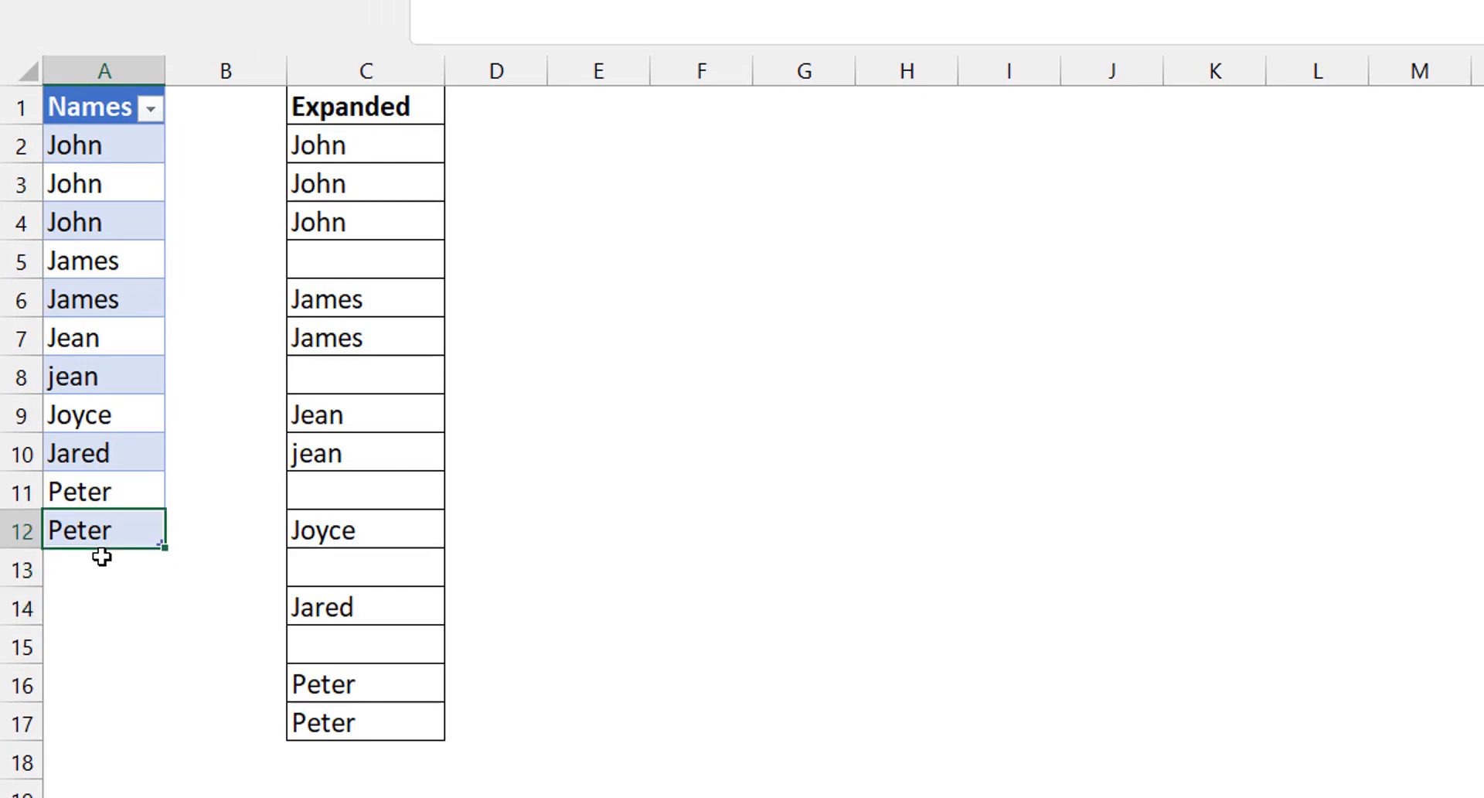
click(104, 491)
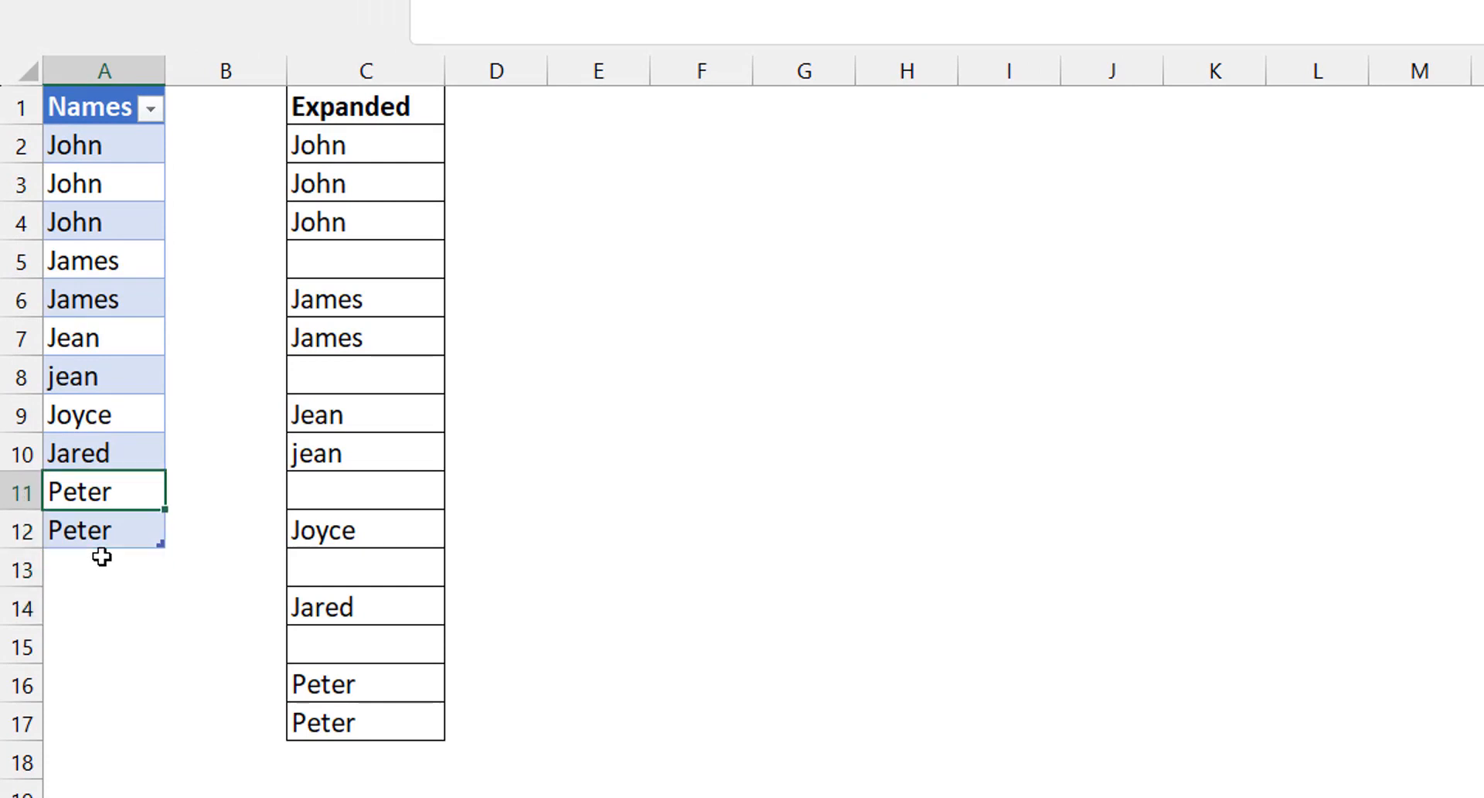